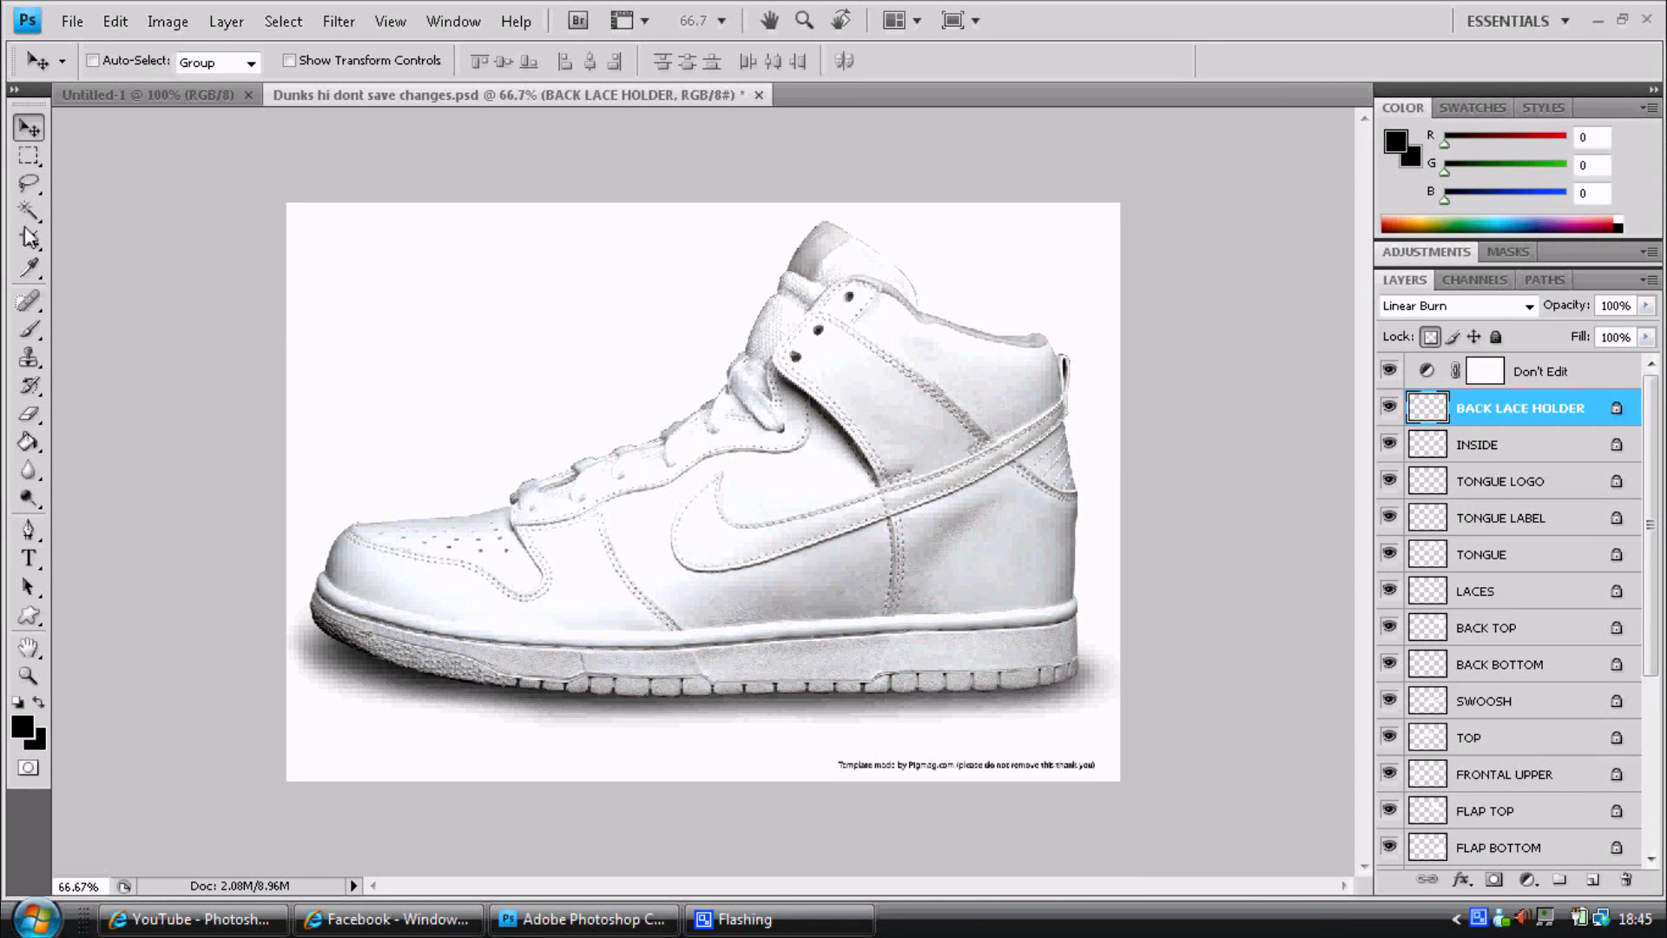
# With the Brush tool, paint the back lace holder and inner collar lining bright blue.
pyautogui.click(28, 328)
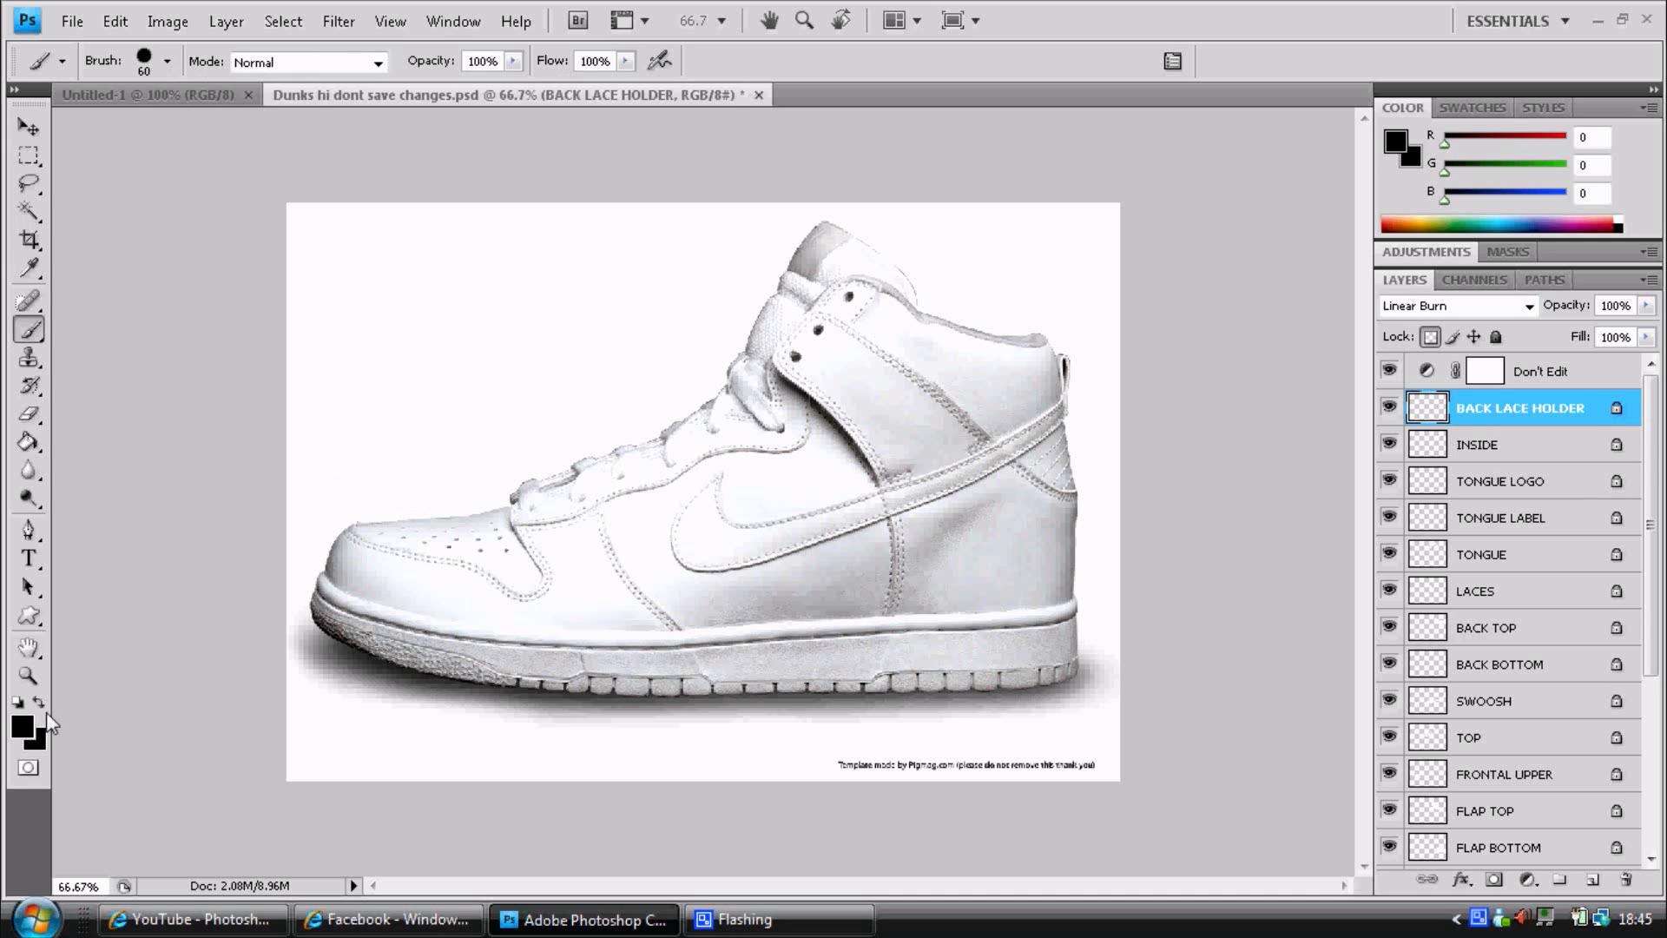
pyautogui.click(19, 726)
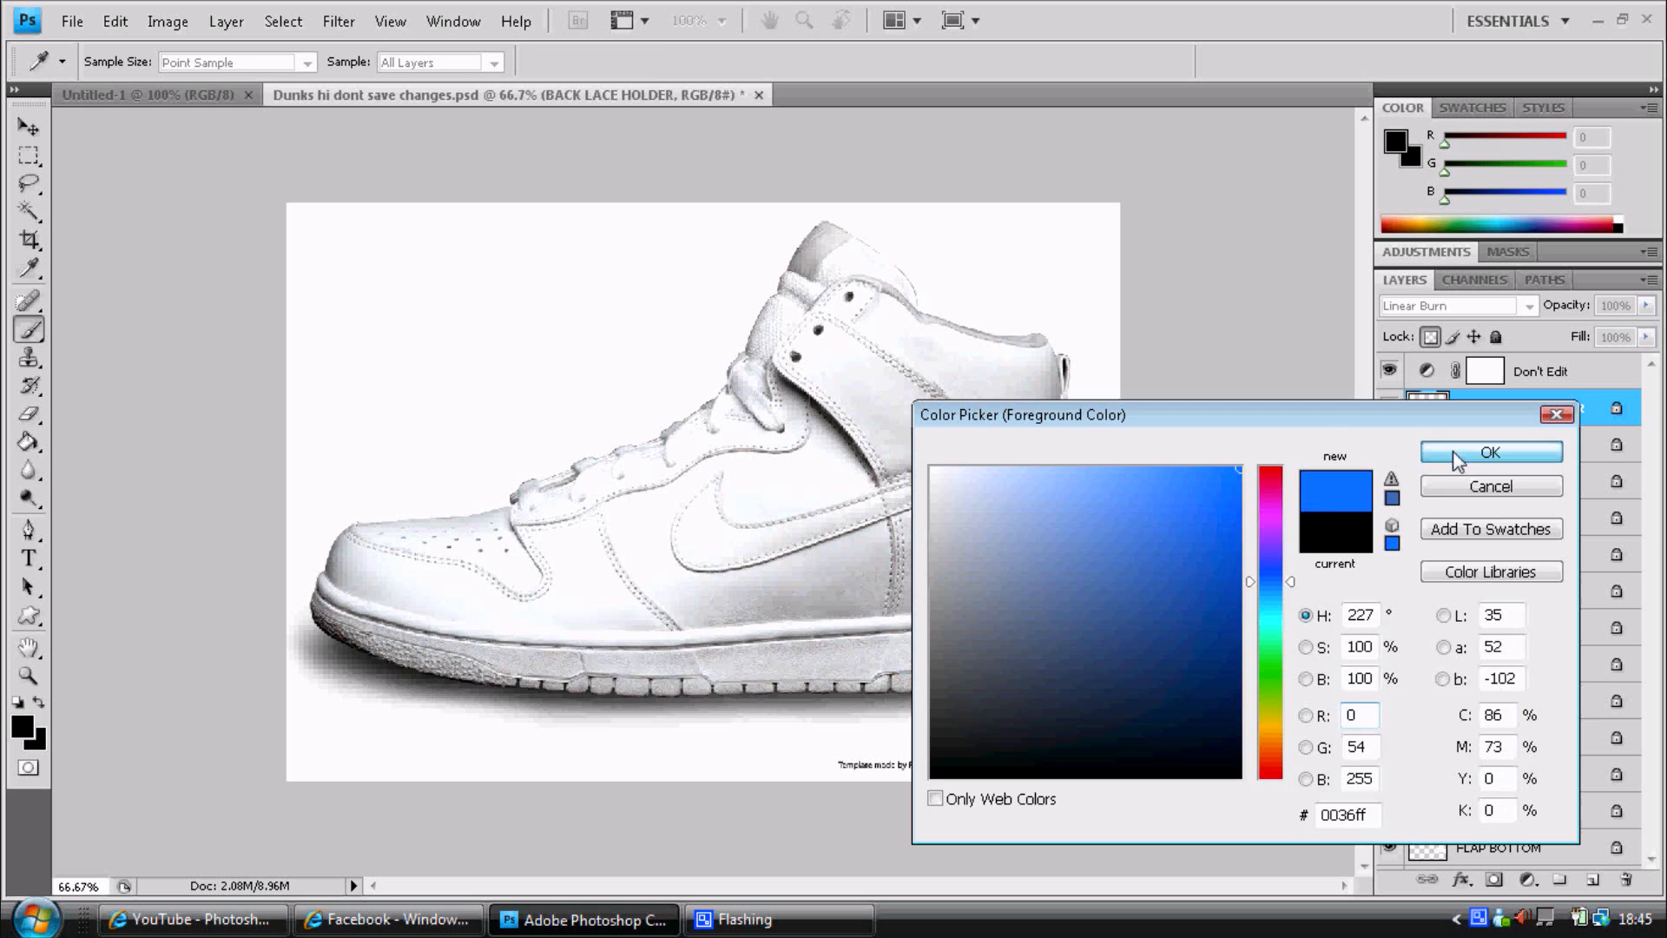
pyautogui.click(1491, 451)
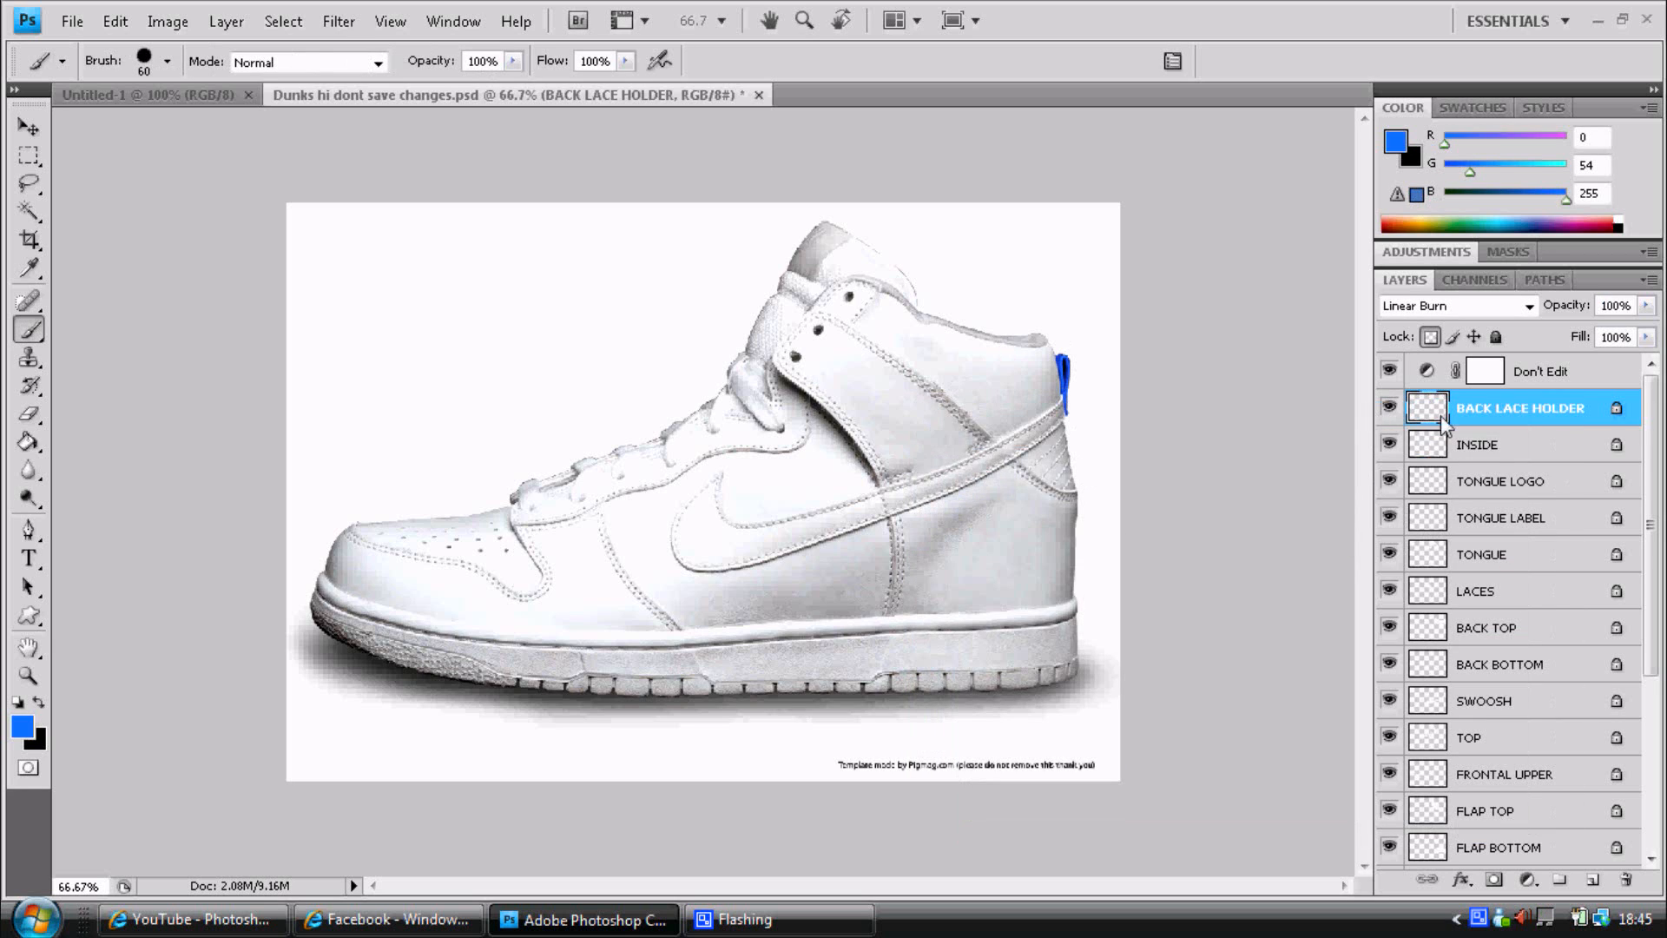
pyautogui.click(1500, 443)
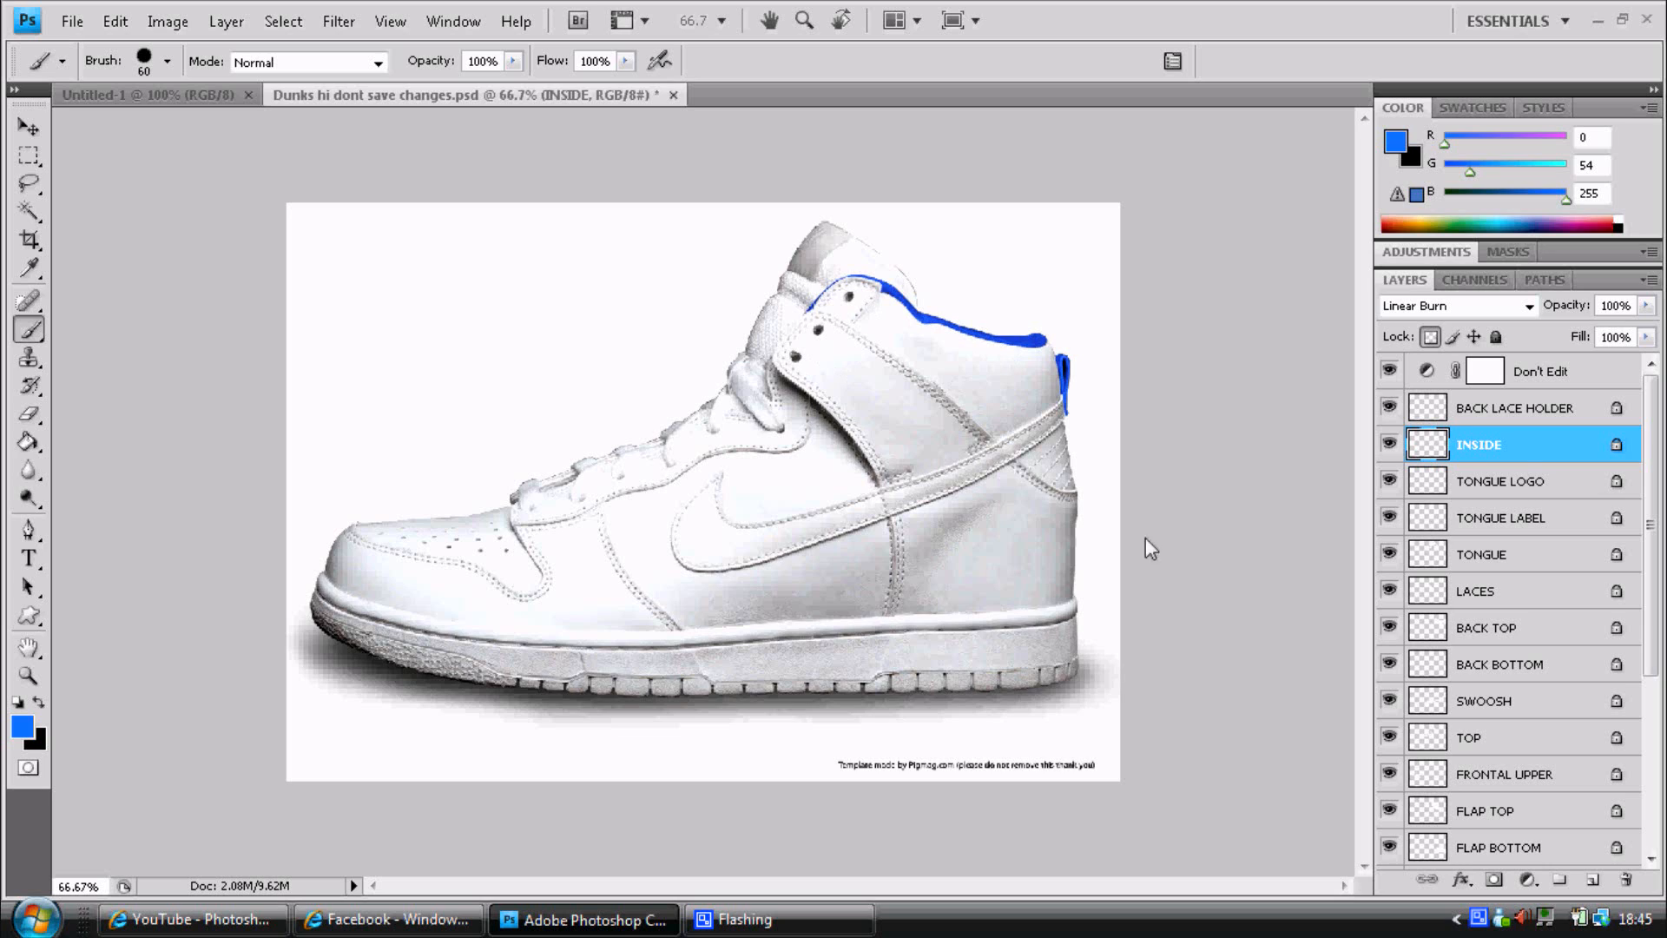
pyautogui.click(1510, 480)
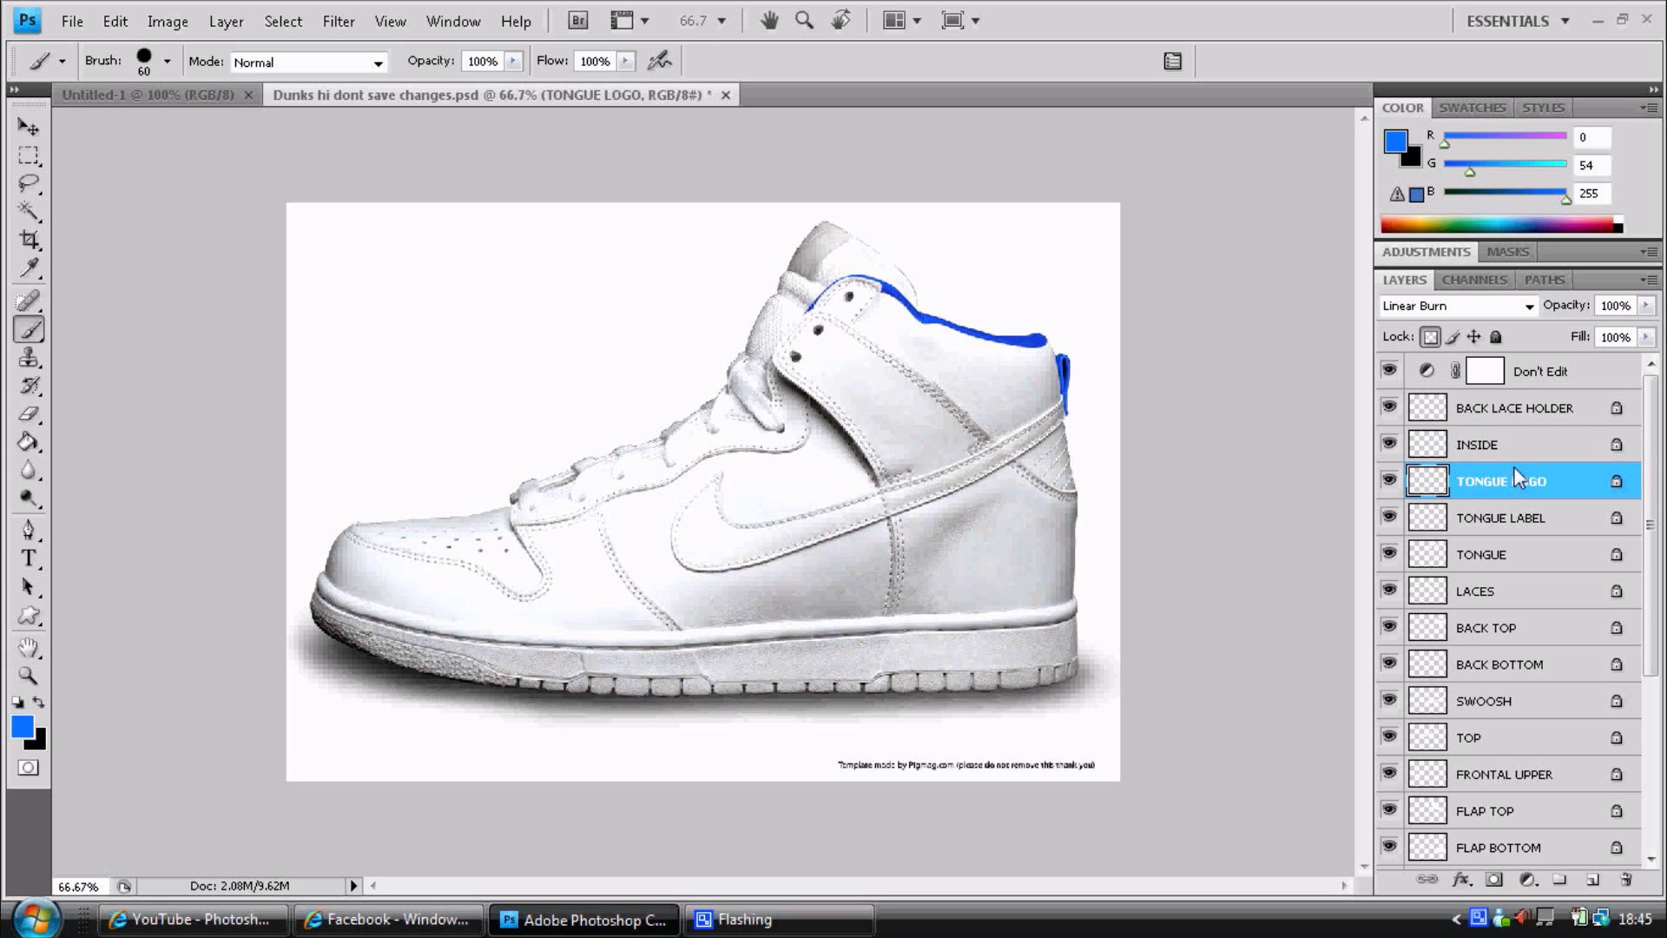
# Paint the tongue logo a lighter blue and the tongue label a darker blue.
pyautogui.click(21, 726)
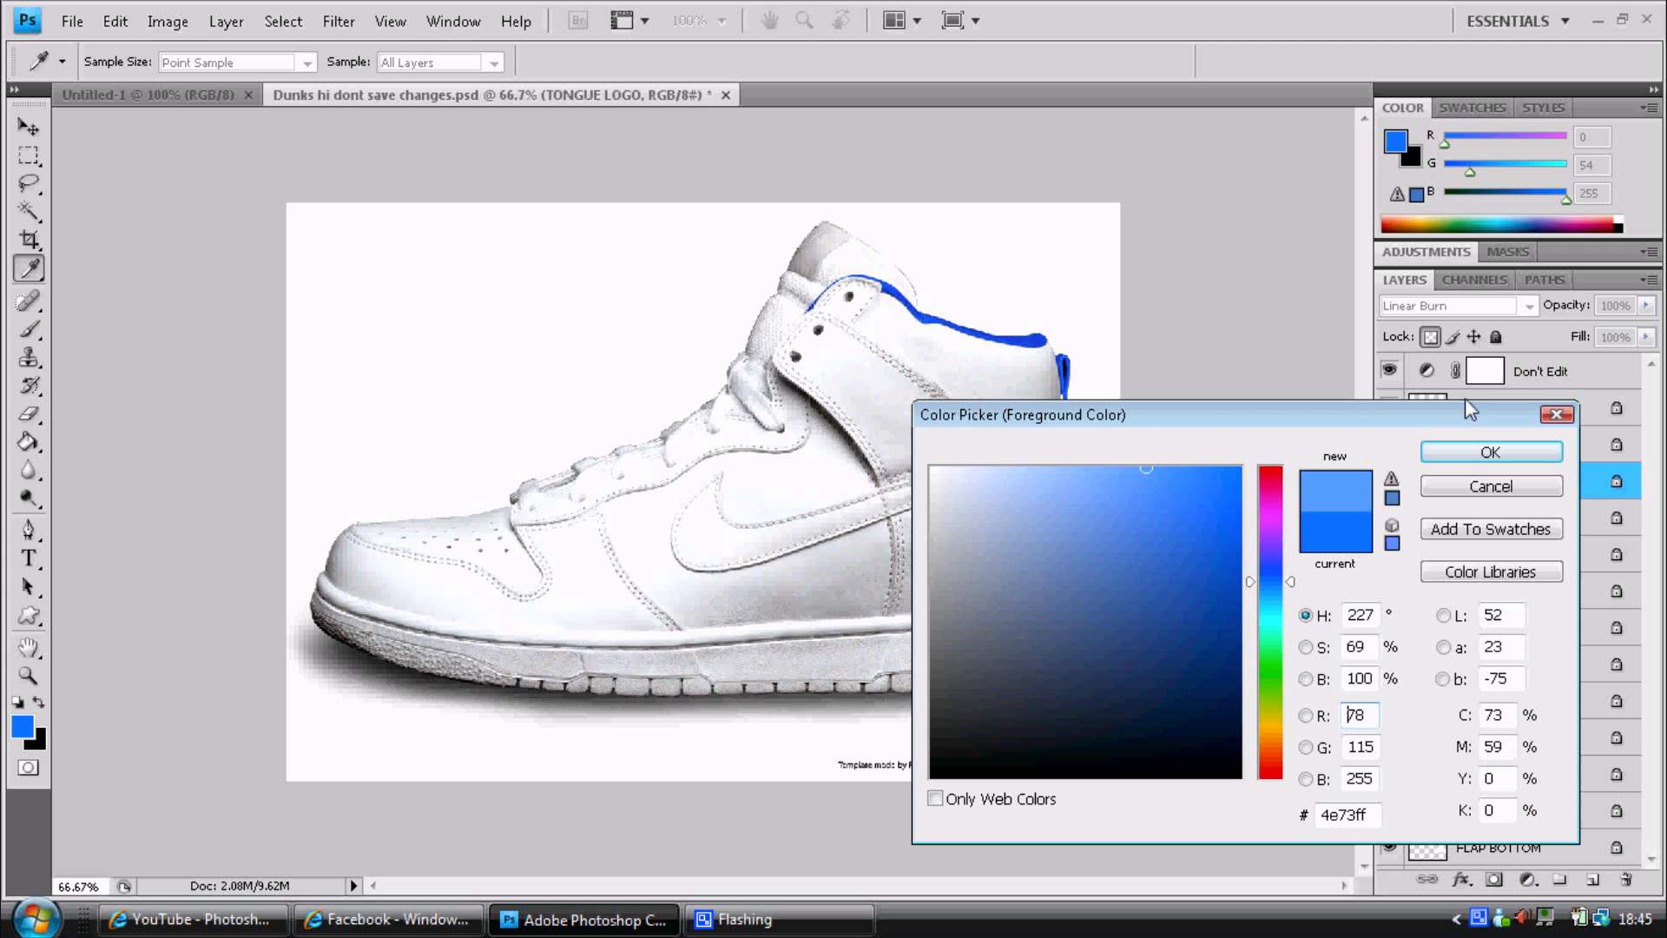
pyautogui.click(1490, 451)
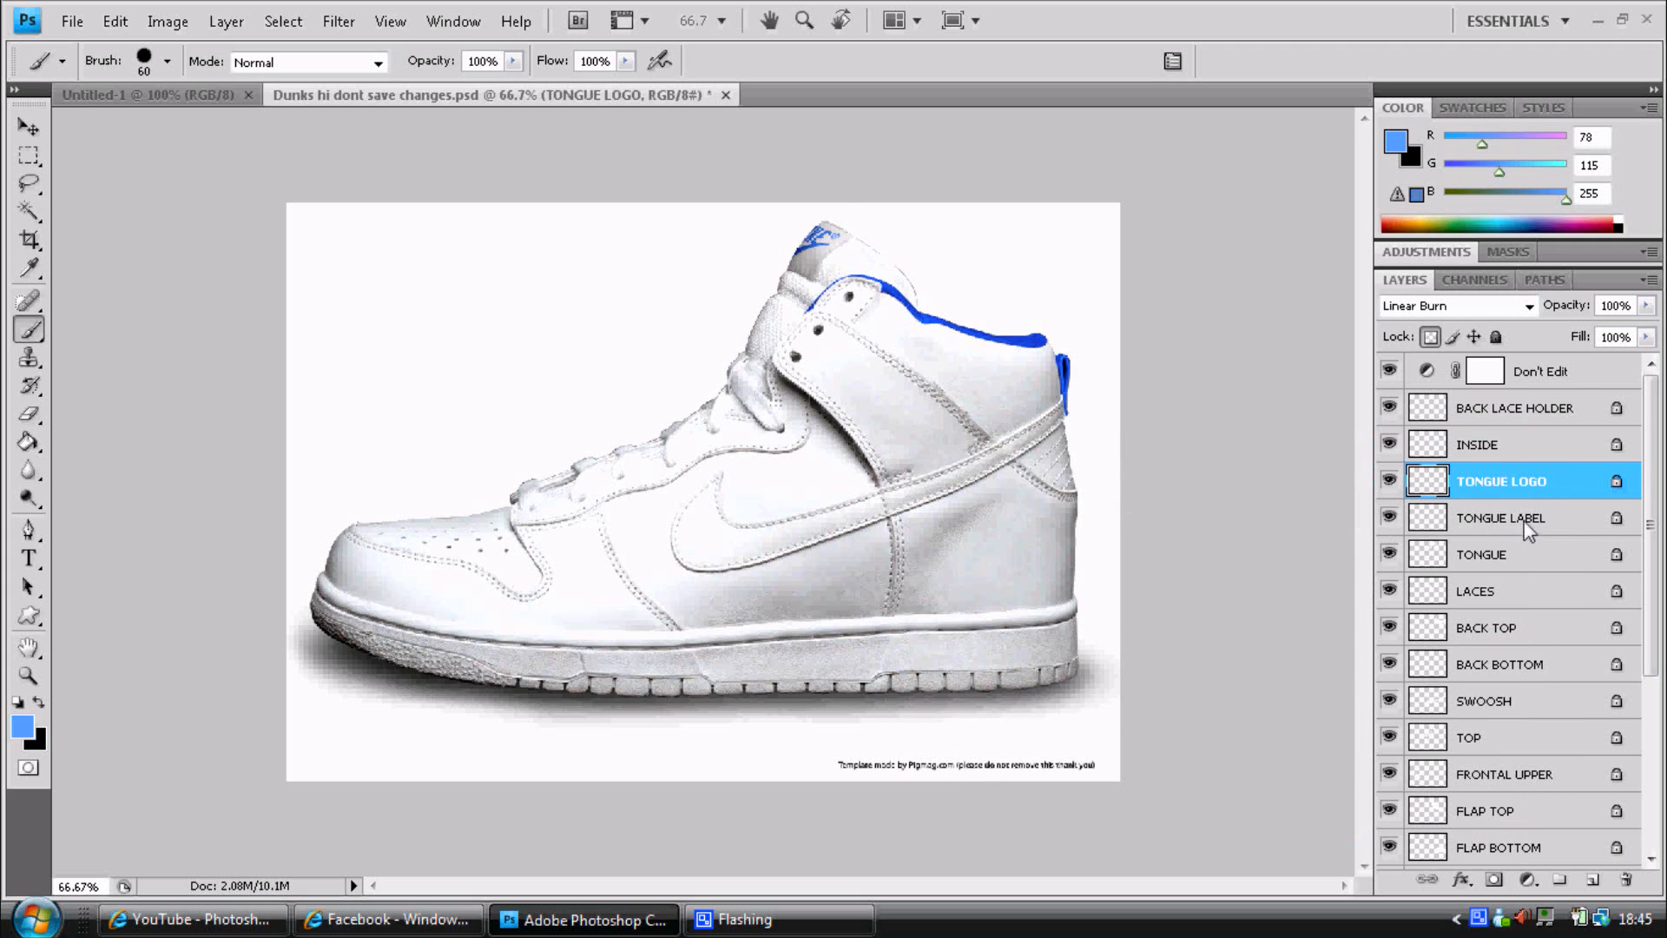
pyautogui.click(18, 725)
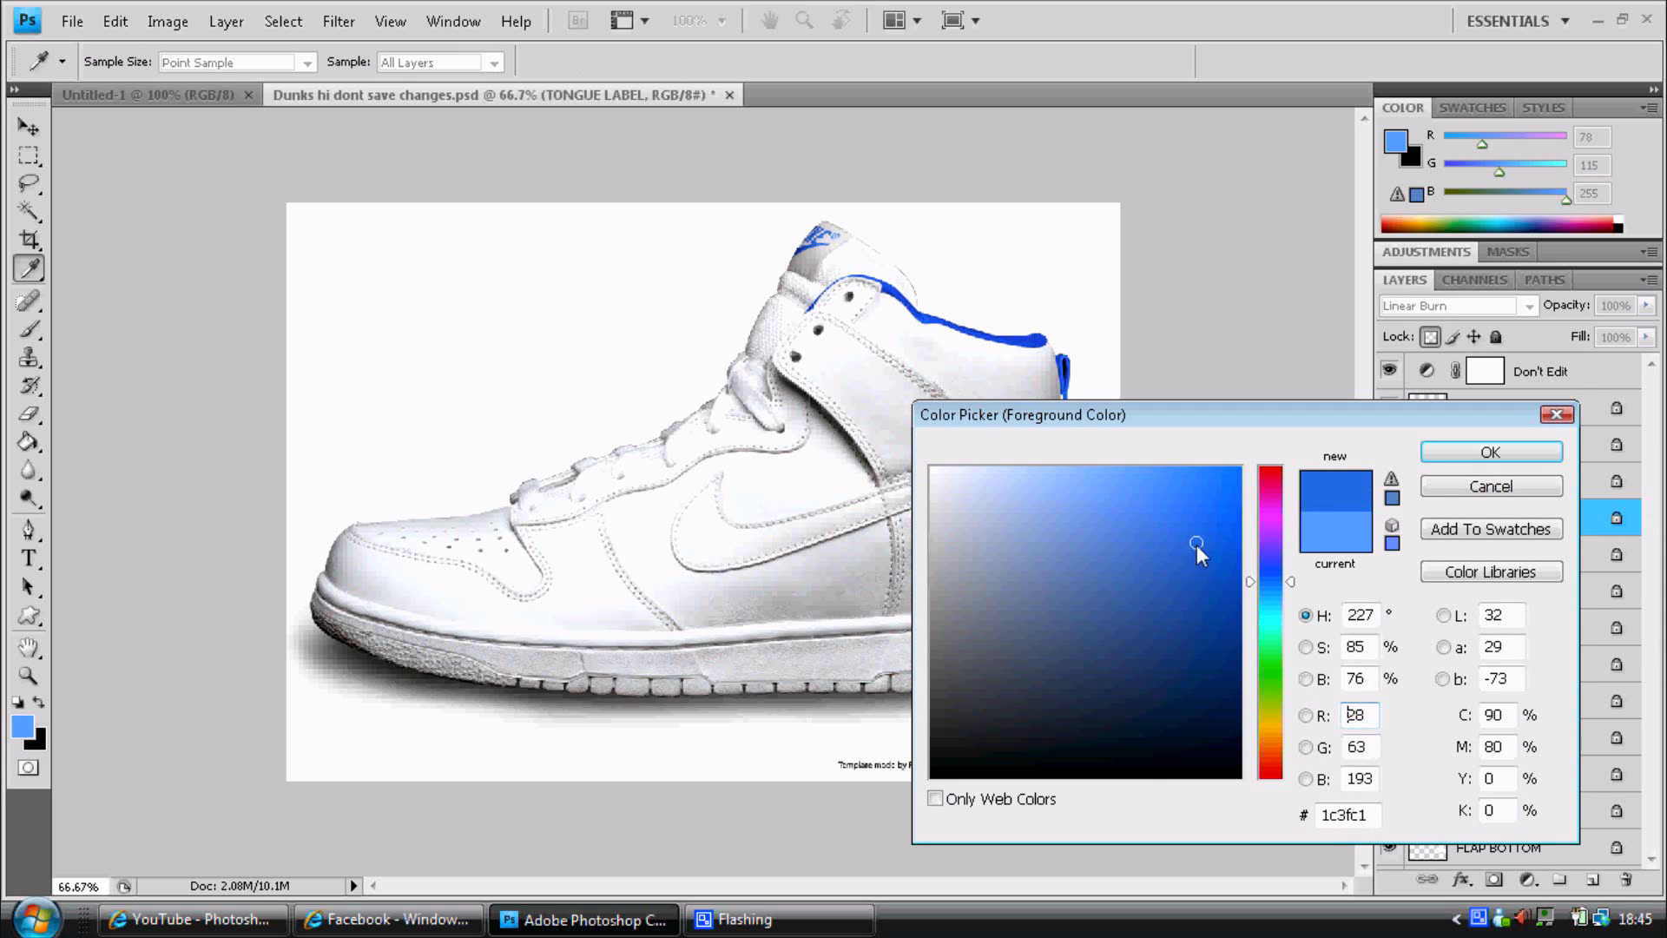
pyautogui.click(1490, 451)
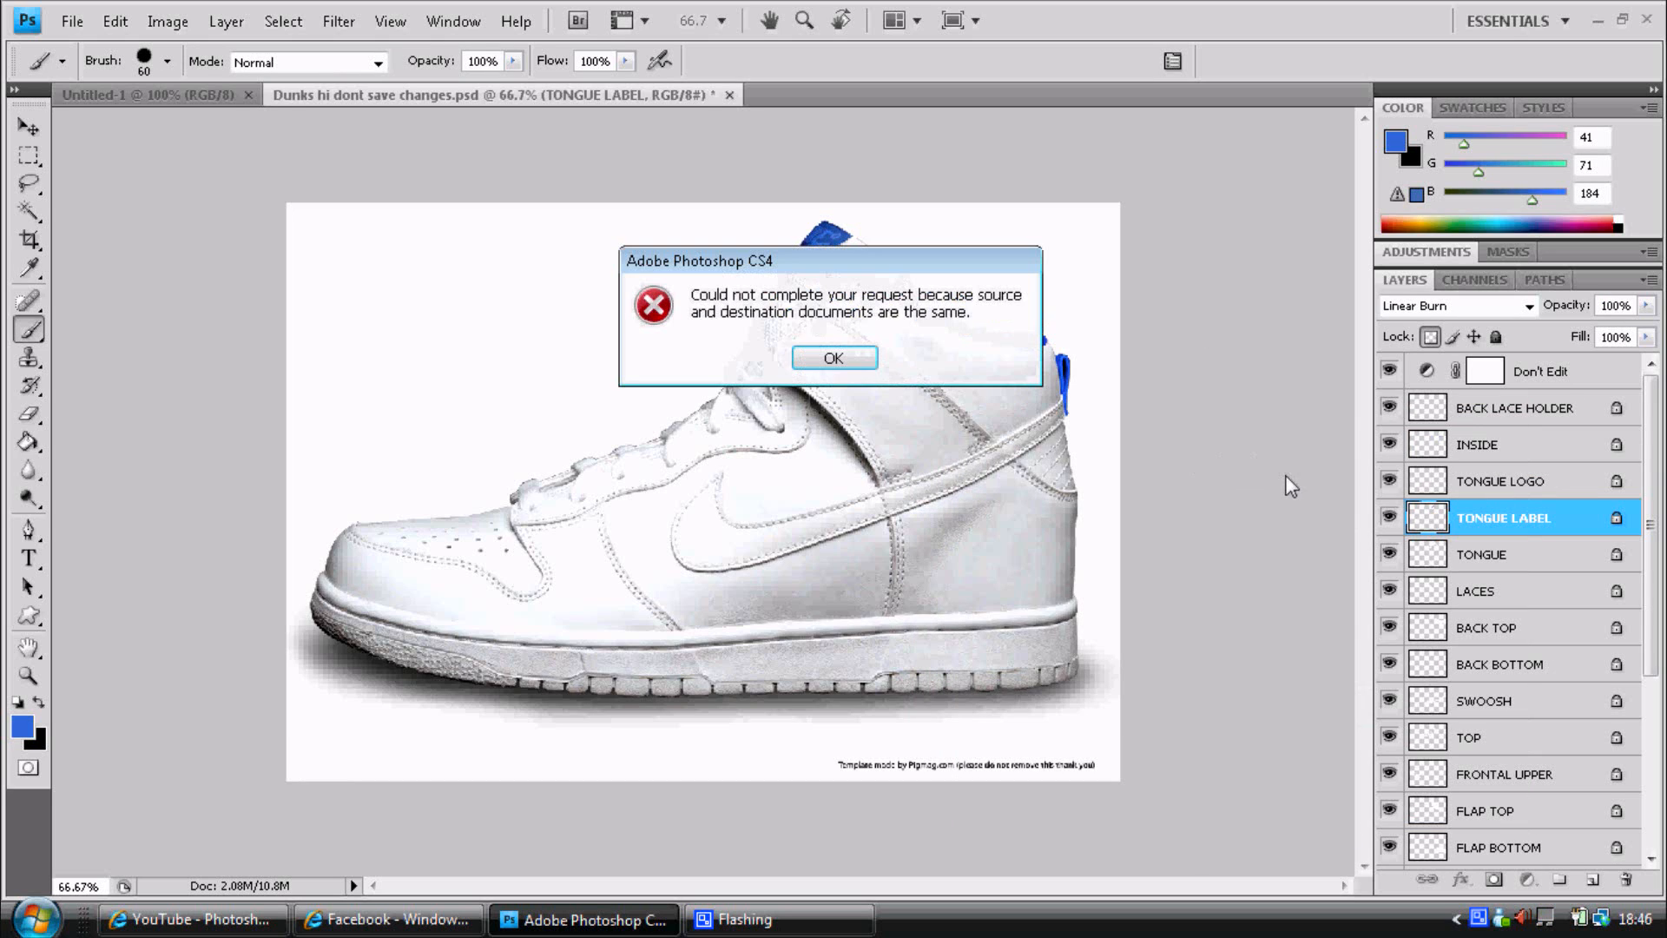
pyautogui.click(834, 357)
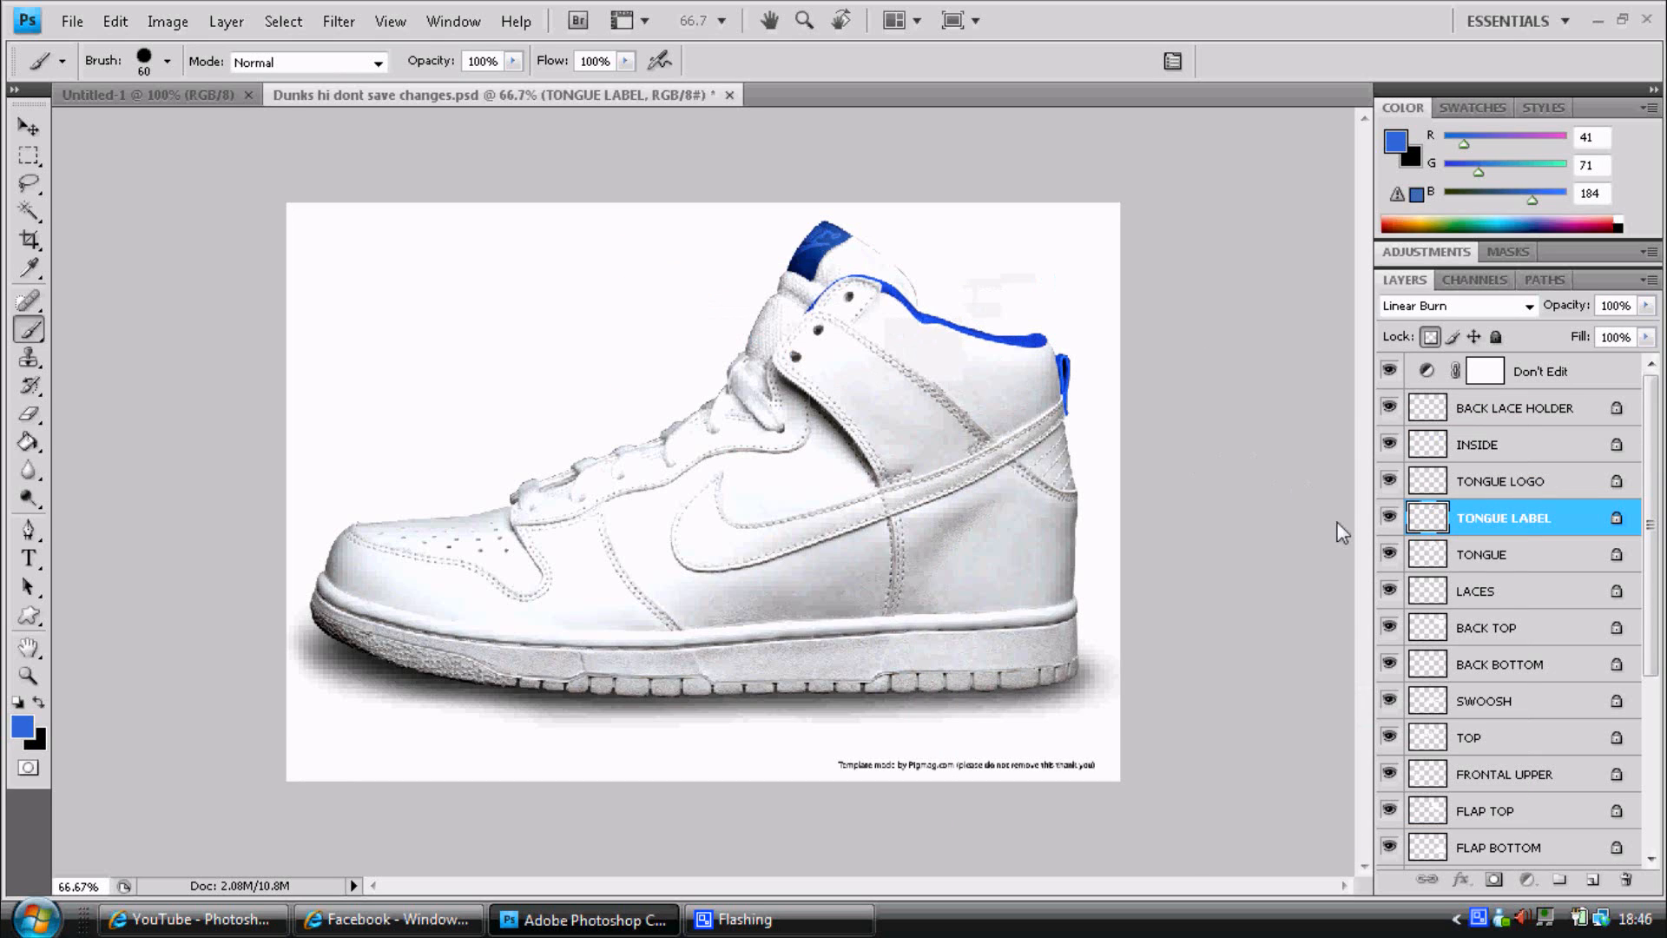
pyautogui.click(1481, 554)
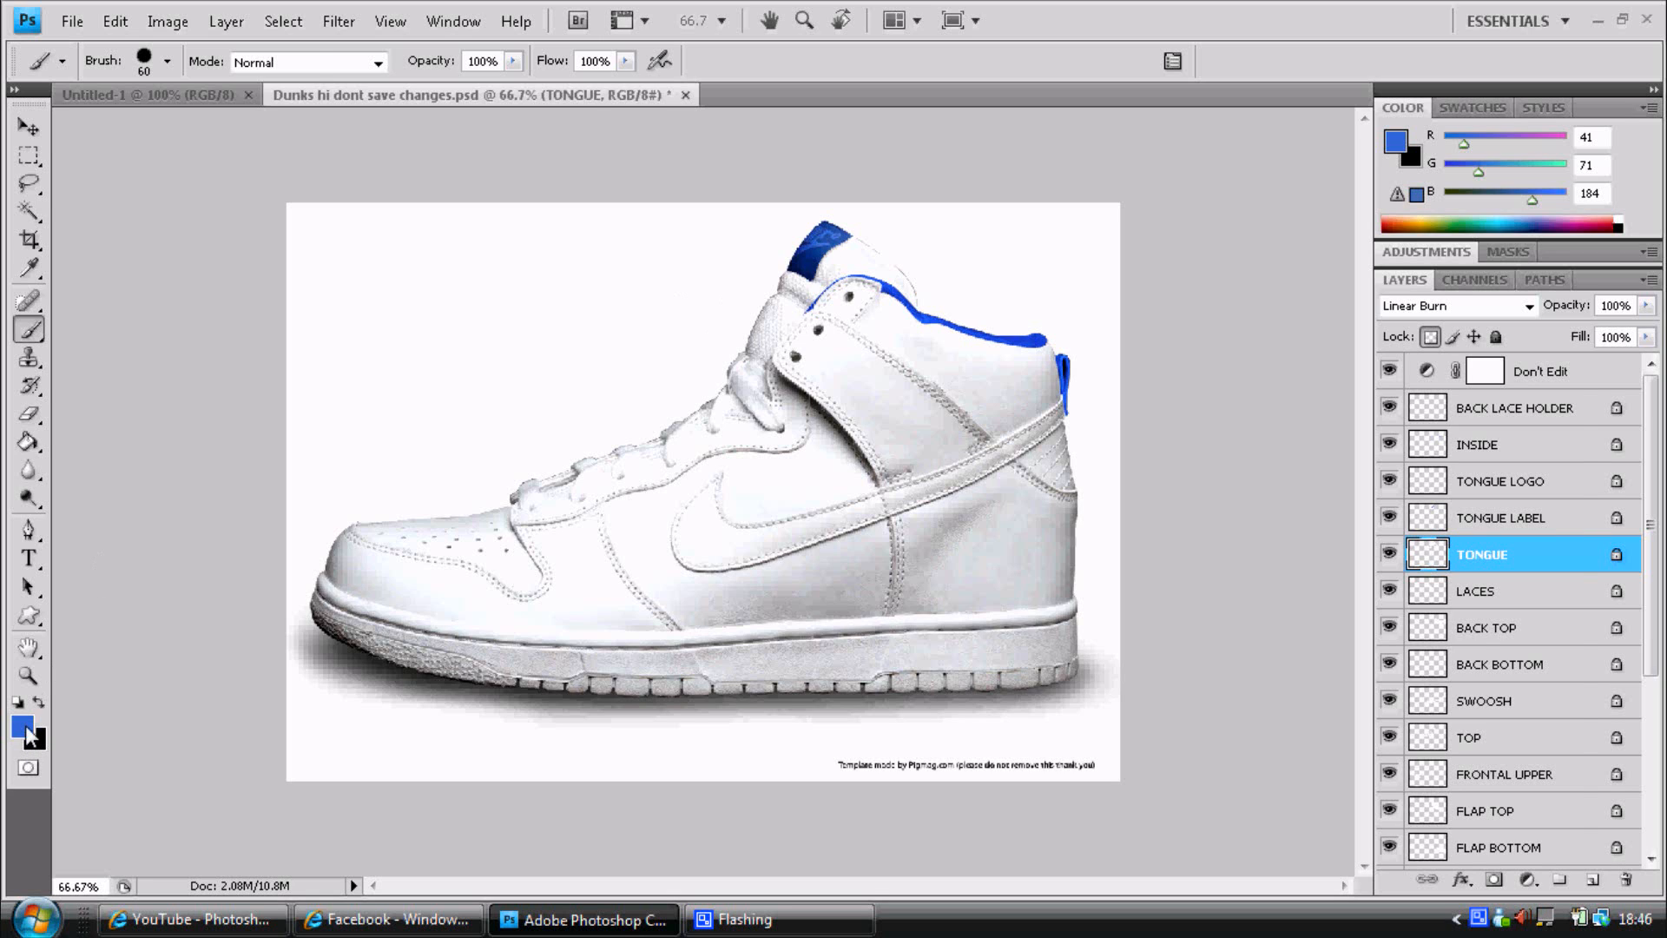
# Paint the Tongue layer a muted grayish blue and the Laces layer bright blue.
pyautogui.click(23, 726)
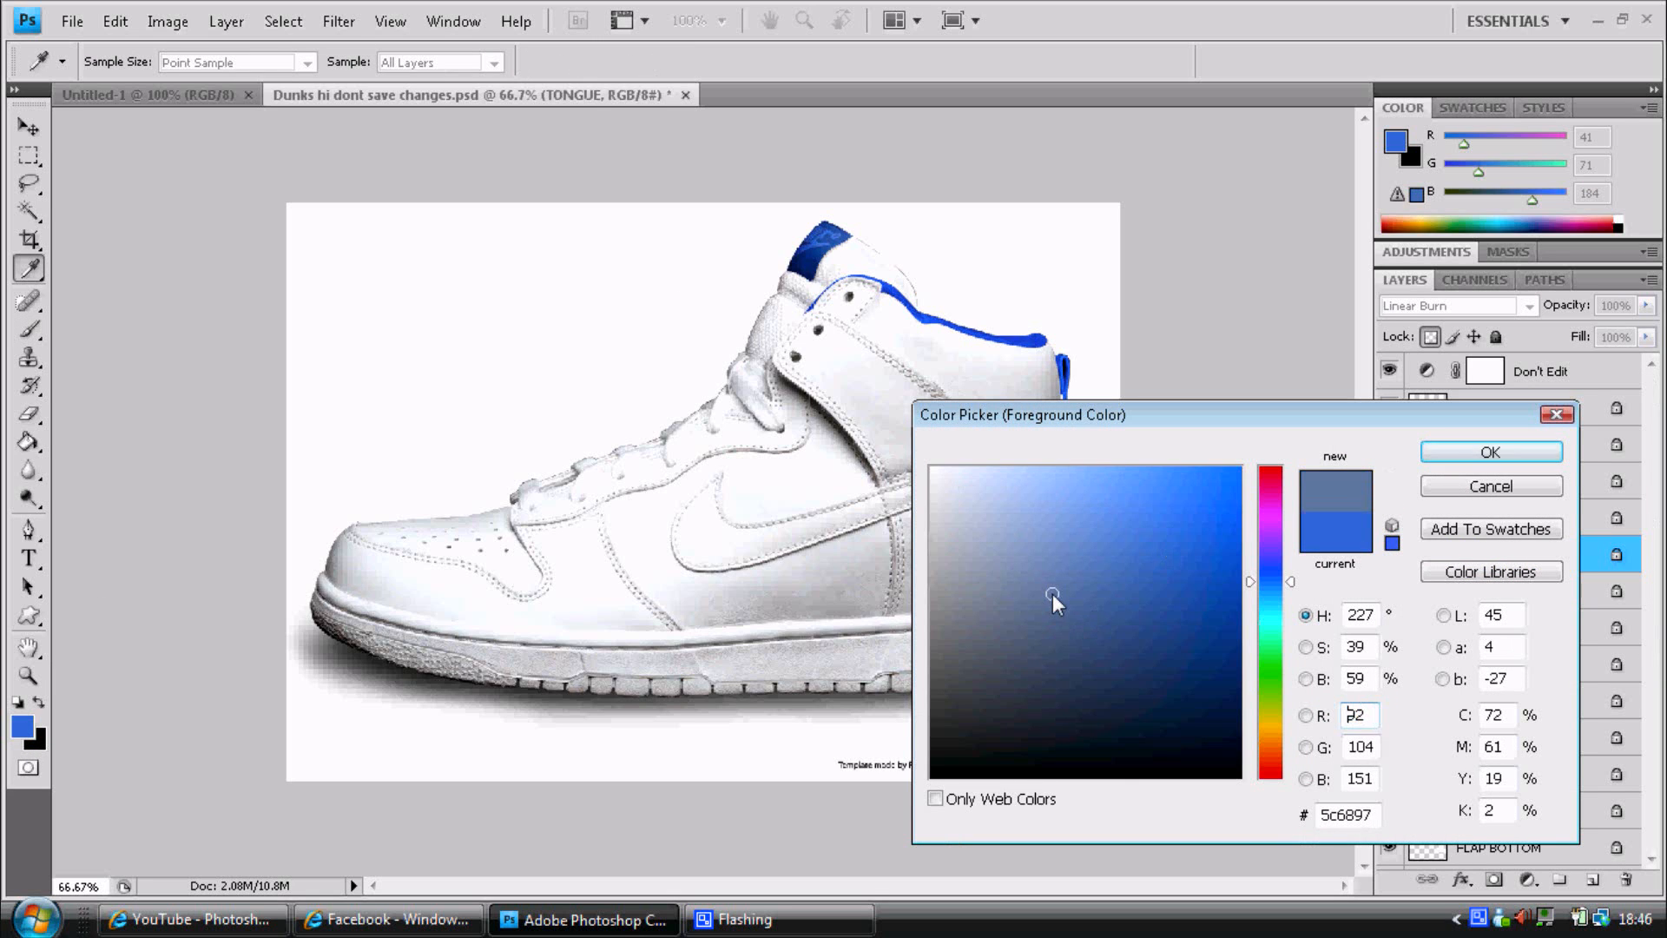
pyautogui.click(1491, 450)
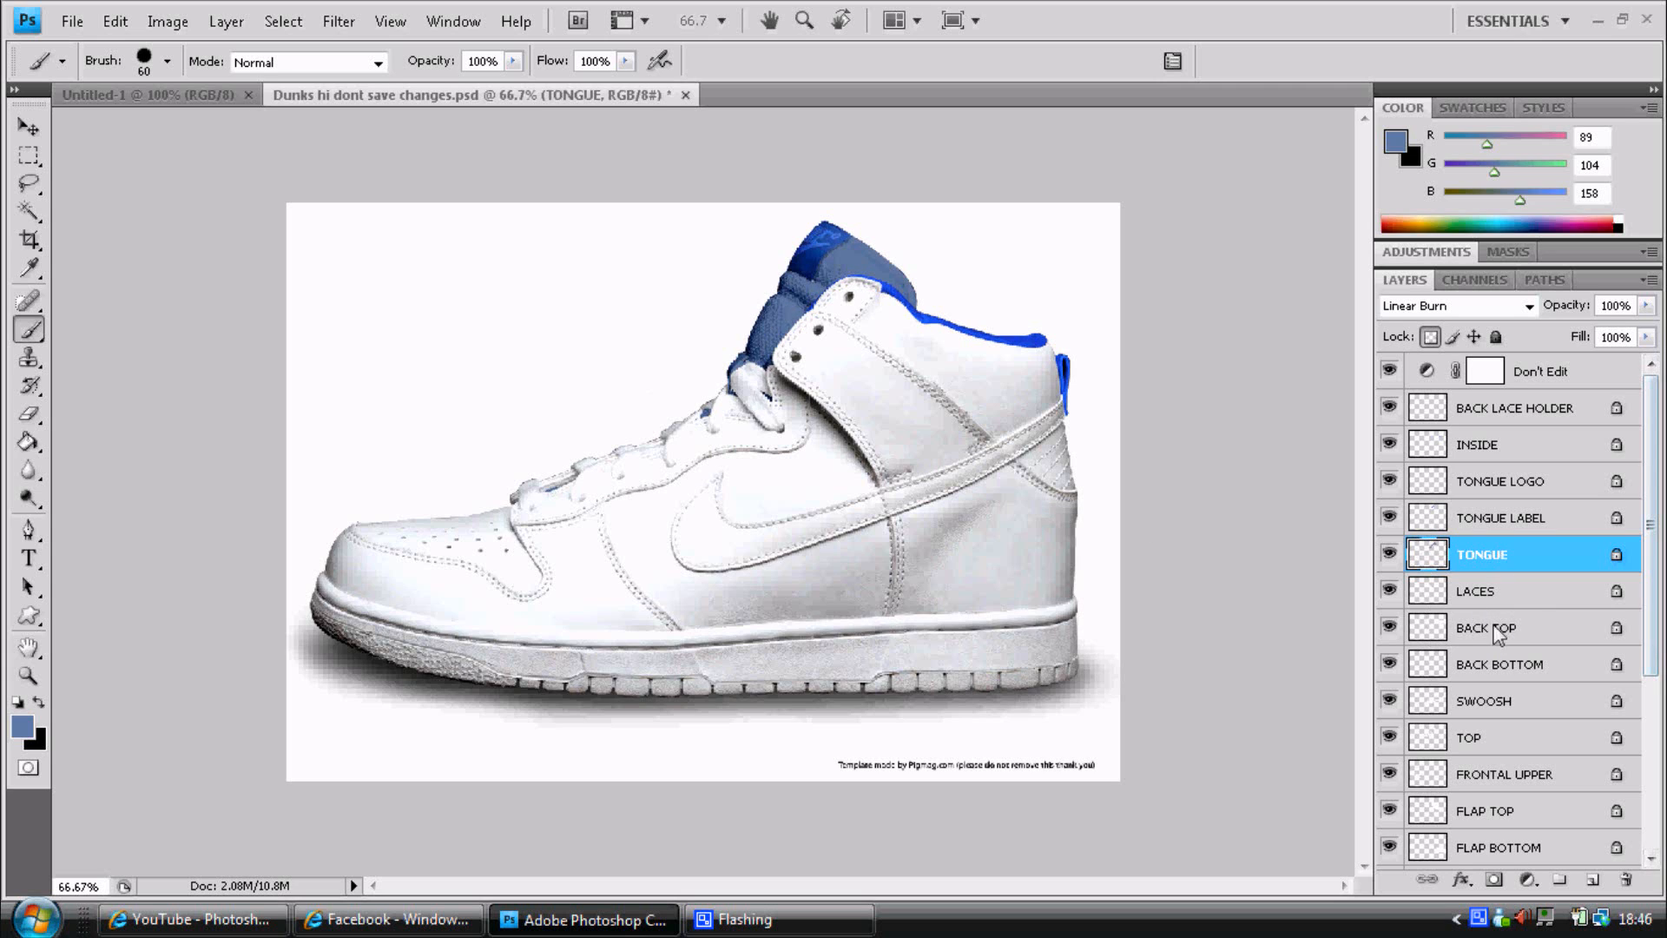
pyautogui.click(1476, 590)
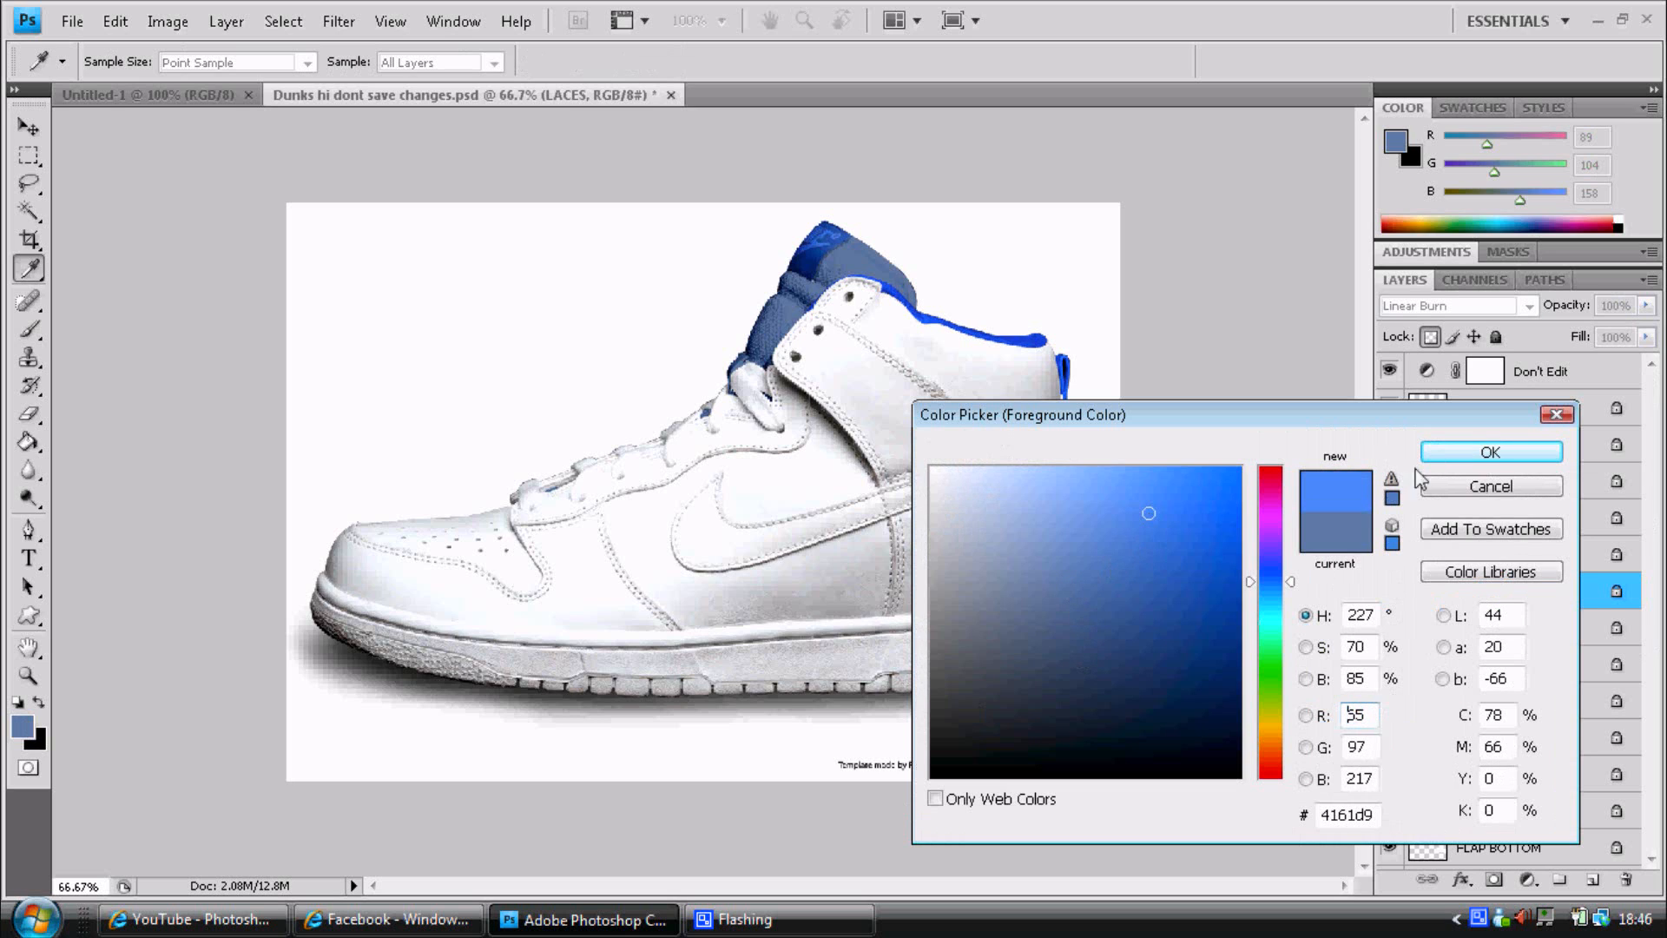
pyautogui.click(1489, 451)
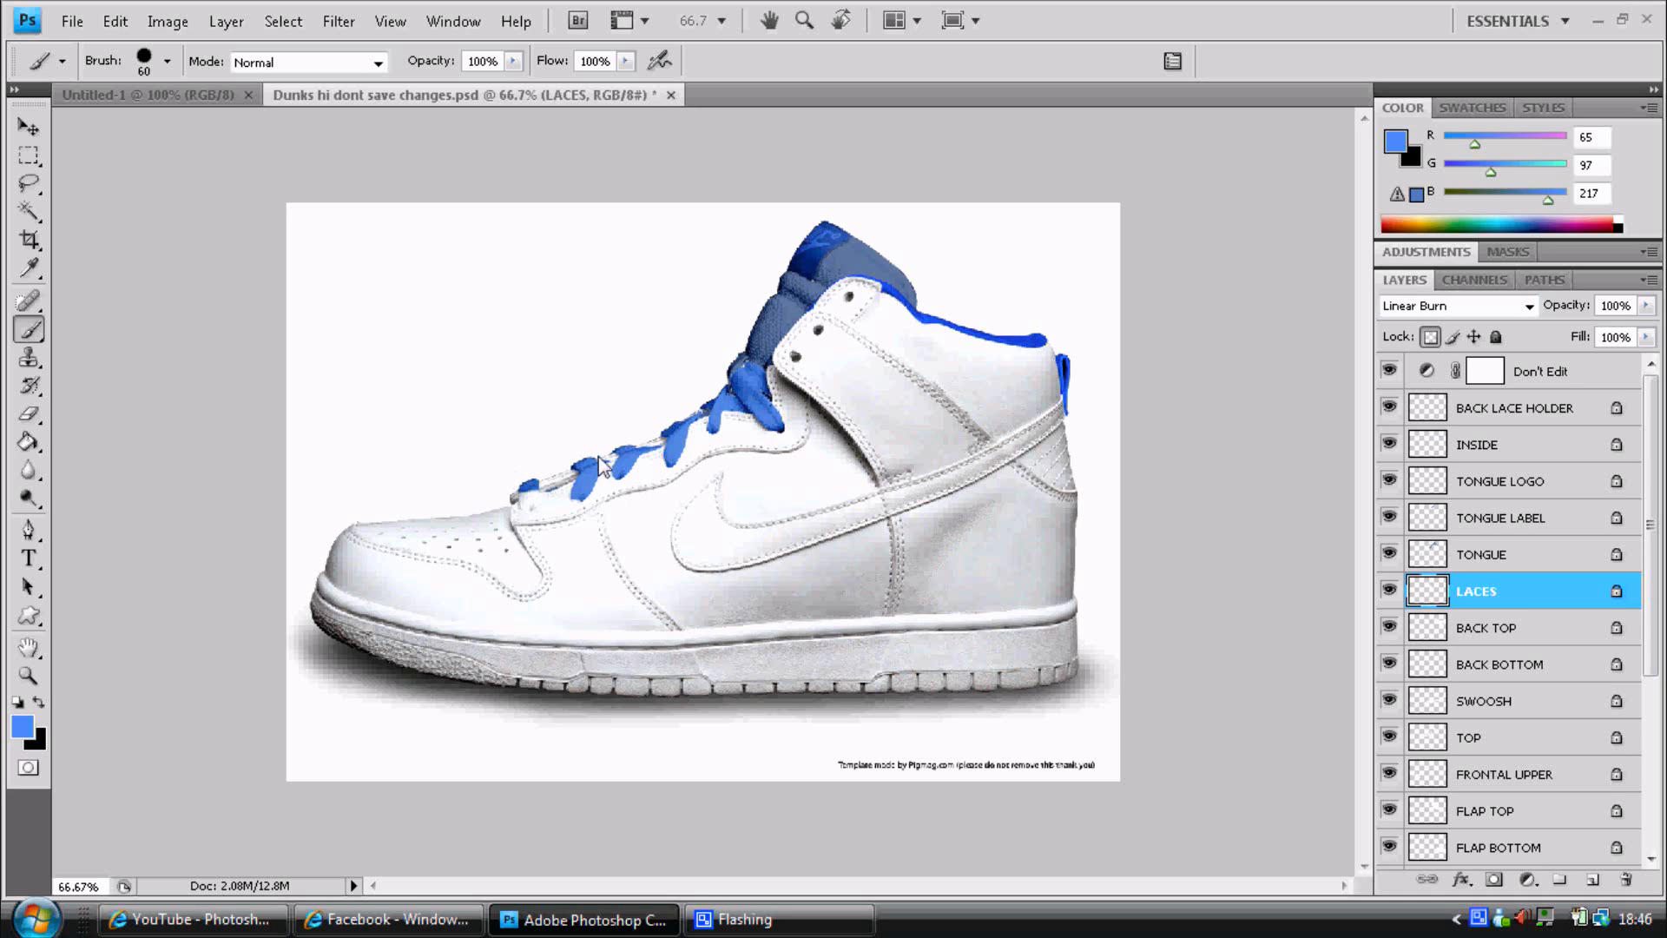
pyautogui.click(1488, 626)
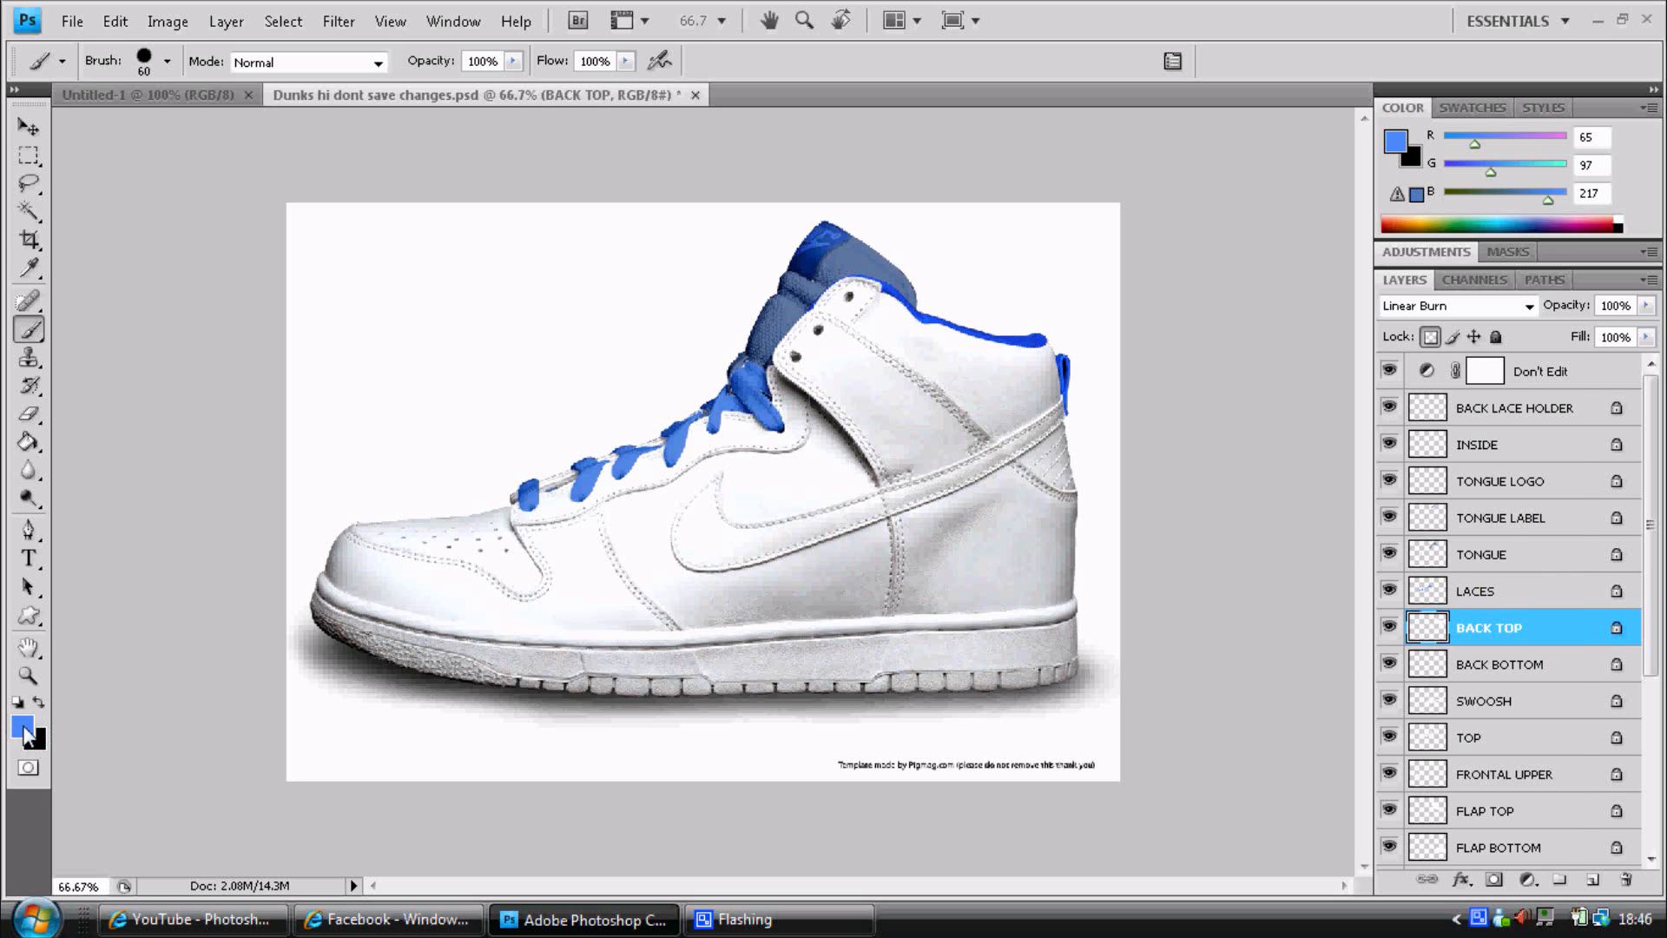
# Paint the Back Top and Back Bottom layers deep blue, then set a gray for the Swoosh layer.
pyautogui.click(18, 725)
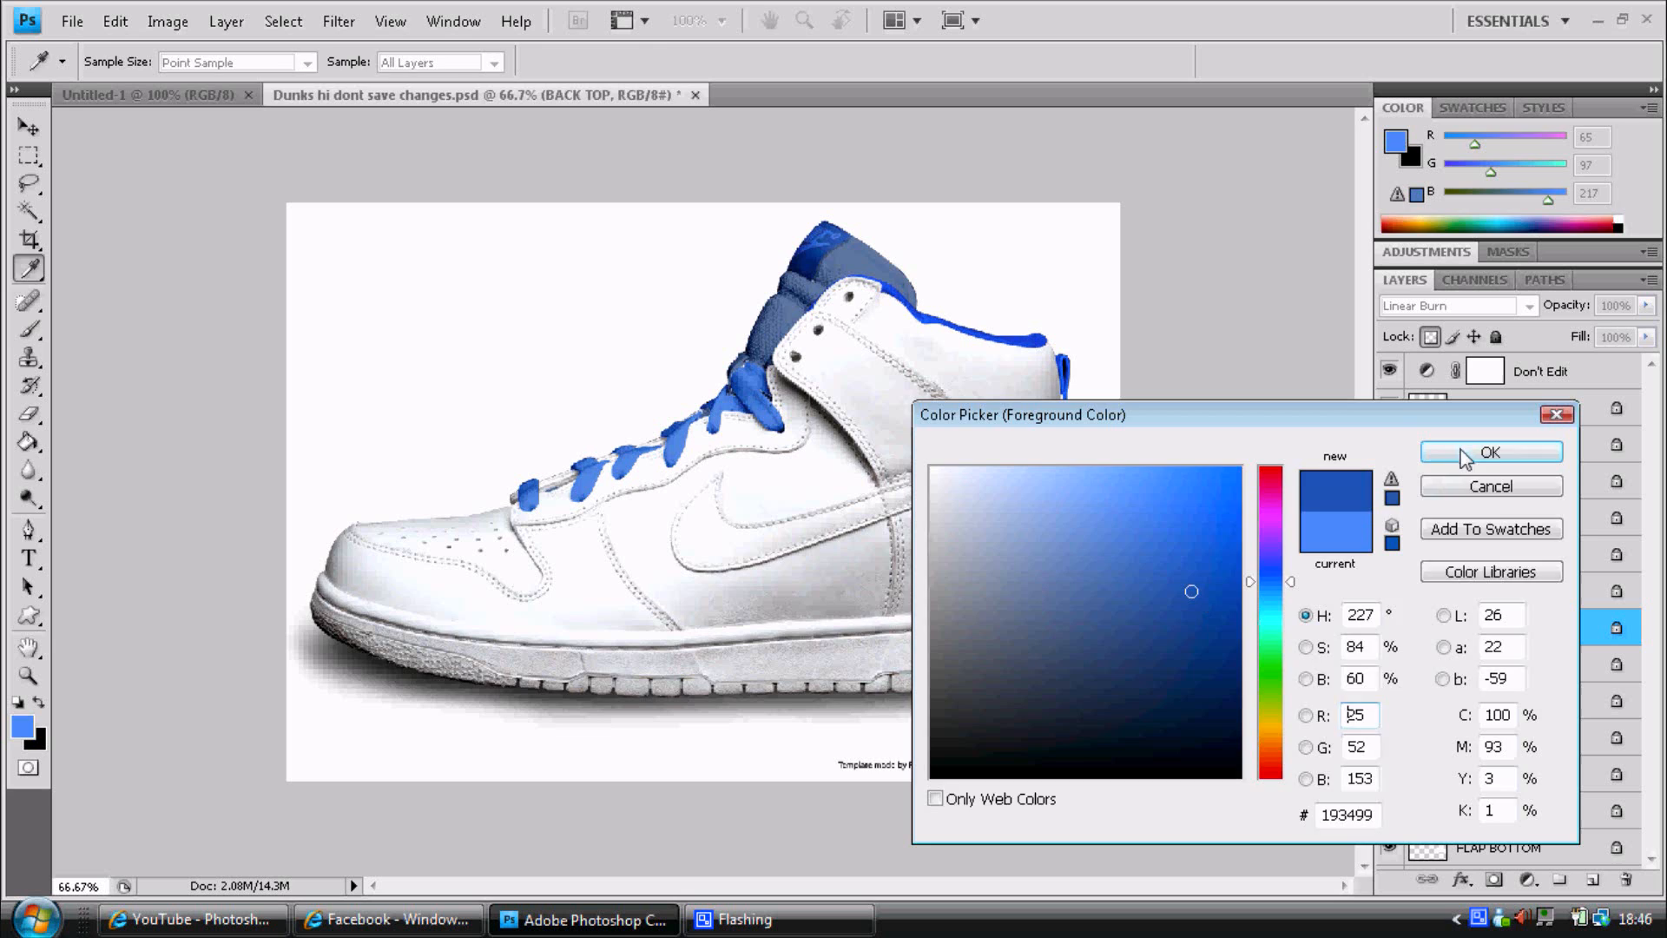
pyautogui.click(1490, 452)
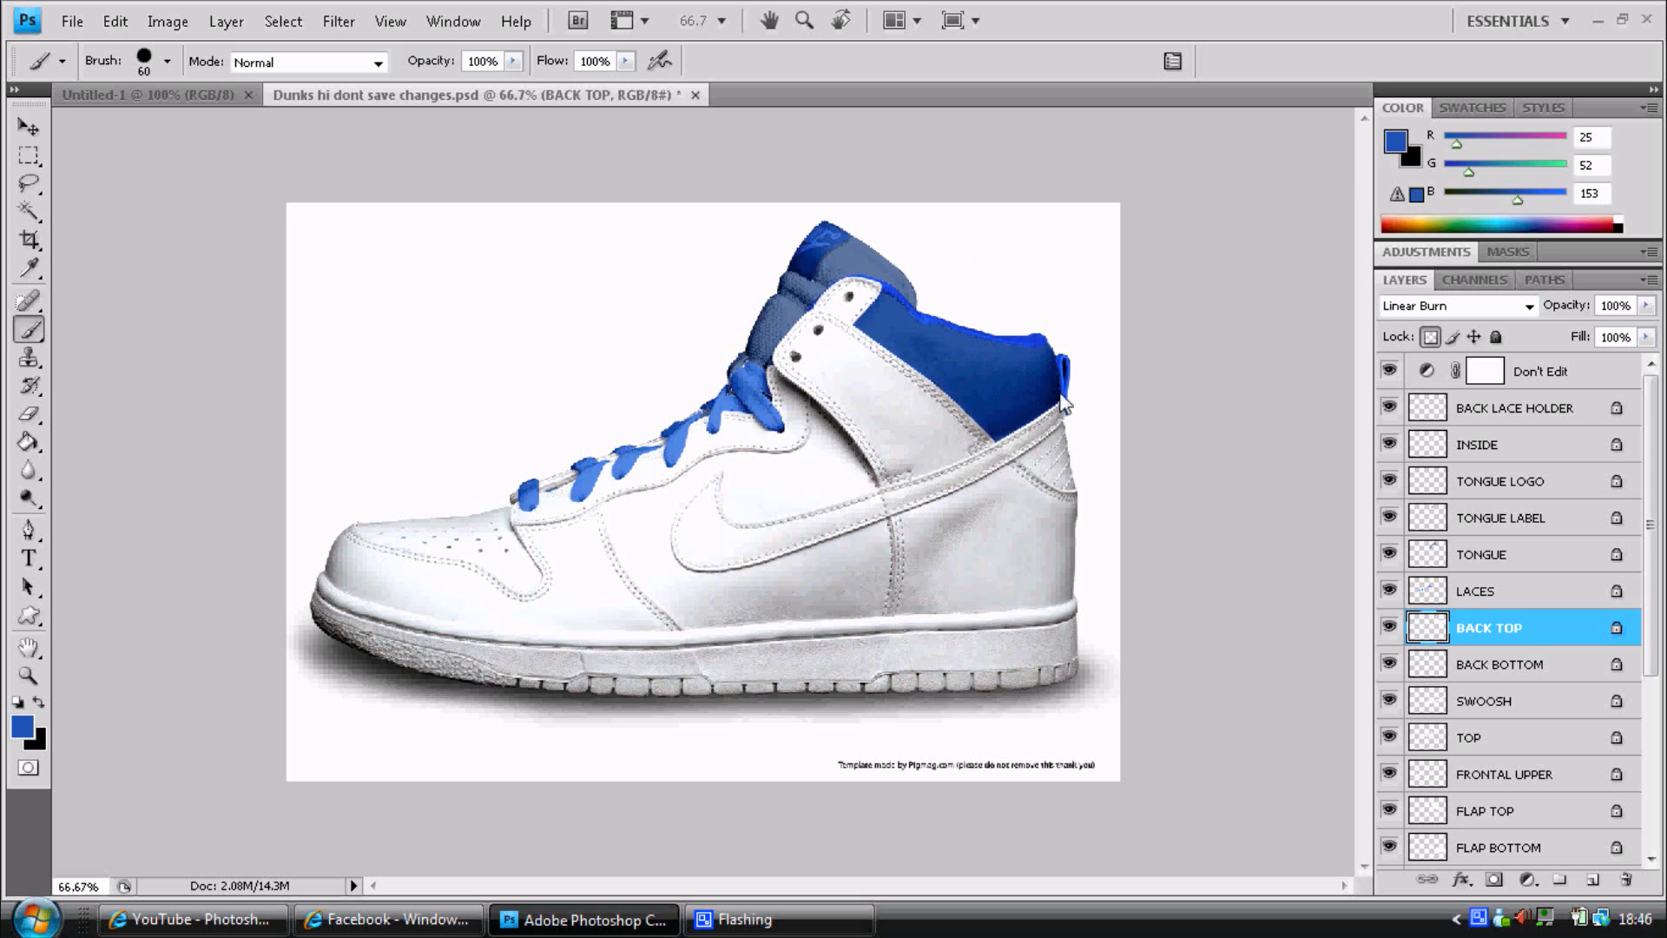
pyautogui.click(1504, 663)
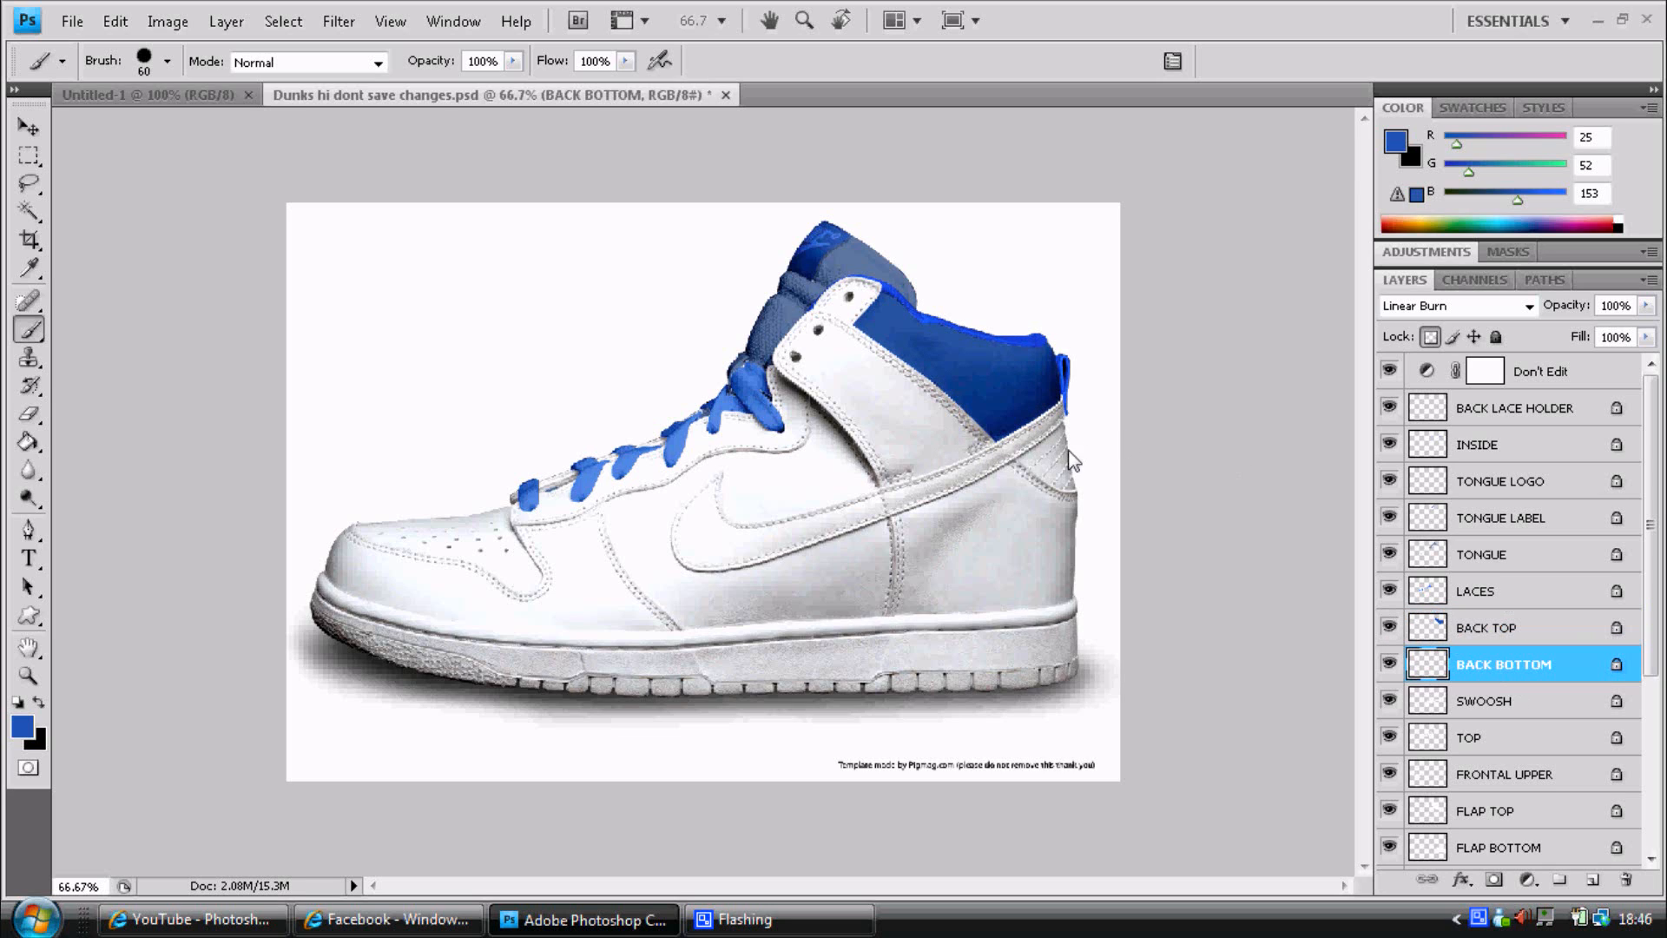
pyautogui.moveTo(1526, 761)
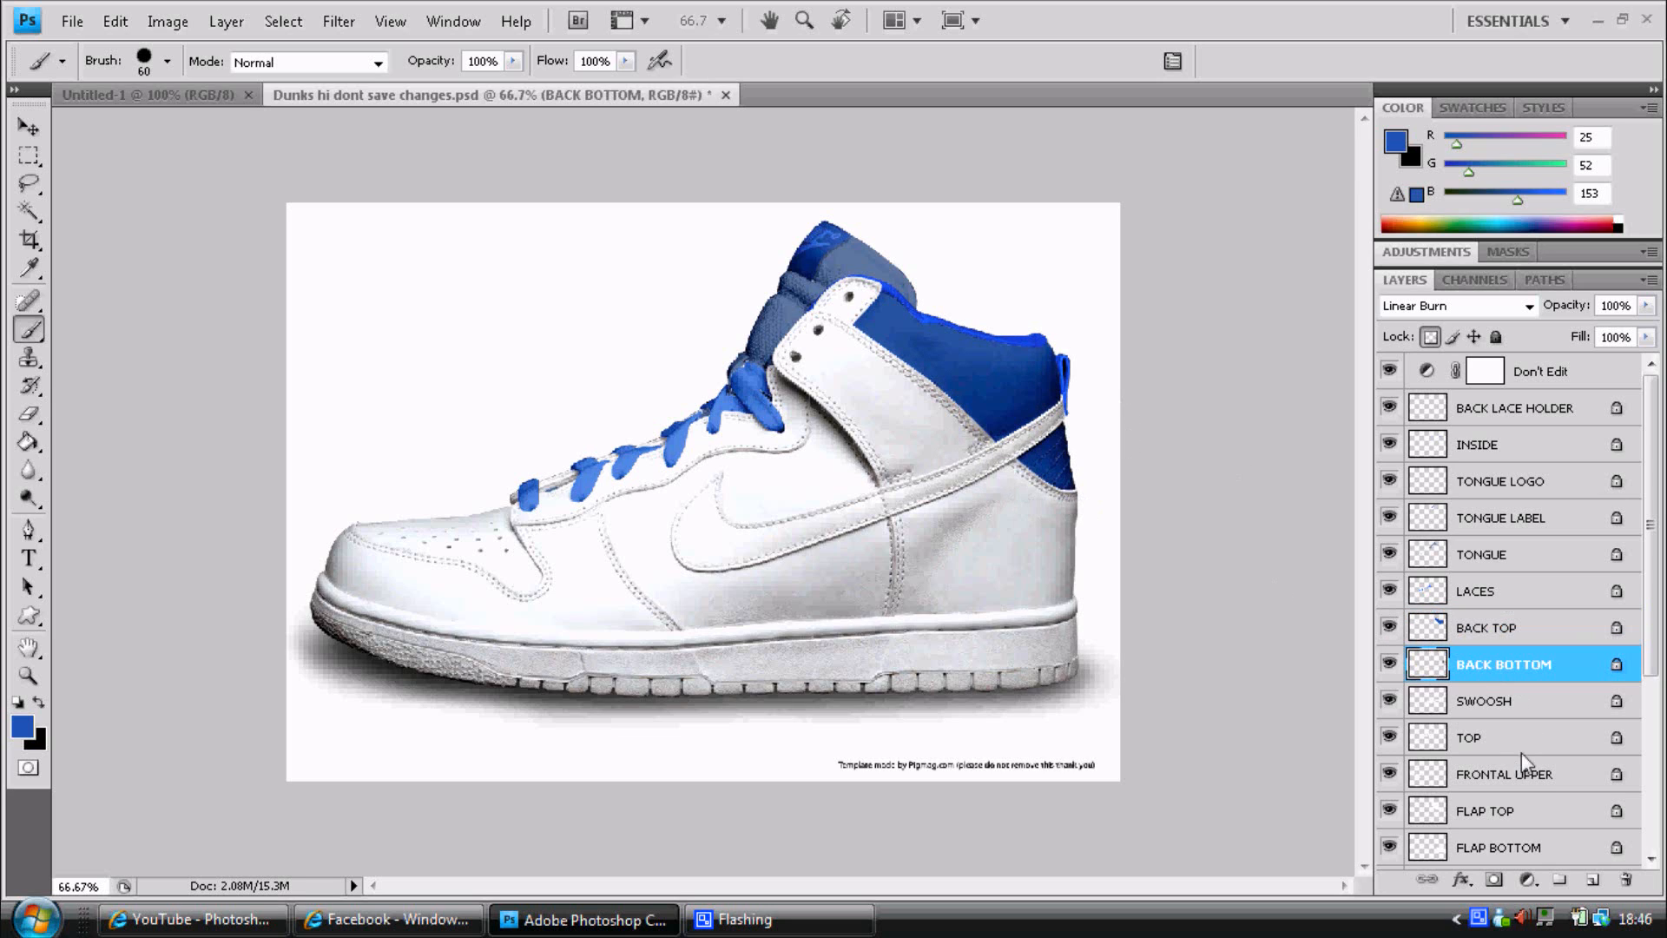
pyautogui.click(1489, 700)
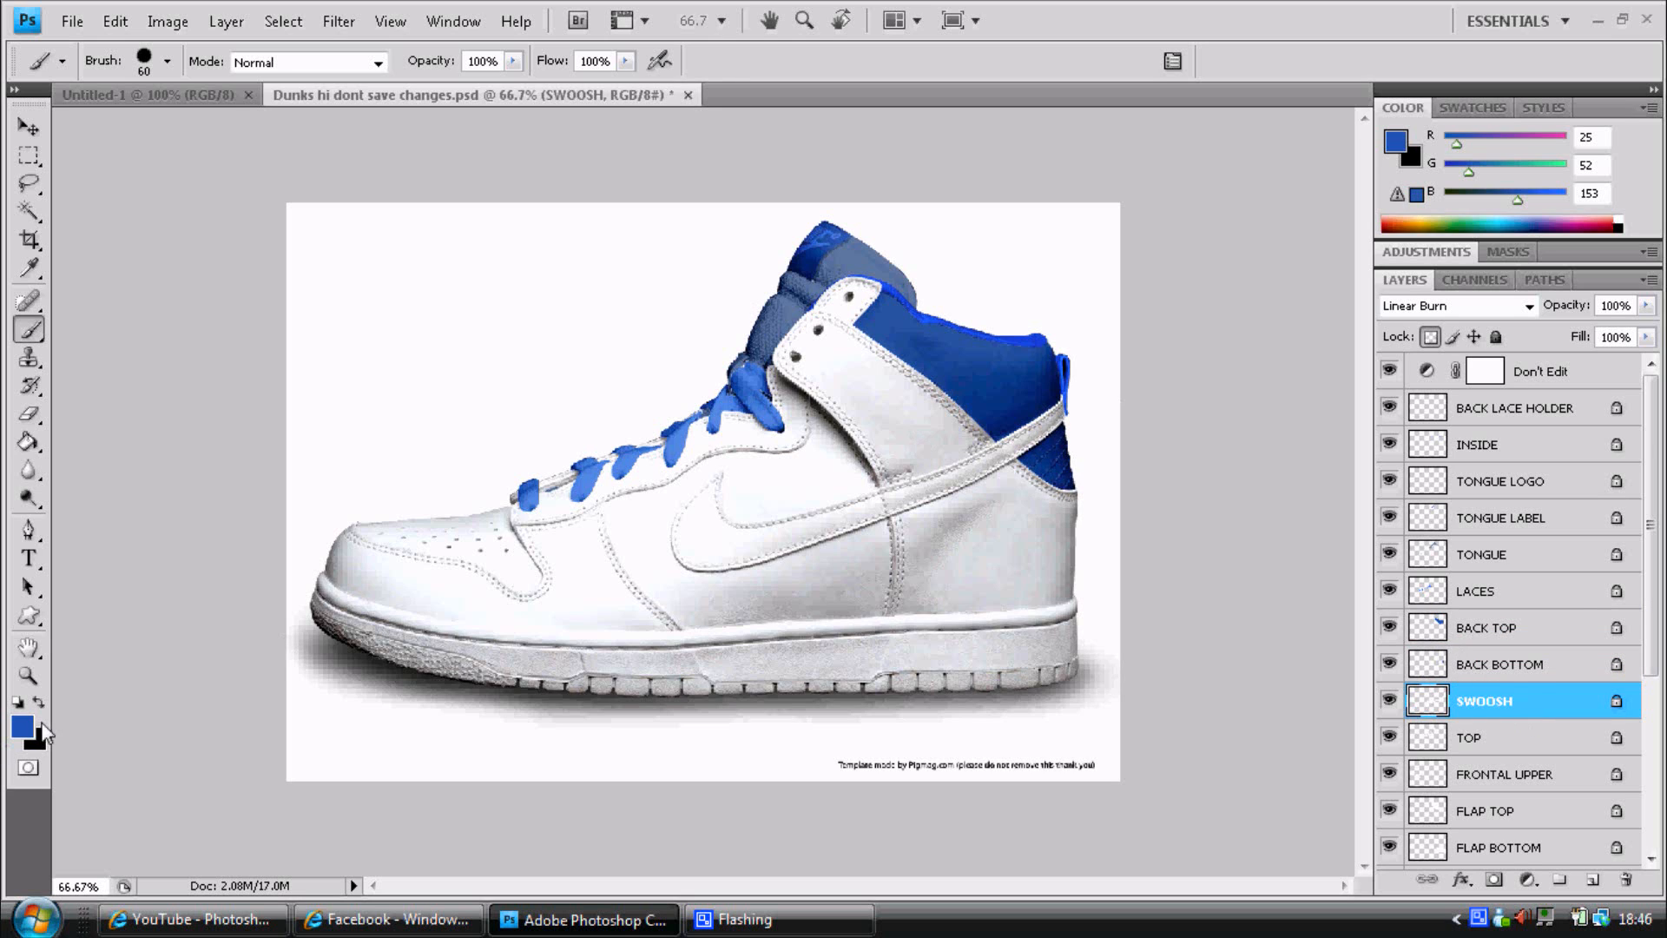
pyautogui.click(20, 725)
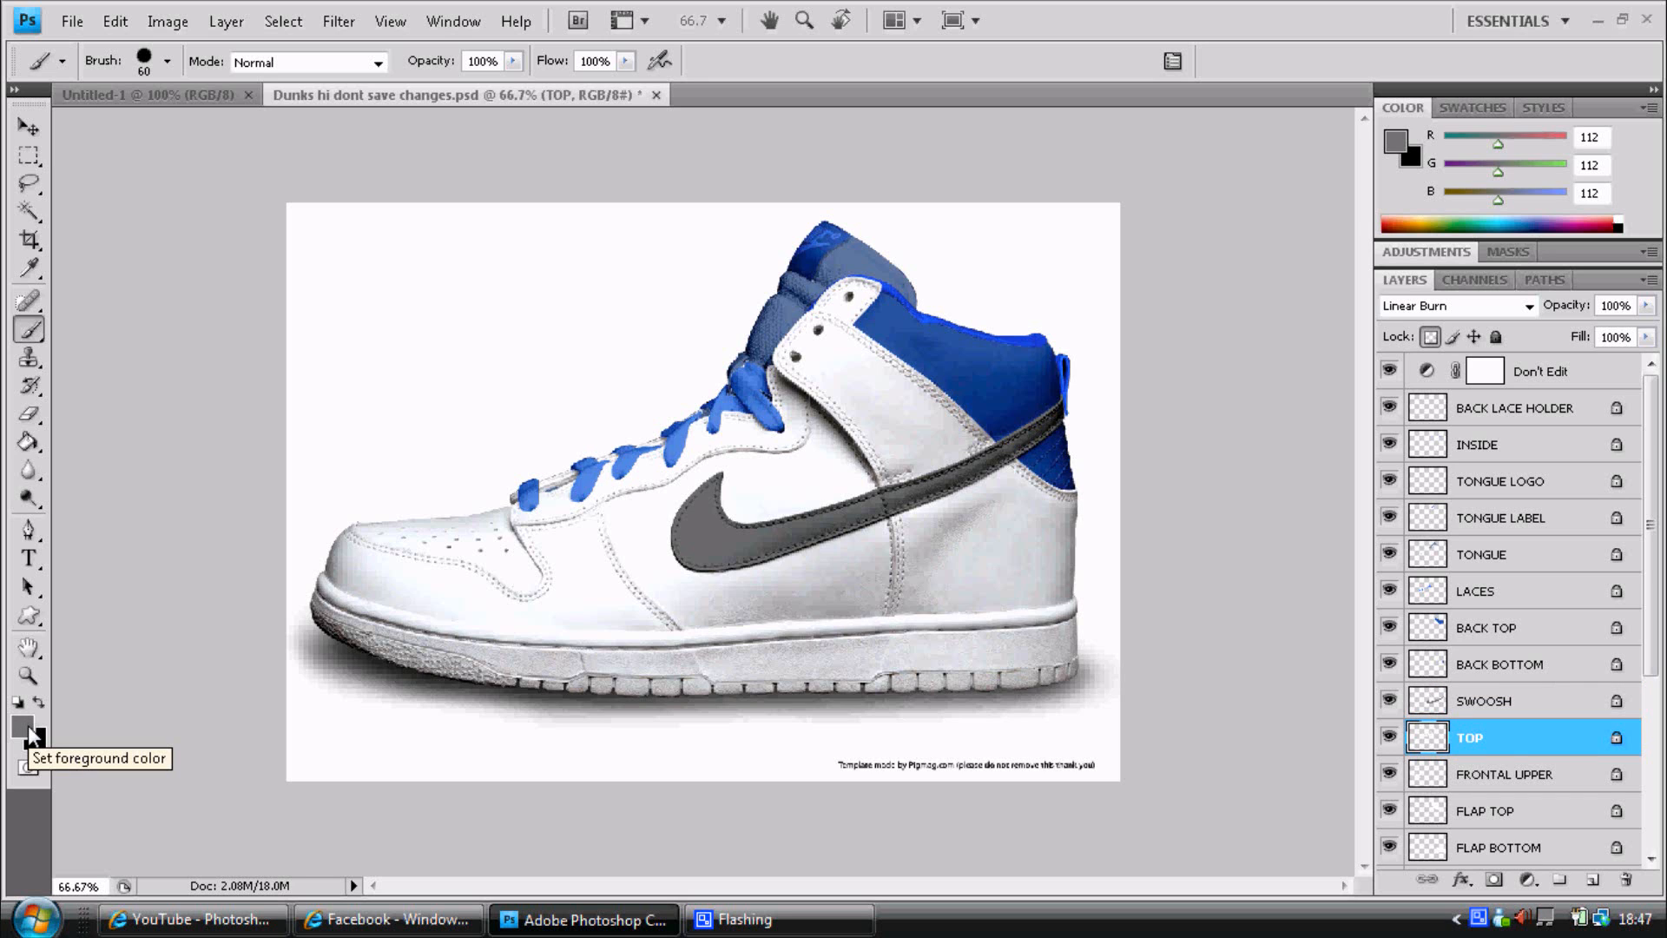
# Paint the eyelet panel light blue and the FRONTAL UPPER toe cap dark blue.
pyautogui.click(22, 731)
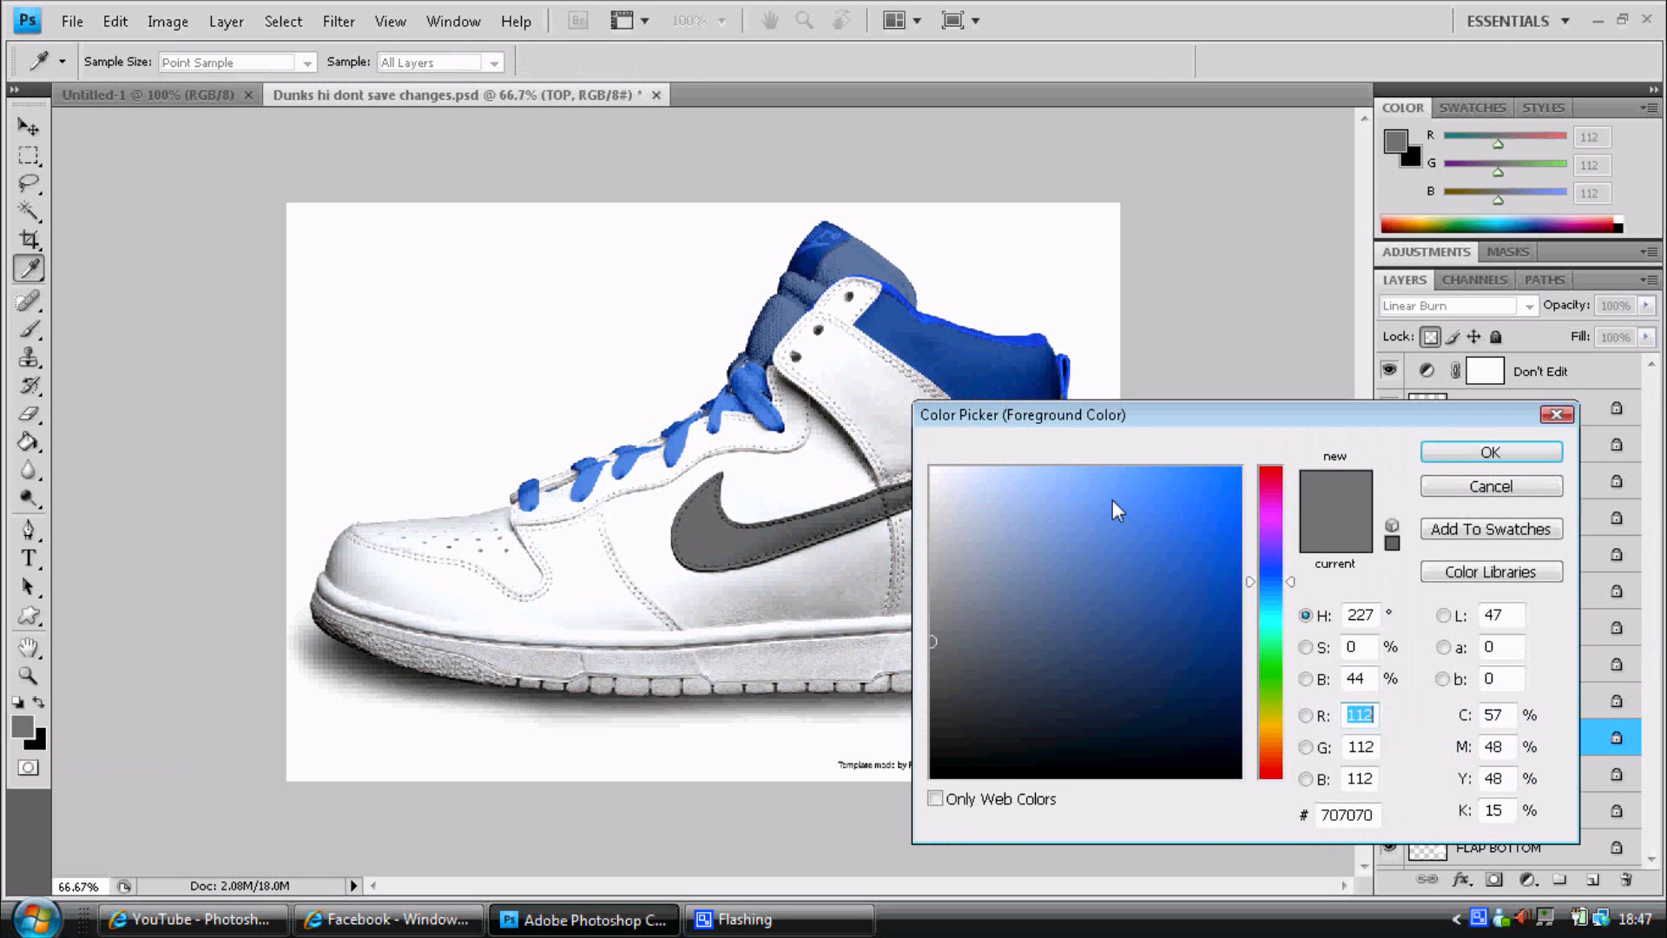
pyautogui.click(1488, 450)
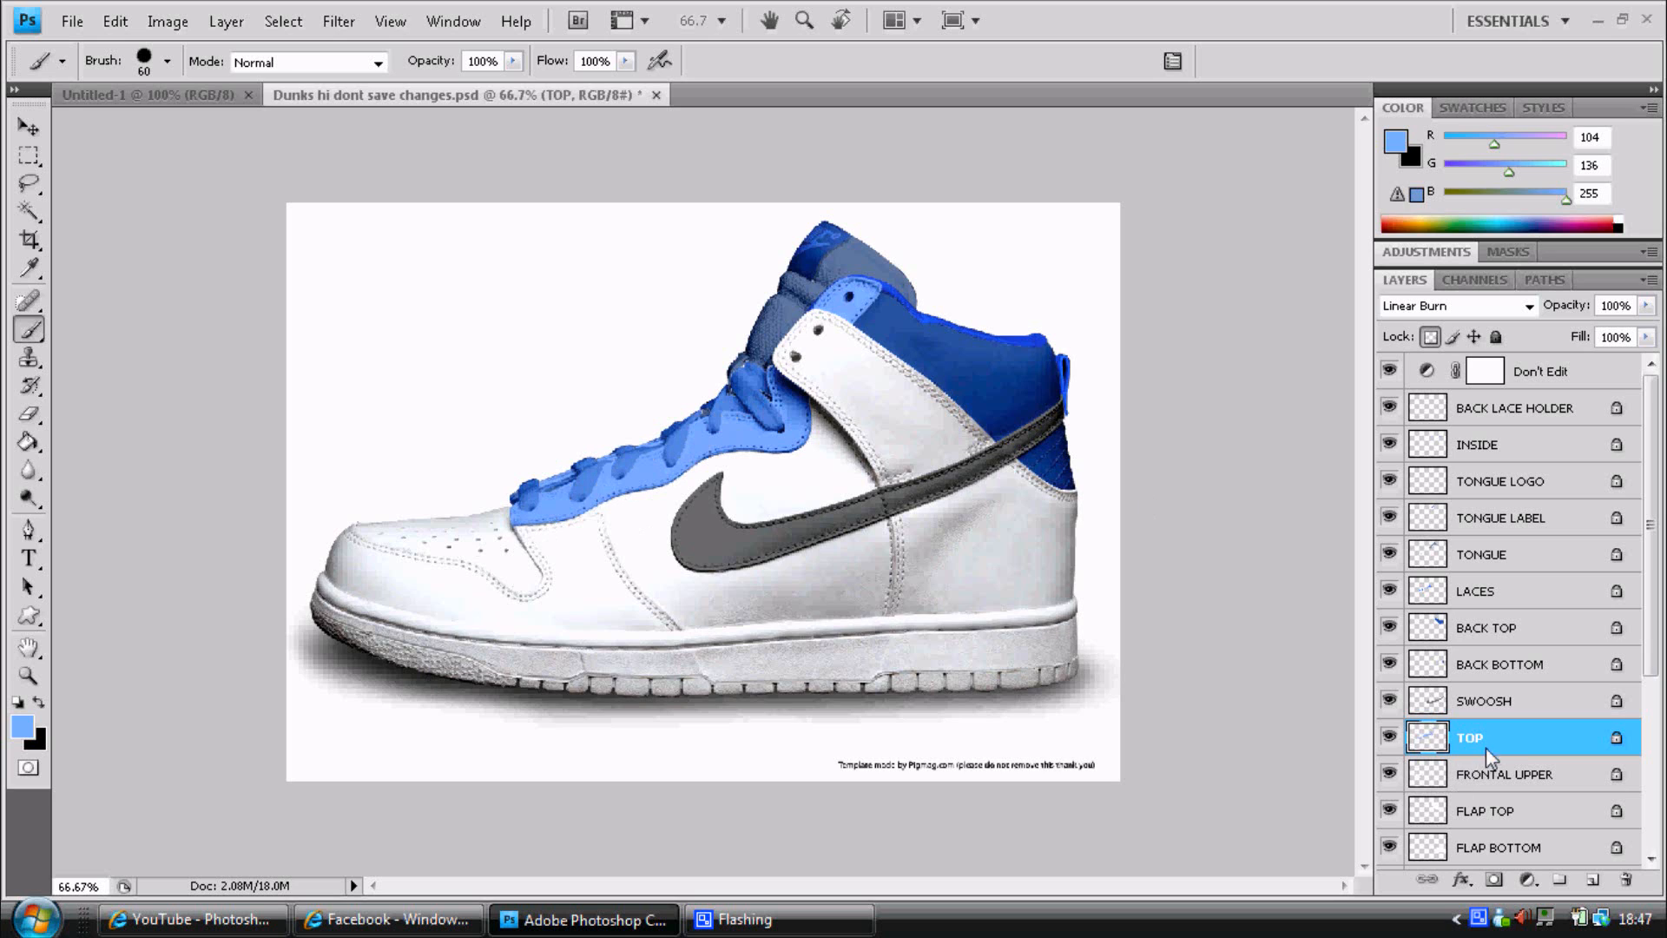
pyautogui.click(1506, 773)
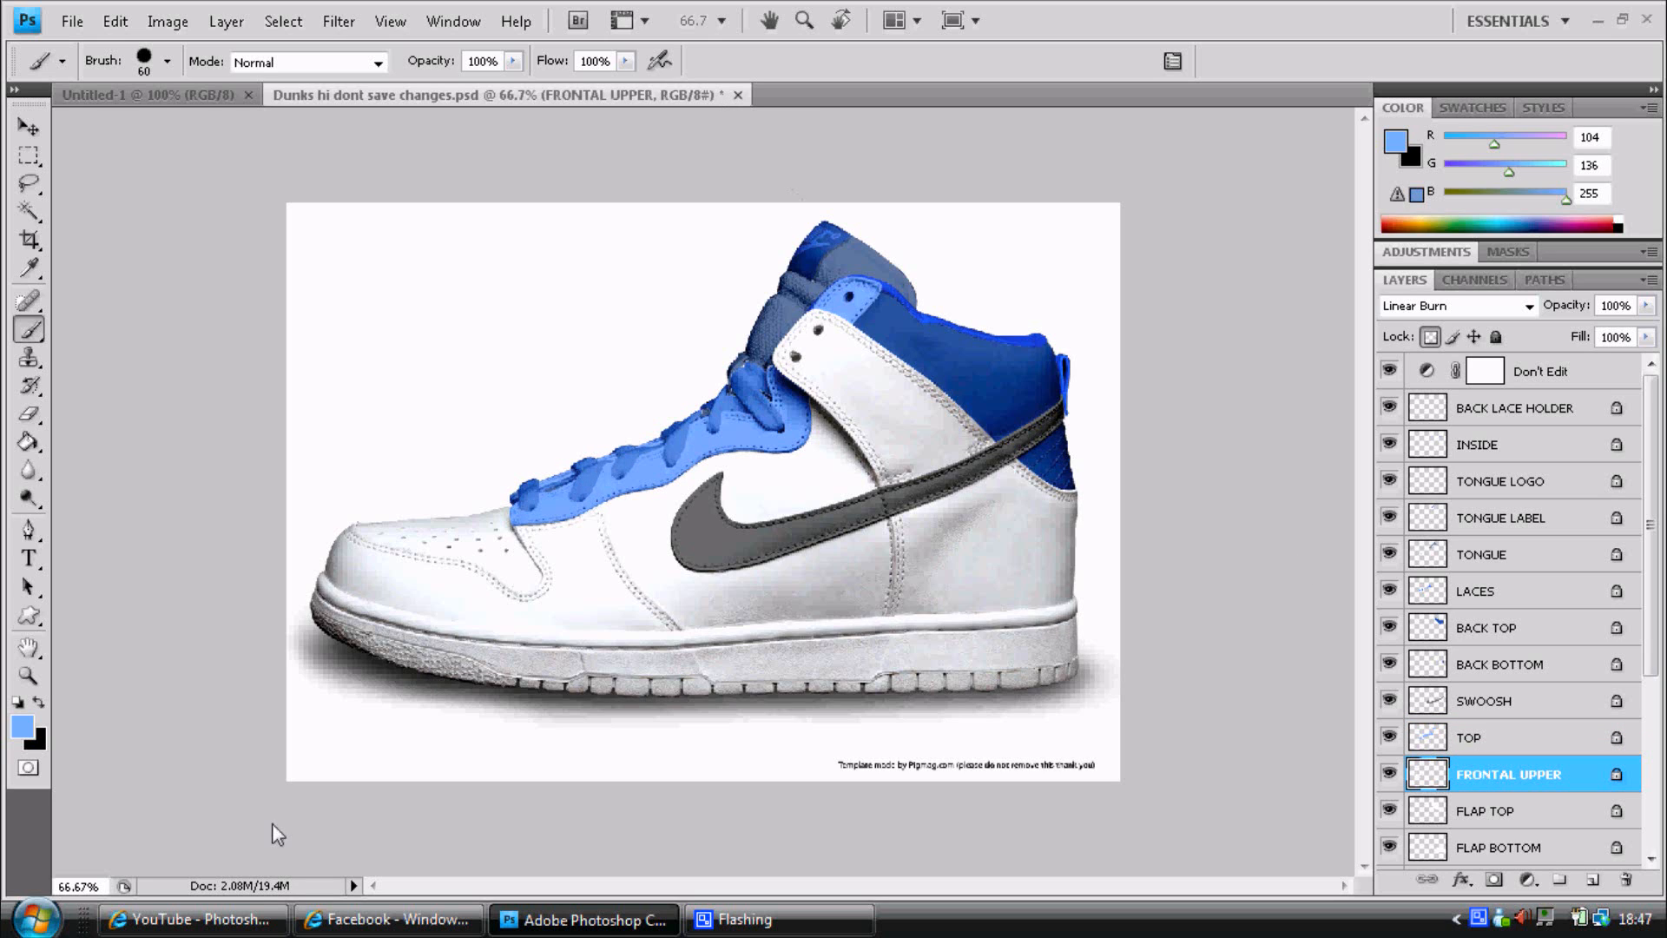
pyautogui.click(19, 724)
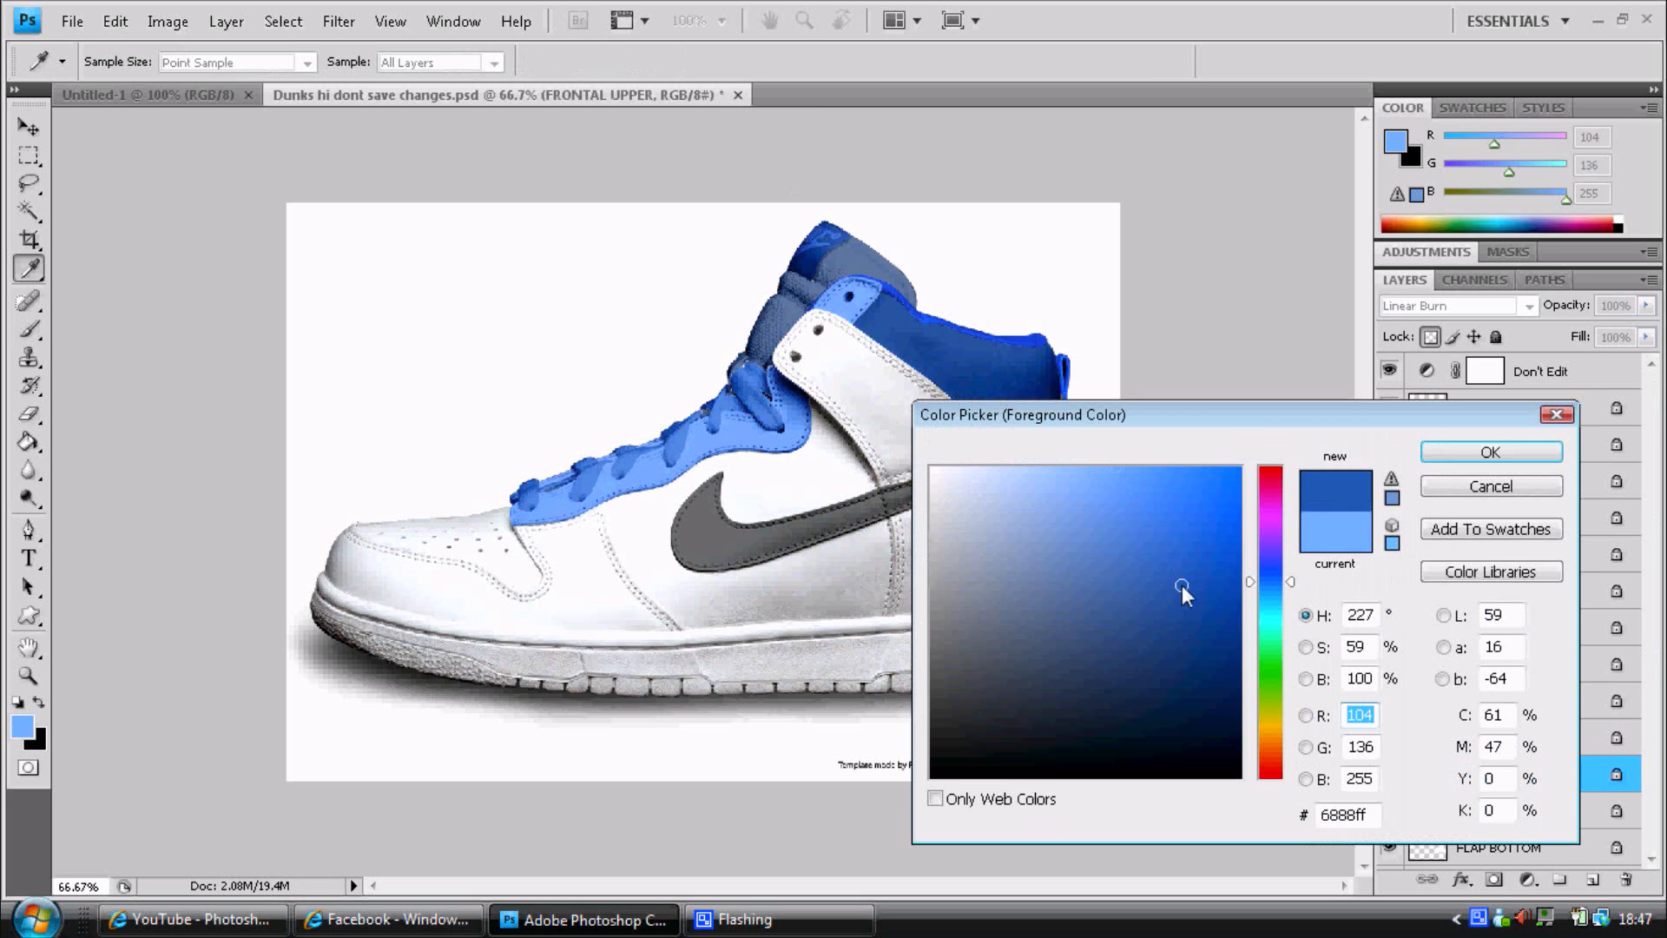
pyautogui.click(1491, 452)
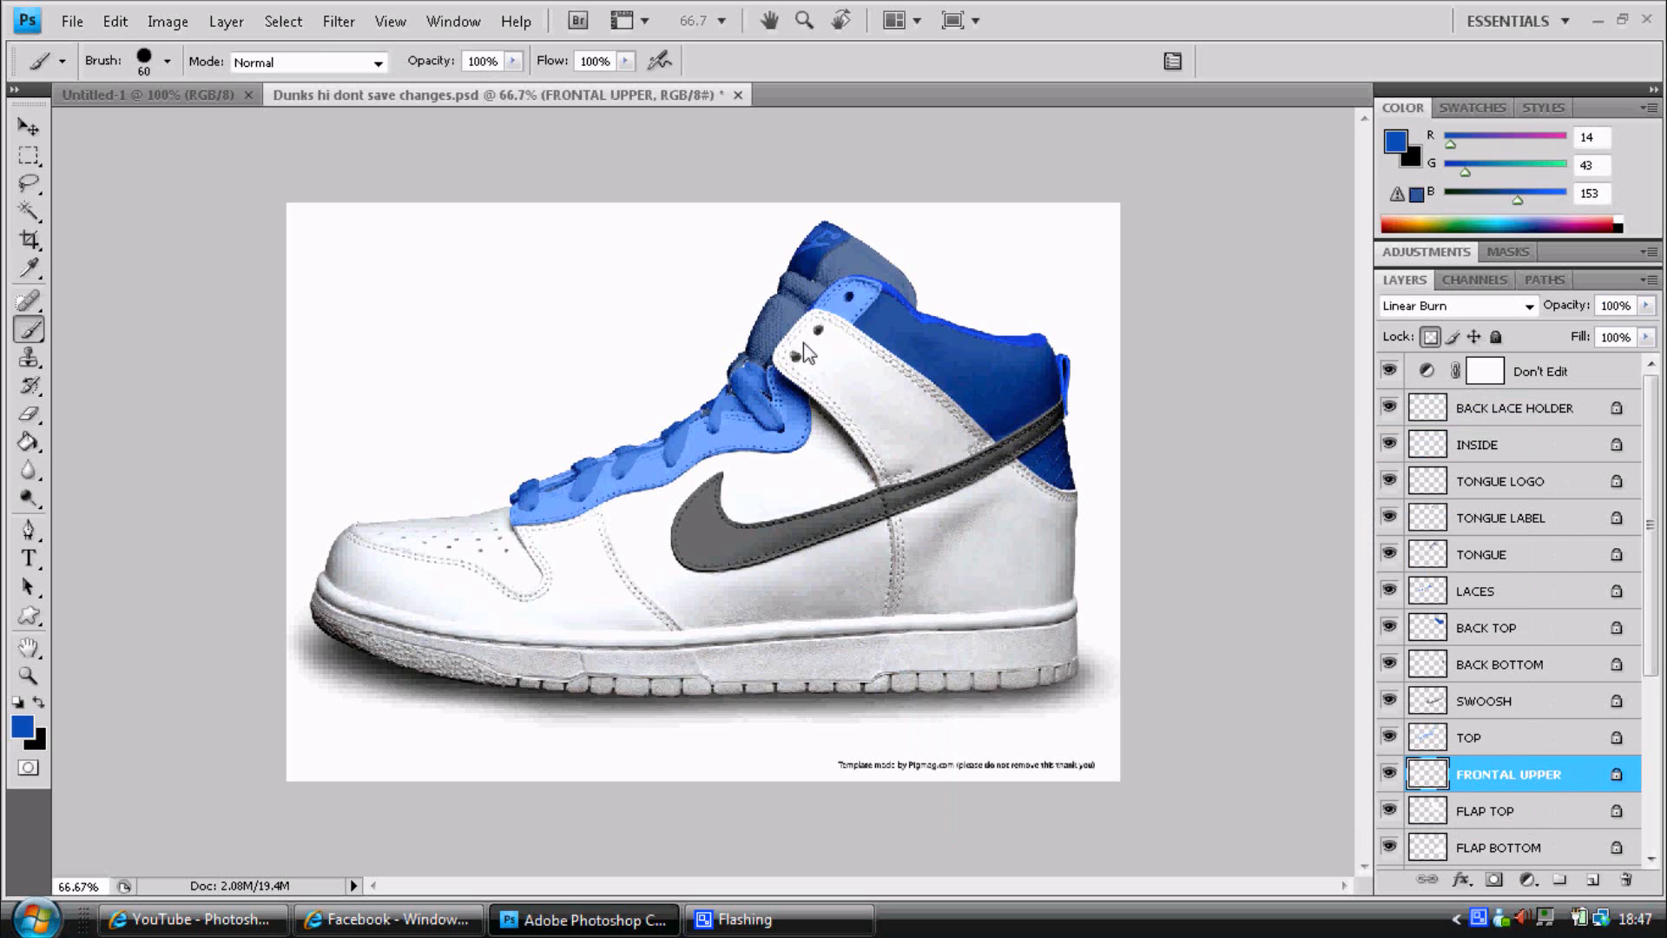
pyautogui.moveTo(1511, 834)
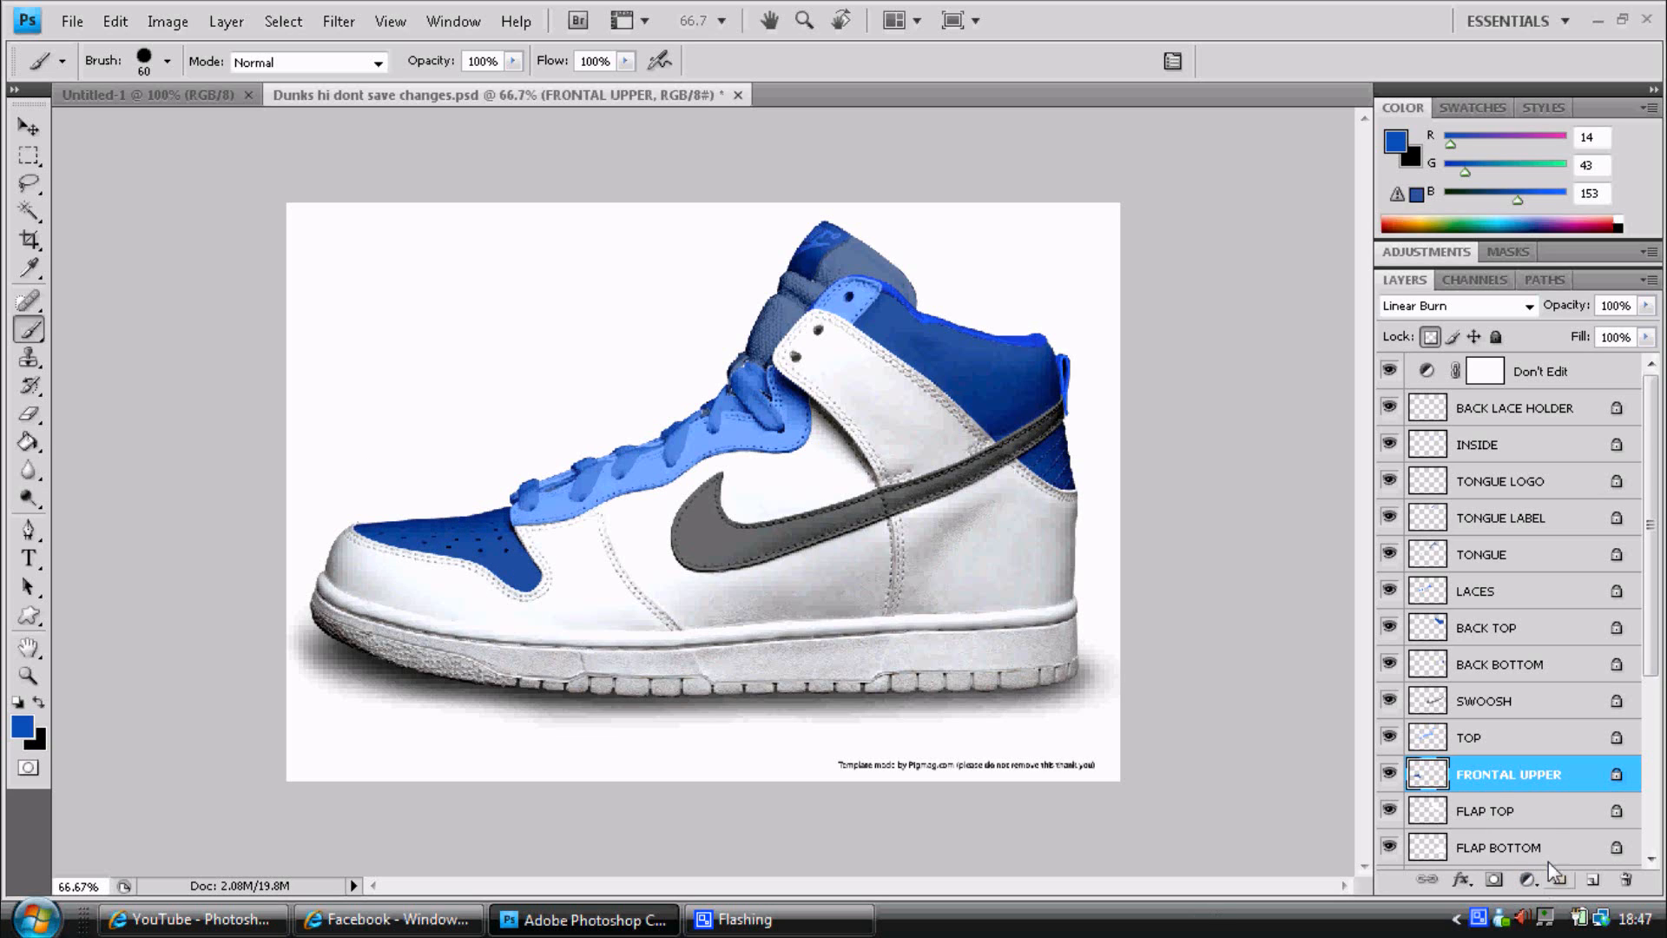
pyautogui.click(1489, 811)
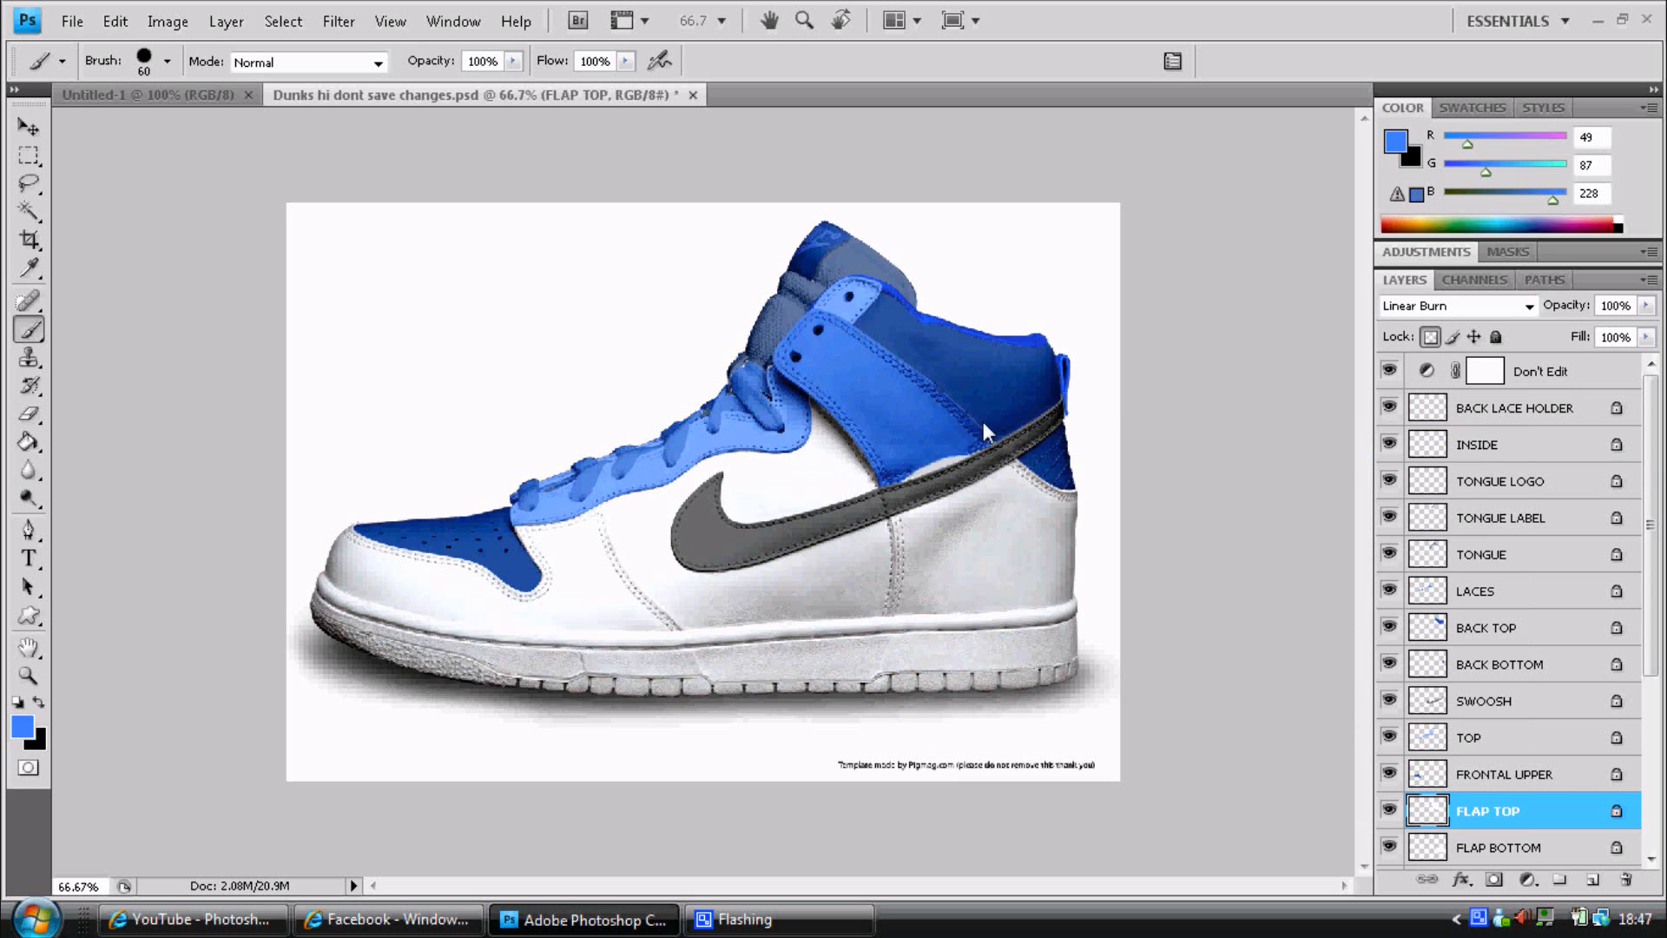
# Paint the FLAP TOP ankle flap medium blue and the FLAP BOTTOM rear panel dark blue.
pyautogui.click(1496, 848)
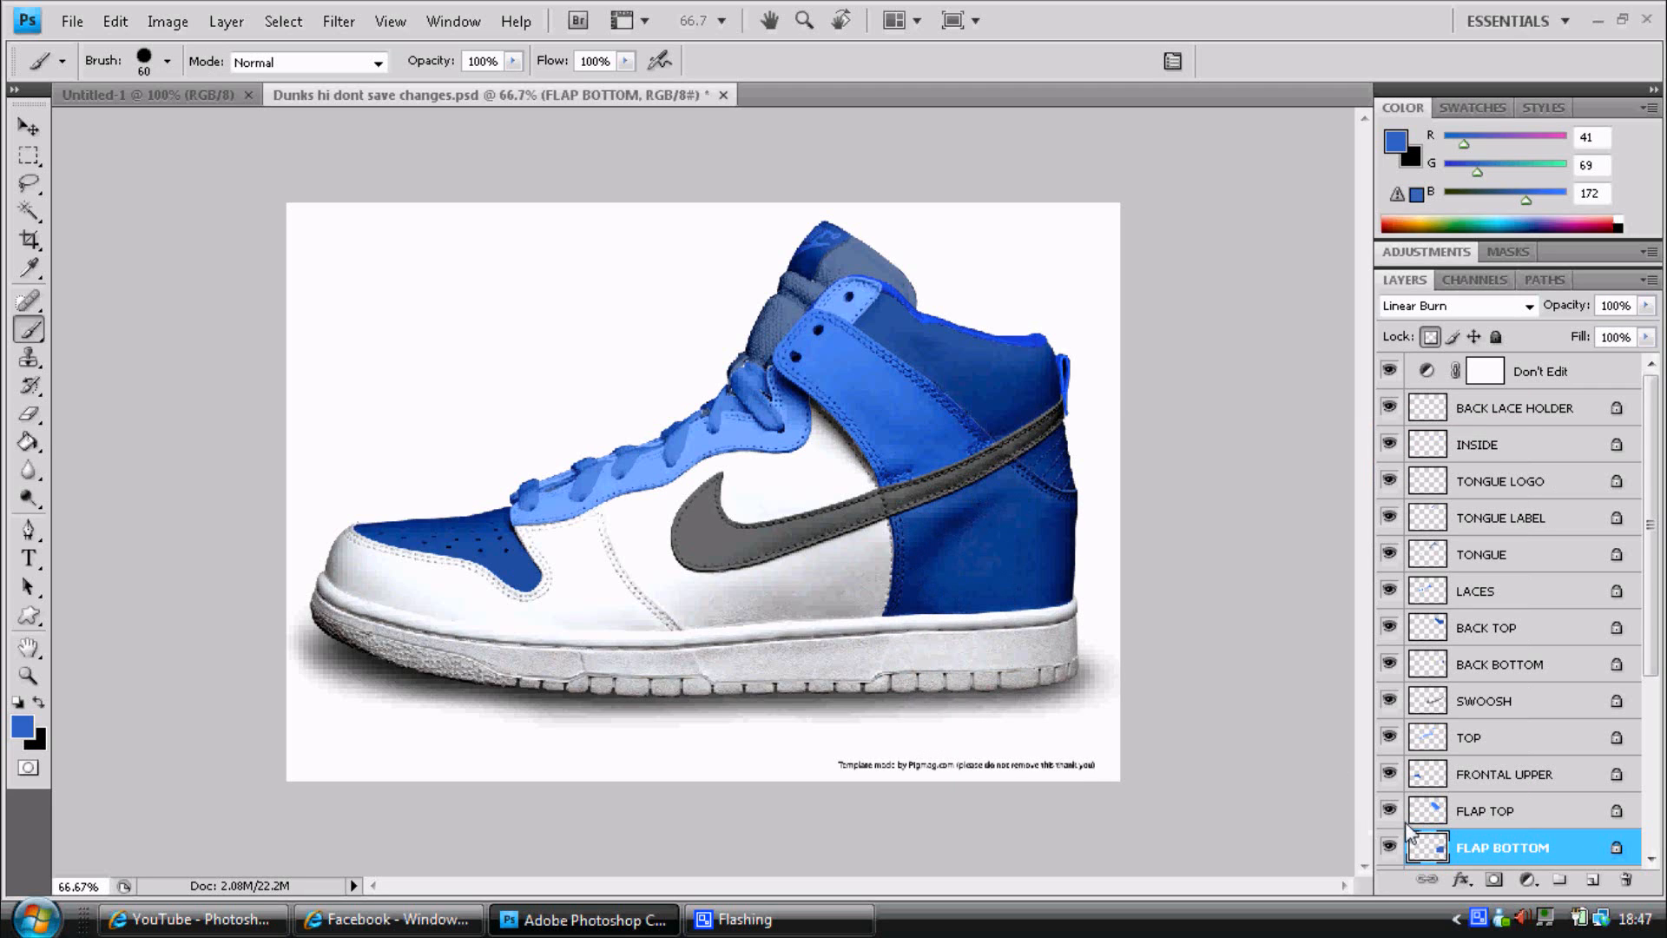
pyautogui.scroll(-3)
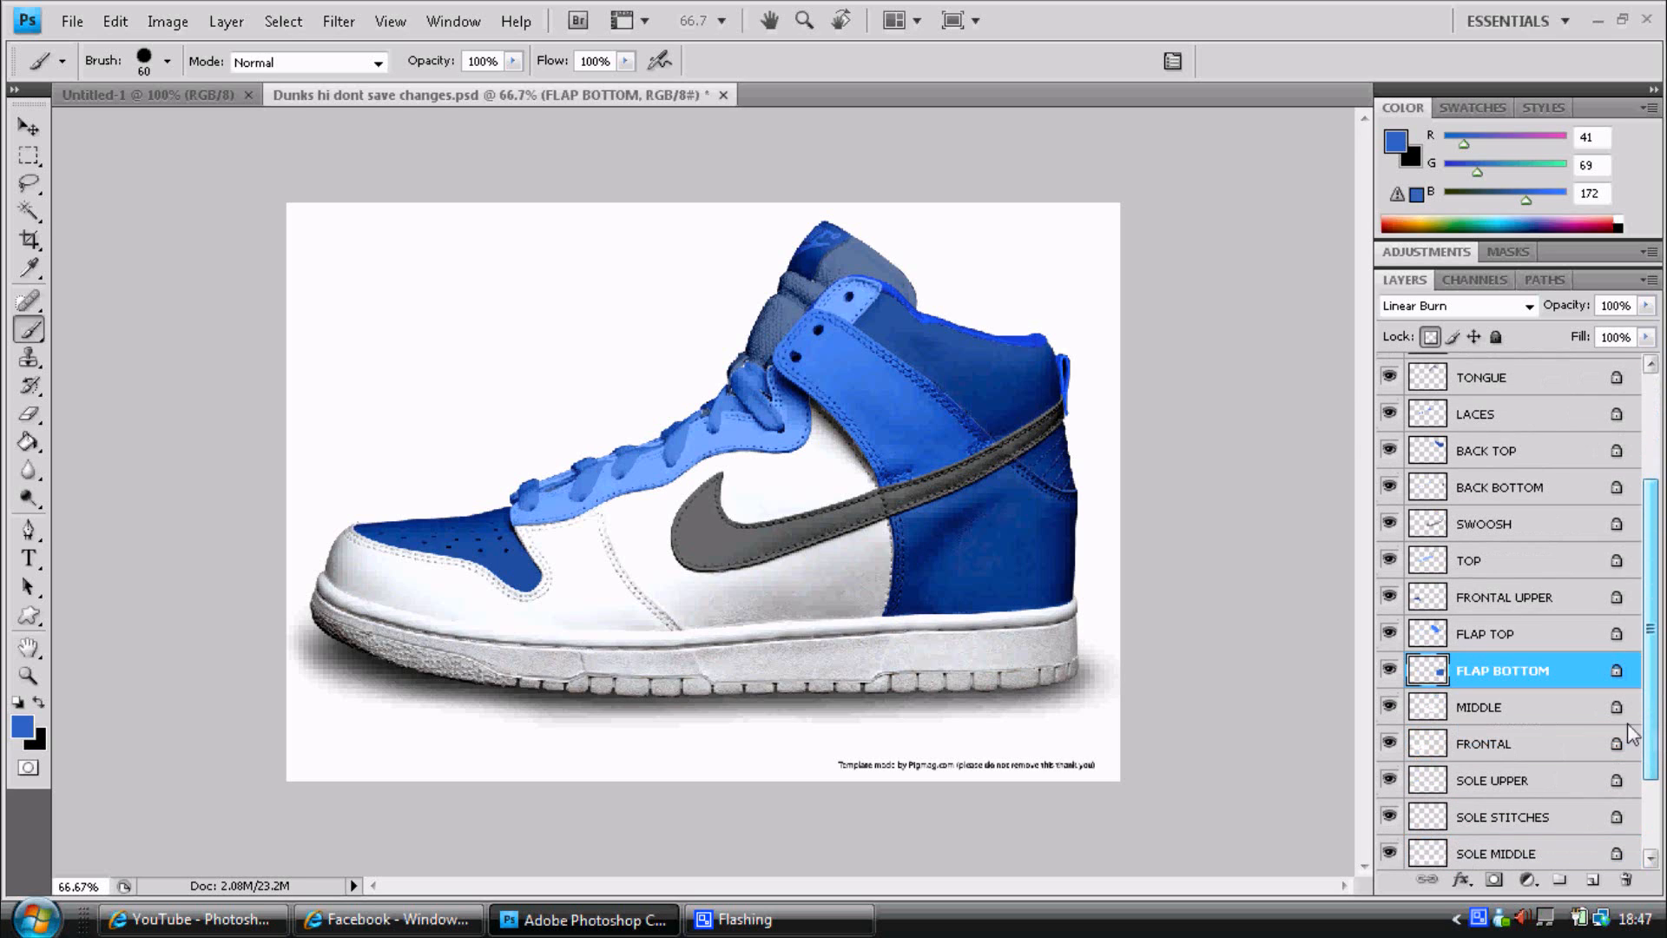
pyautogui.click(1483, 706)
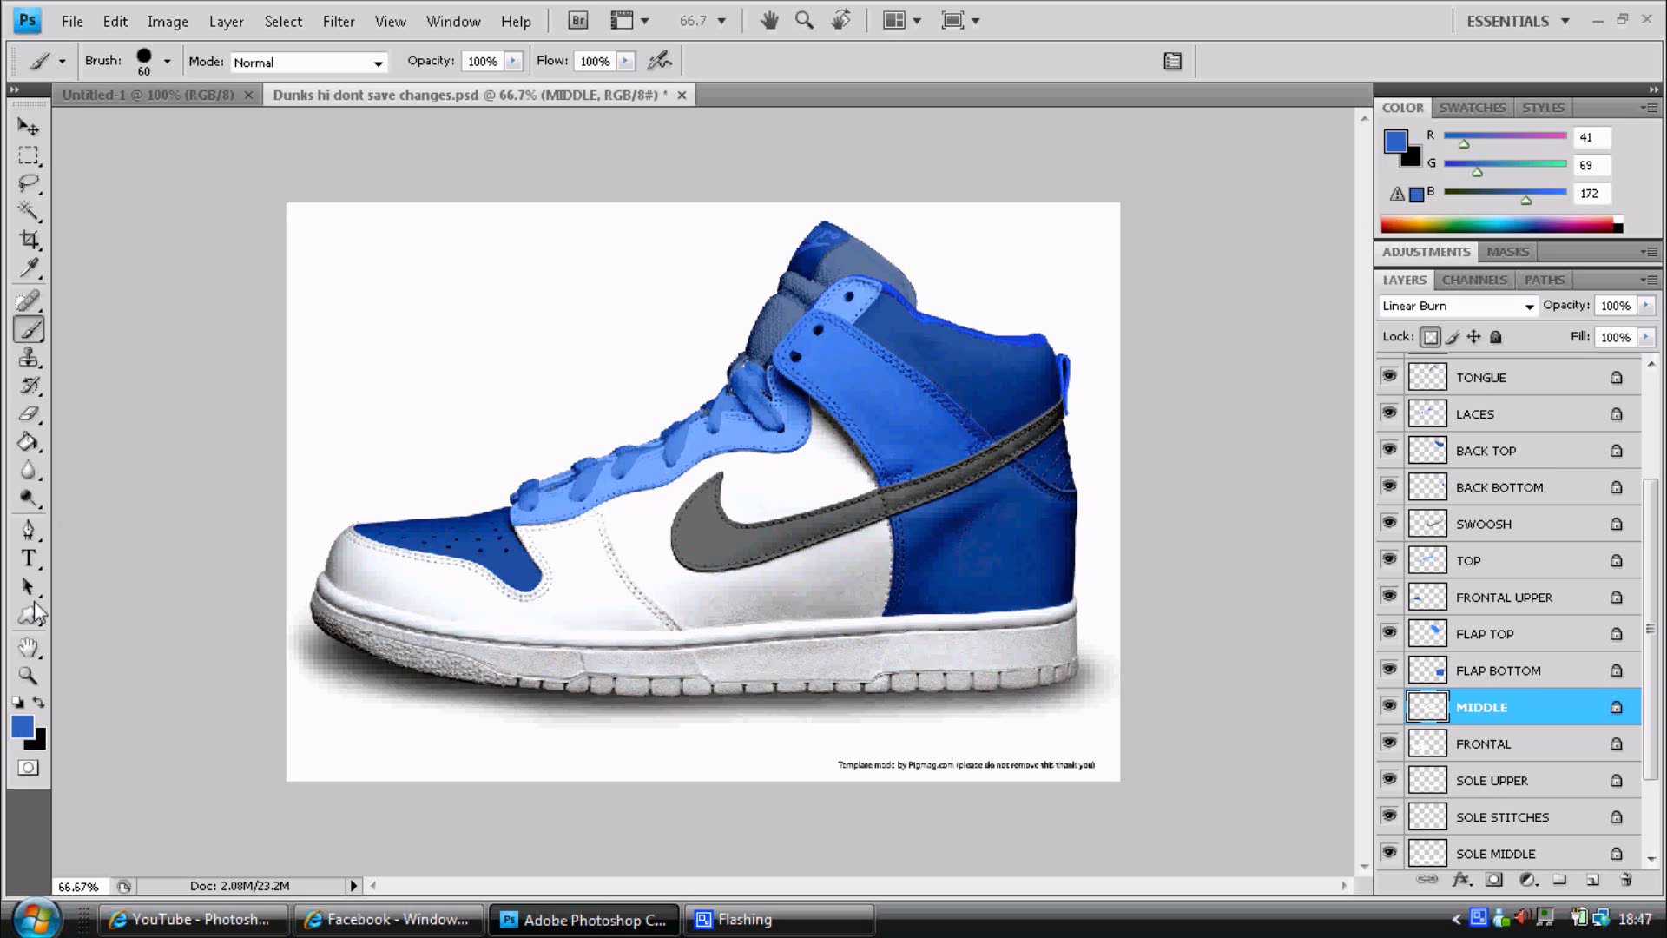
# Choose a sunburst brush preset and stamp it once on the MIDDLE layer behind the swoosh.
pyautogui.click(167, 61)
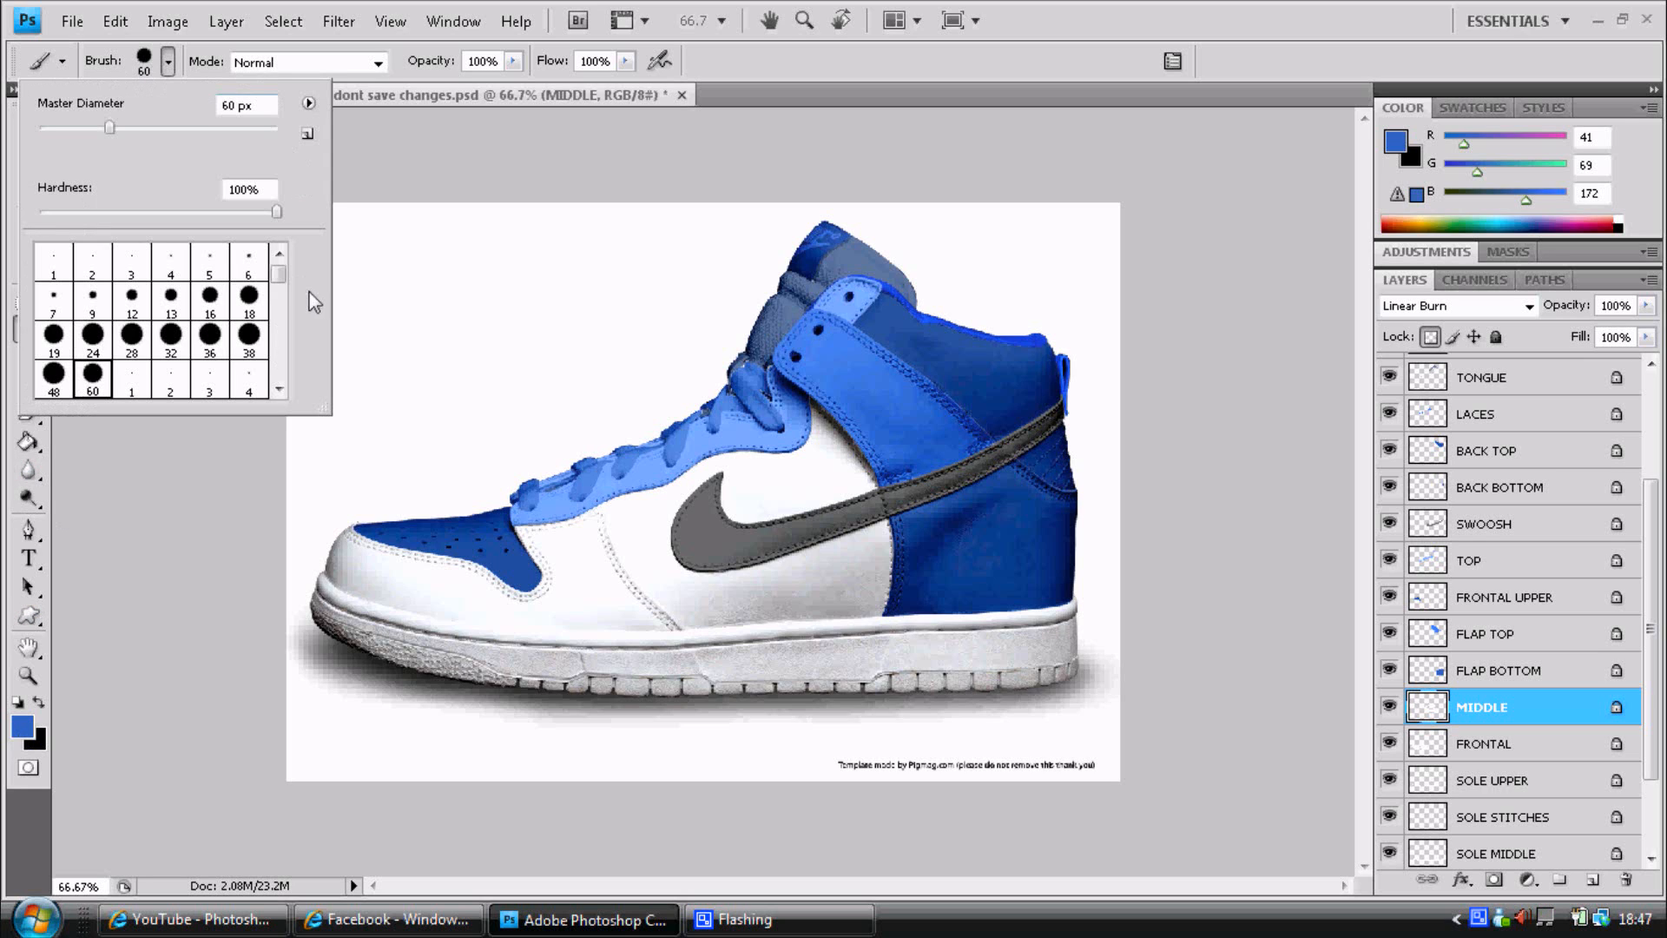
pyautogui.scroll(-3)
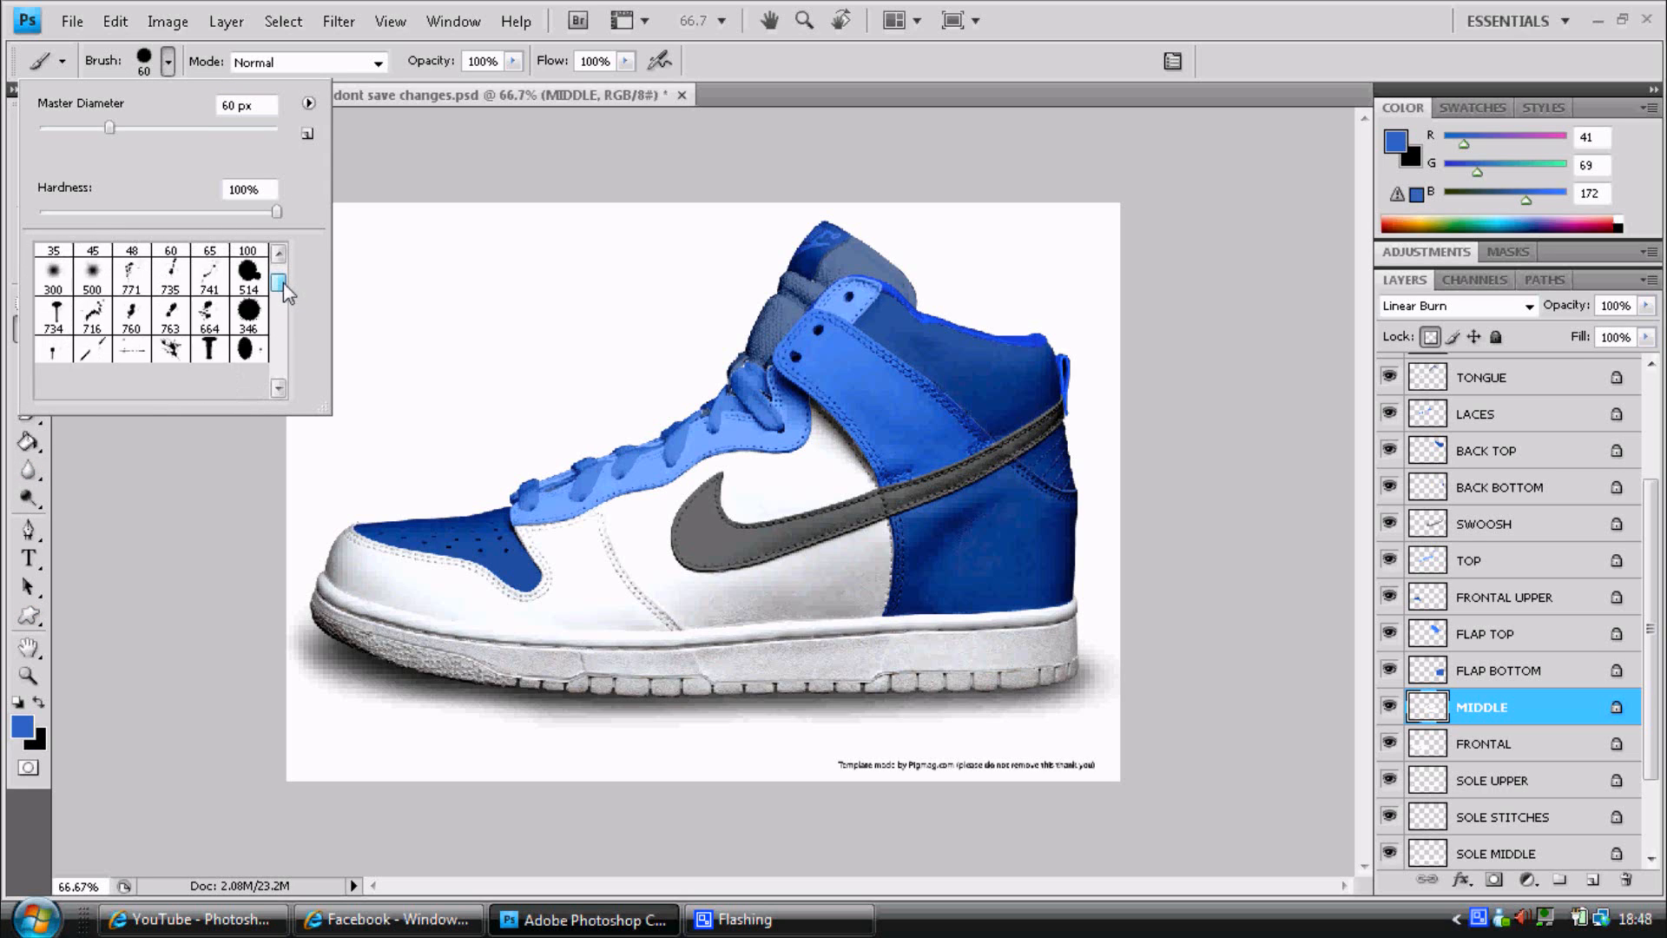
pyautogui.scroll(3)
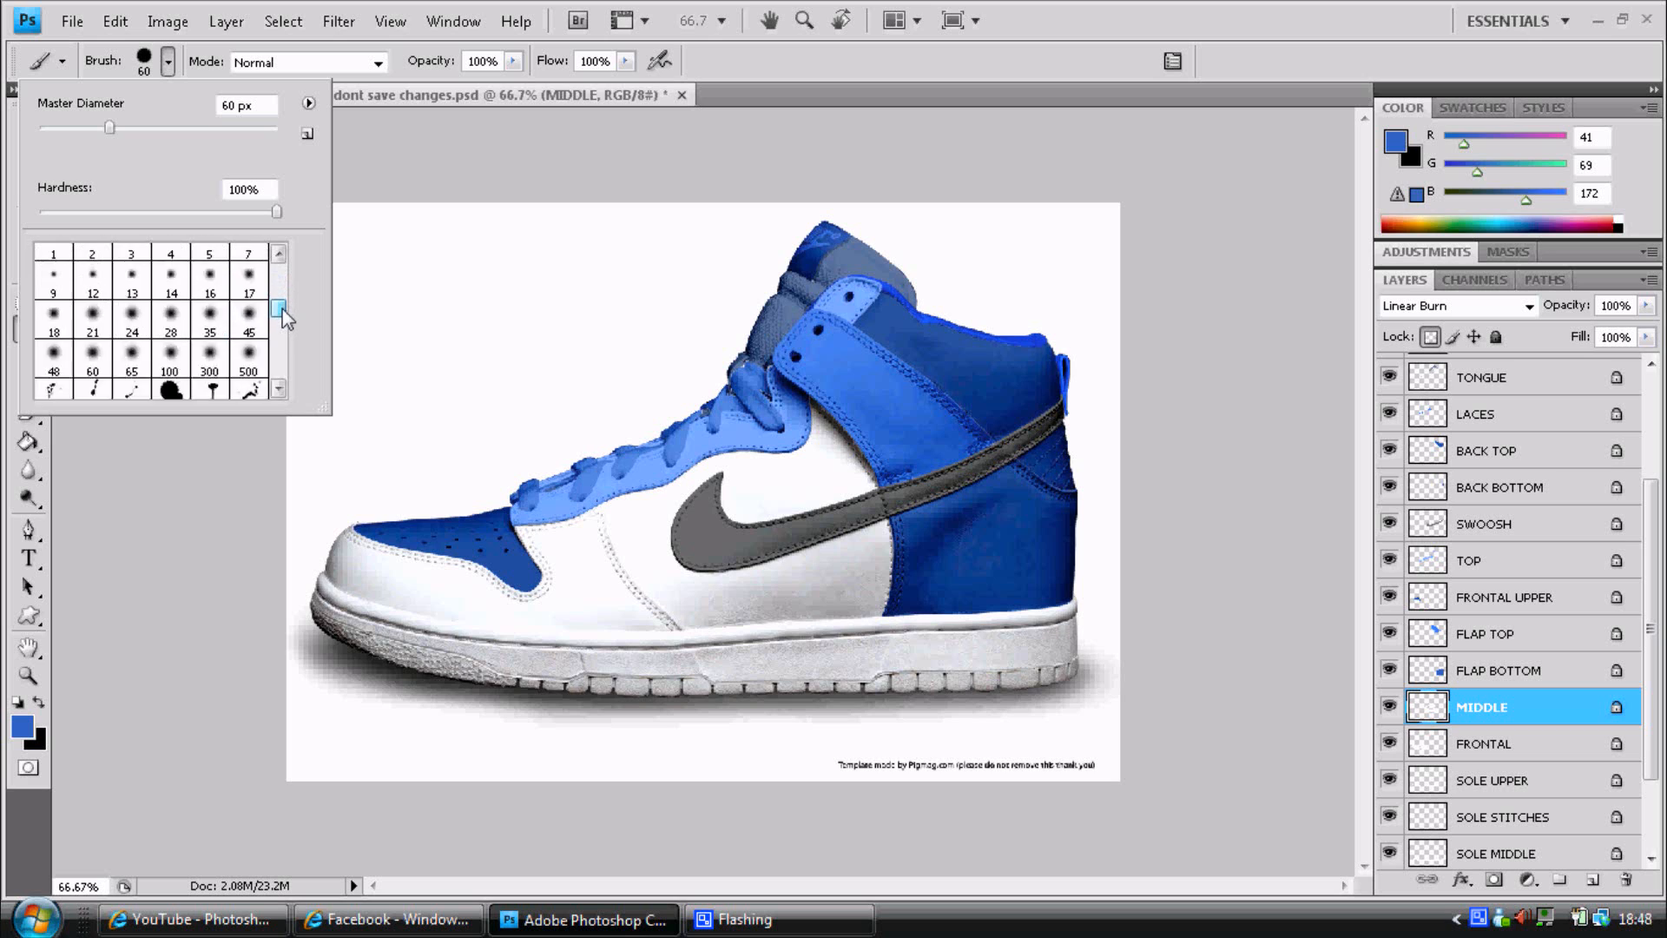
pyautogui.scroll(-3)
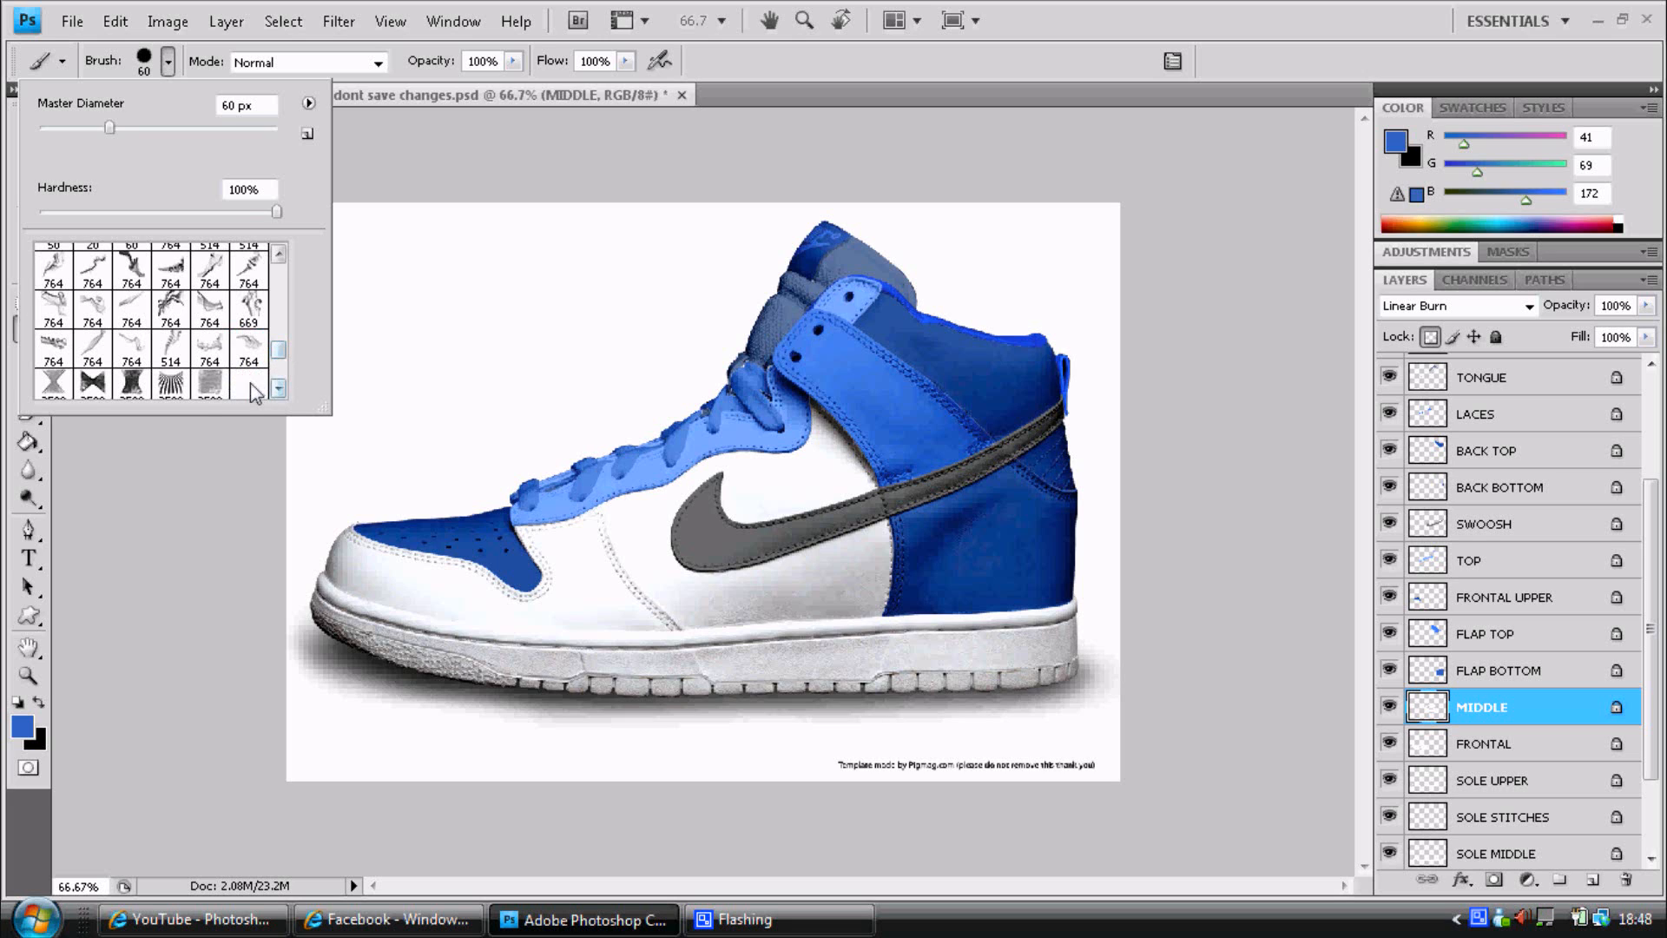
pyautogui.click(248, 385)
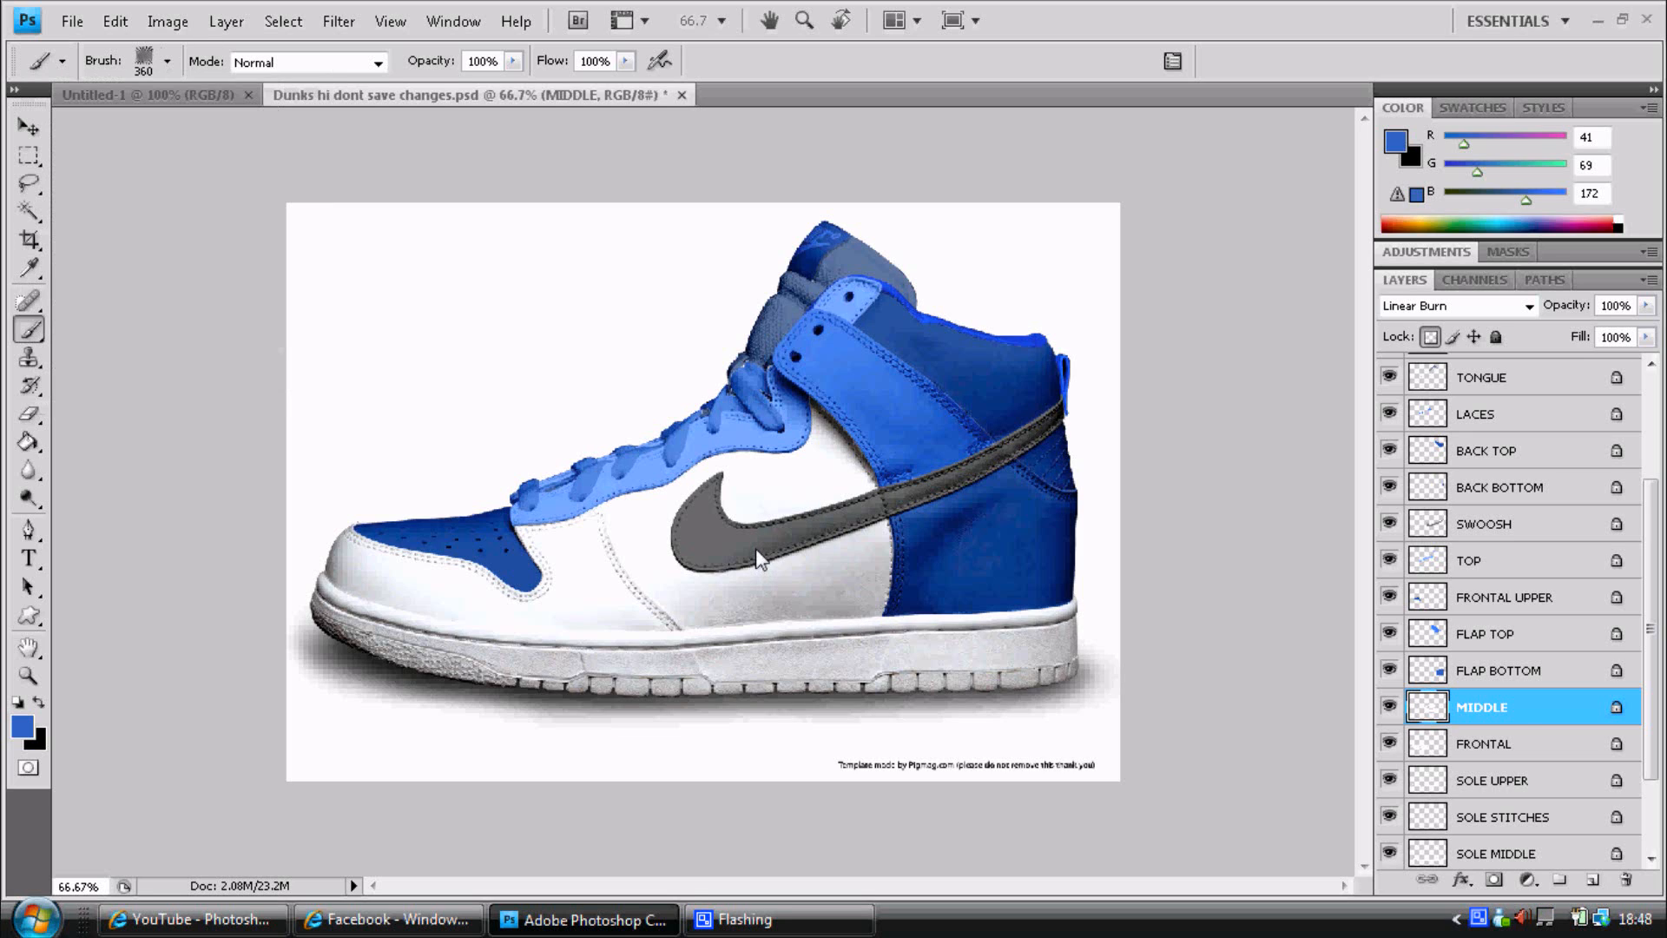
pyautogui.click(761, 560)
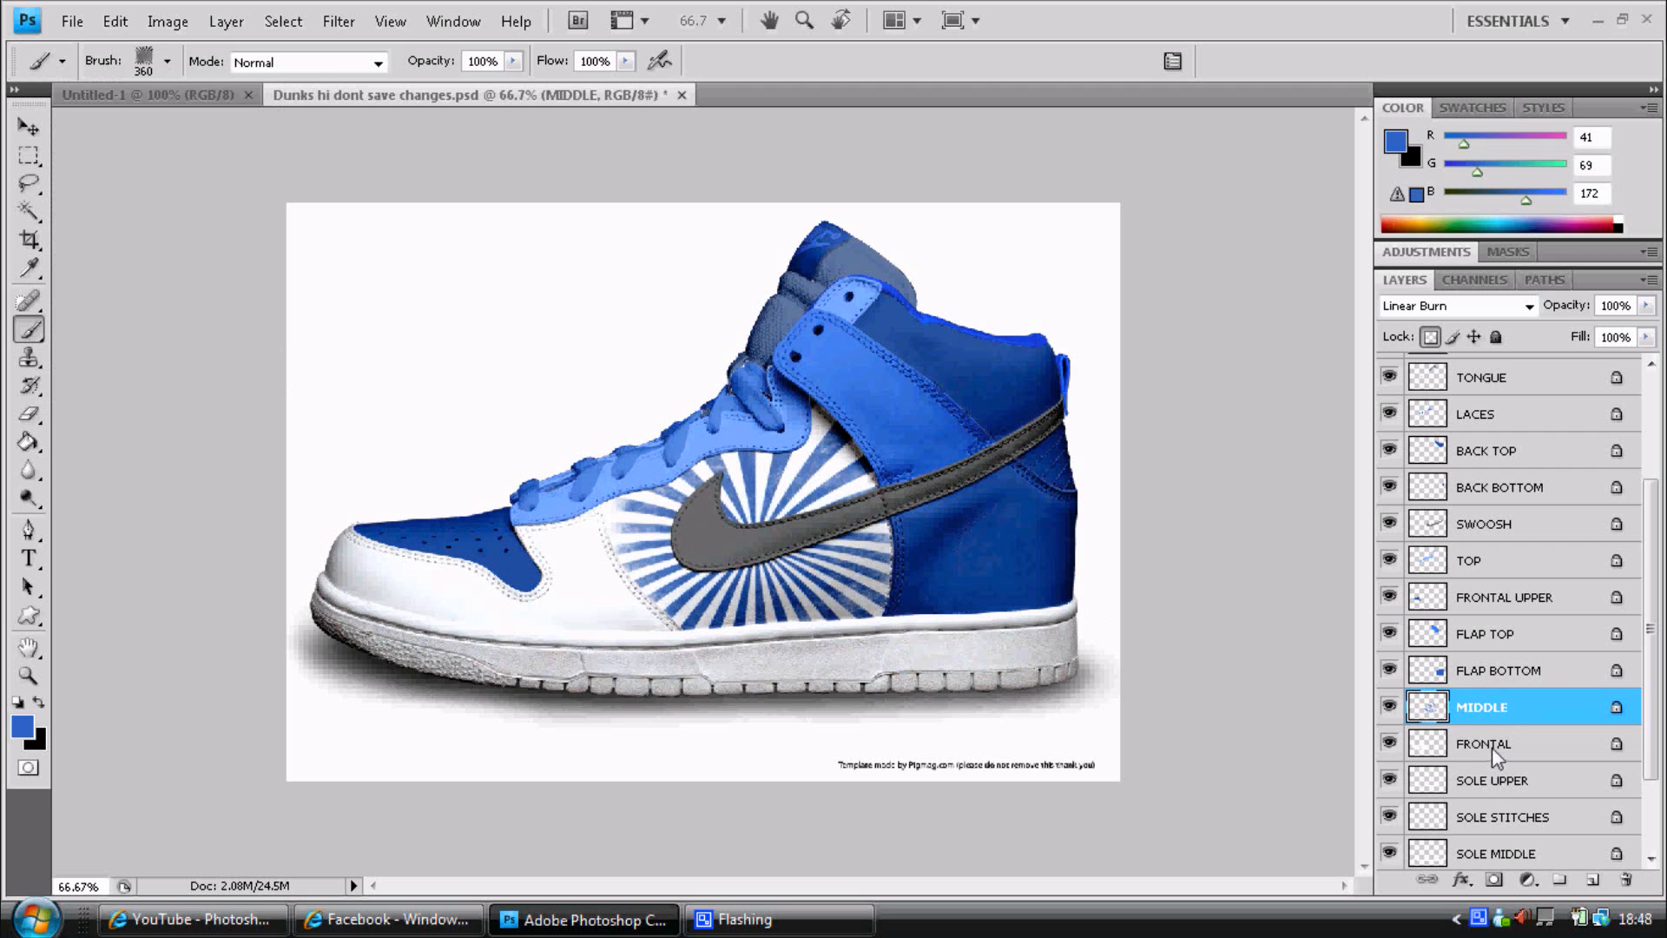
# Paint the FRONTAL layer's front side panel and toe area a pale light blue.
pyautogui.click(20, 724)
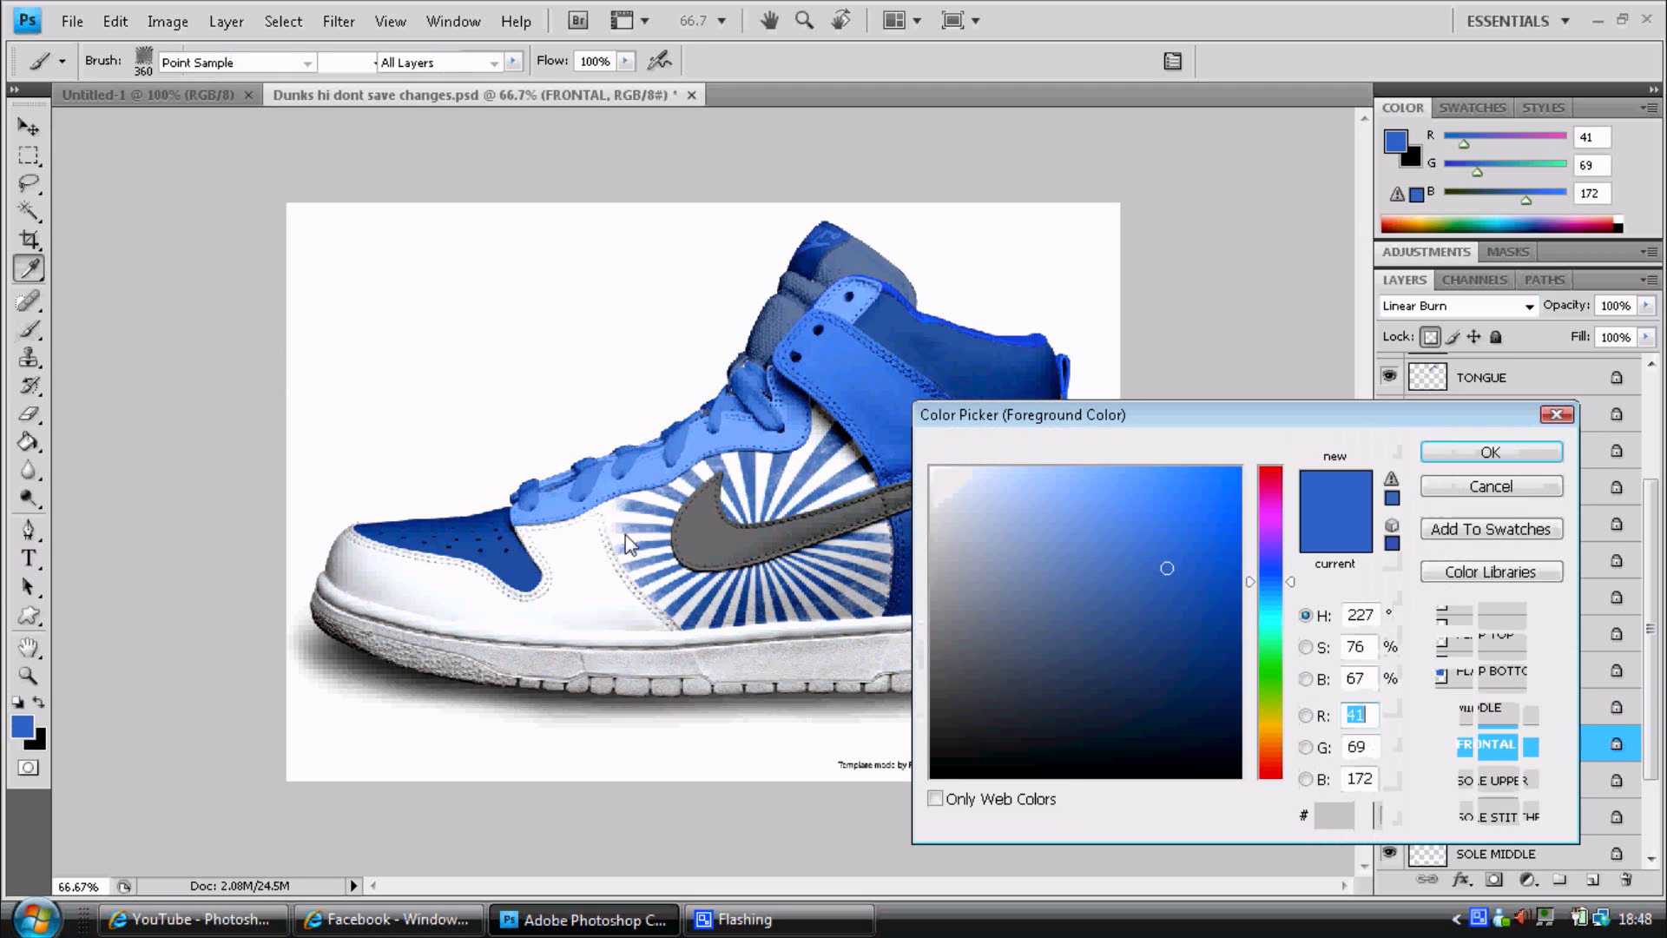
pyautogui.click(1038, 469)
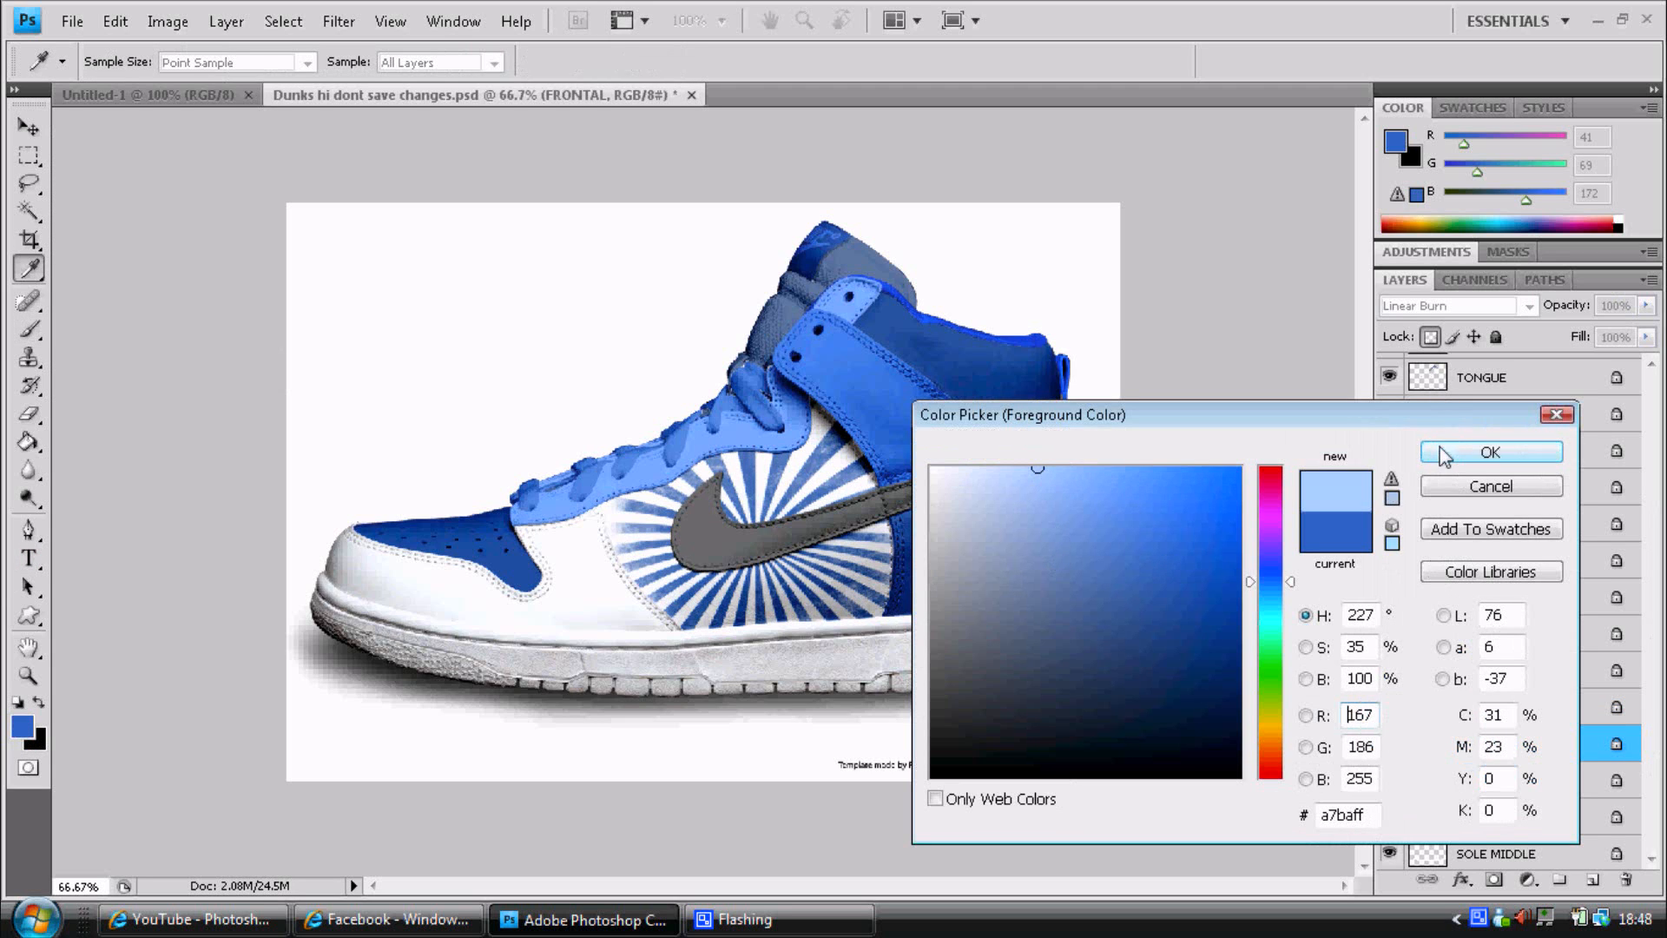
pyautogui.click(1489, 451)
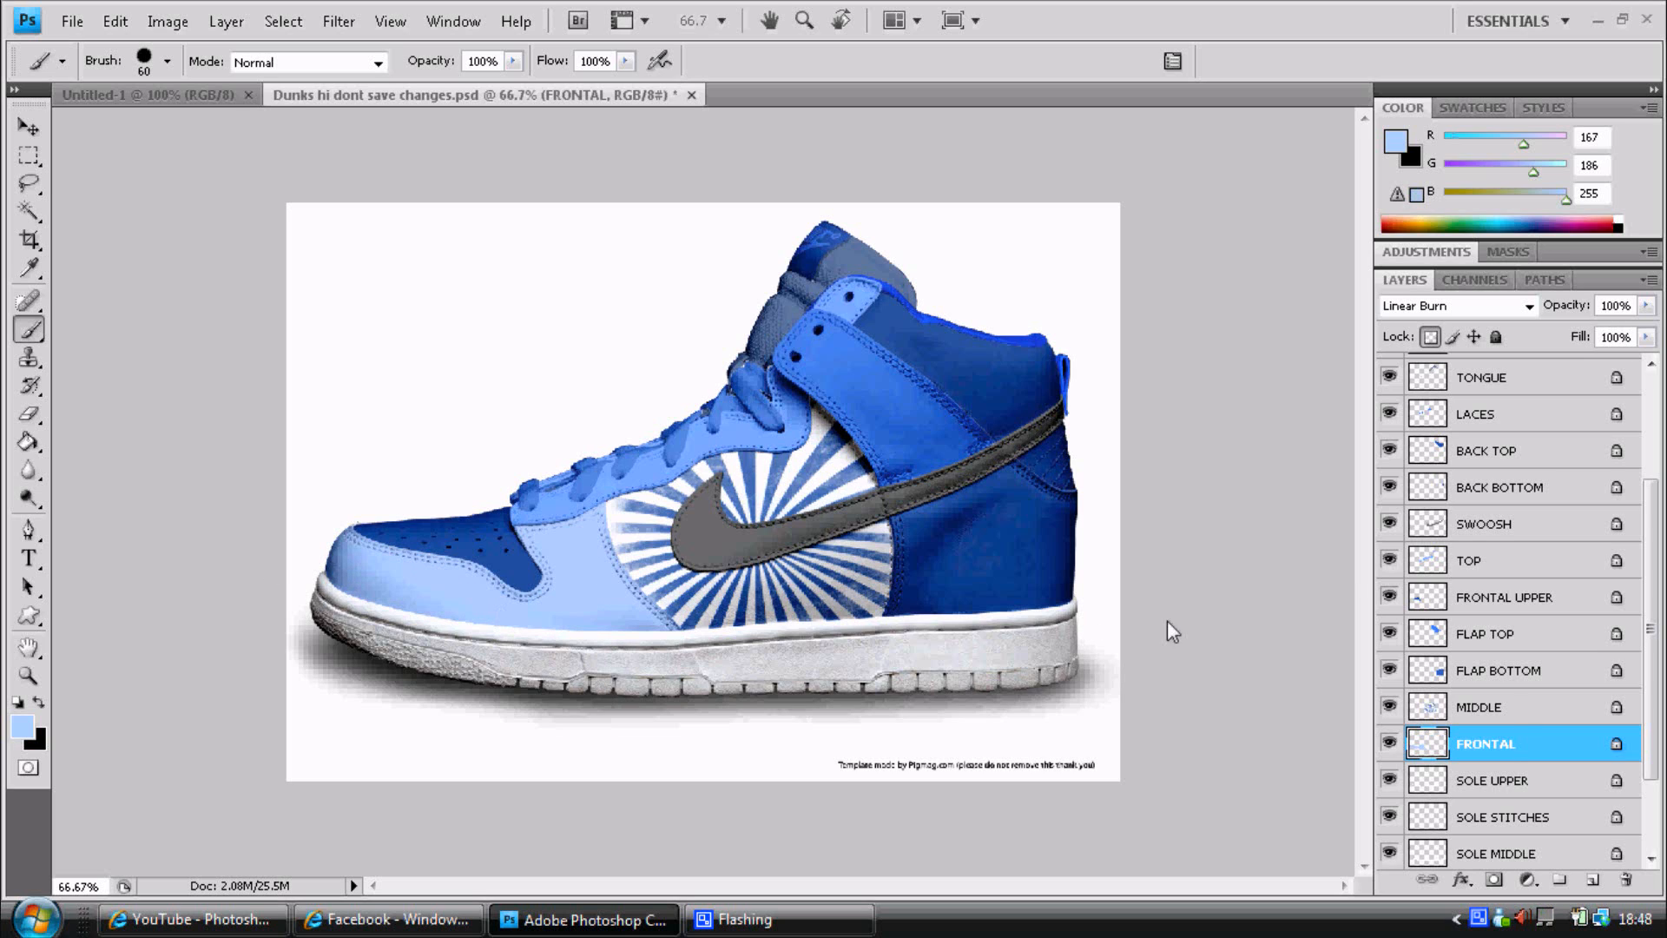
pyautogui.moveTo(1596, 866)
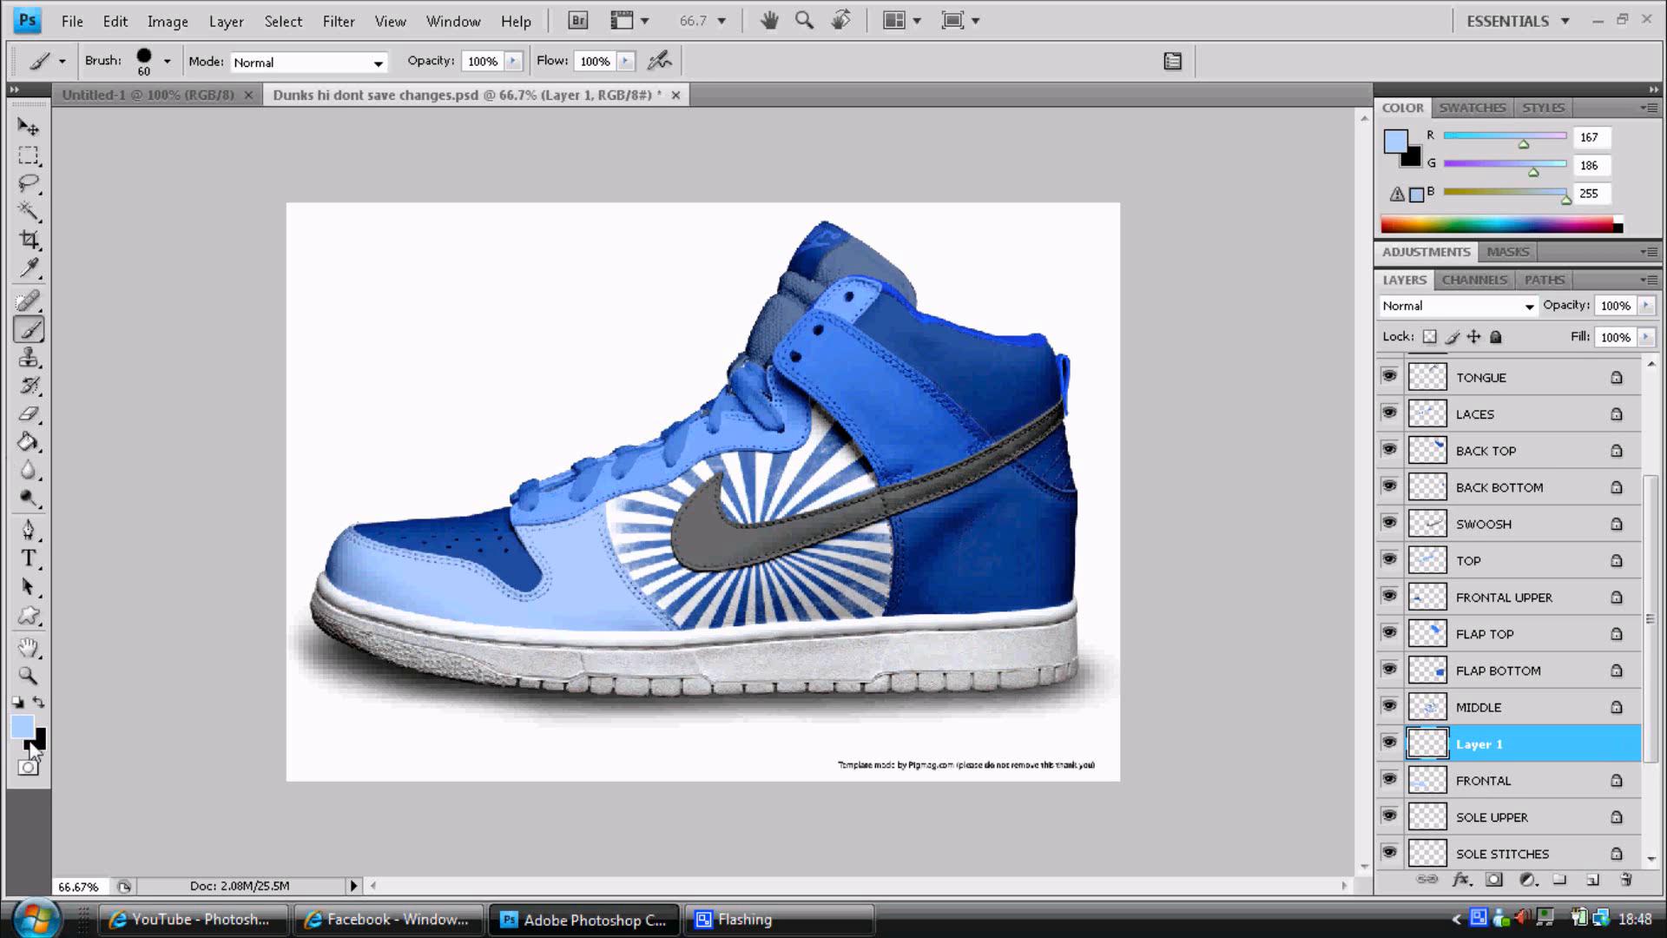
# Choose bright blue and a larger brush, and paint a touch-up on Layer 1.
pyautogui.click(21, 725)
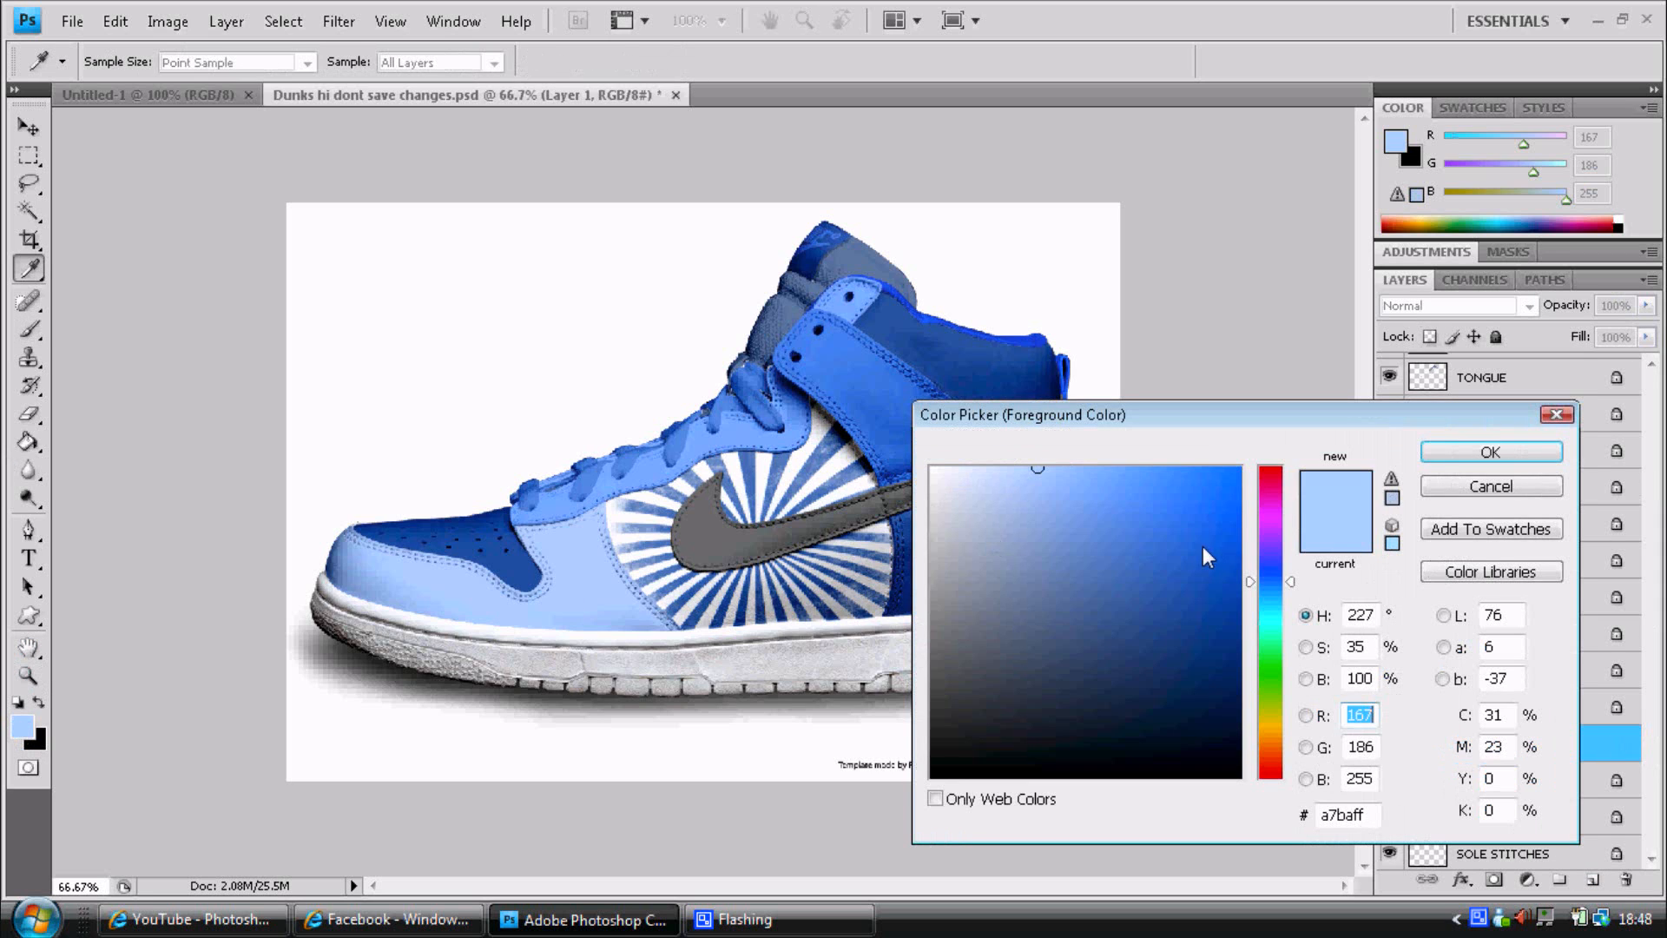
pyautogui.click(1488, 451)
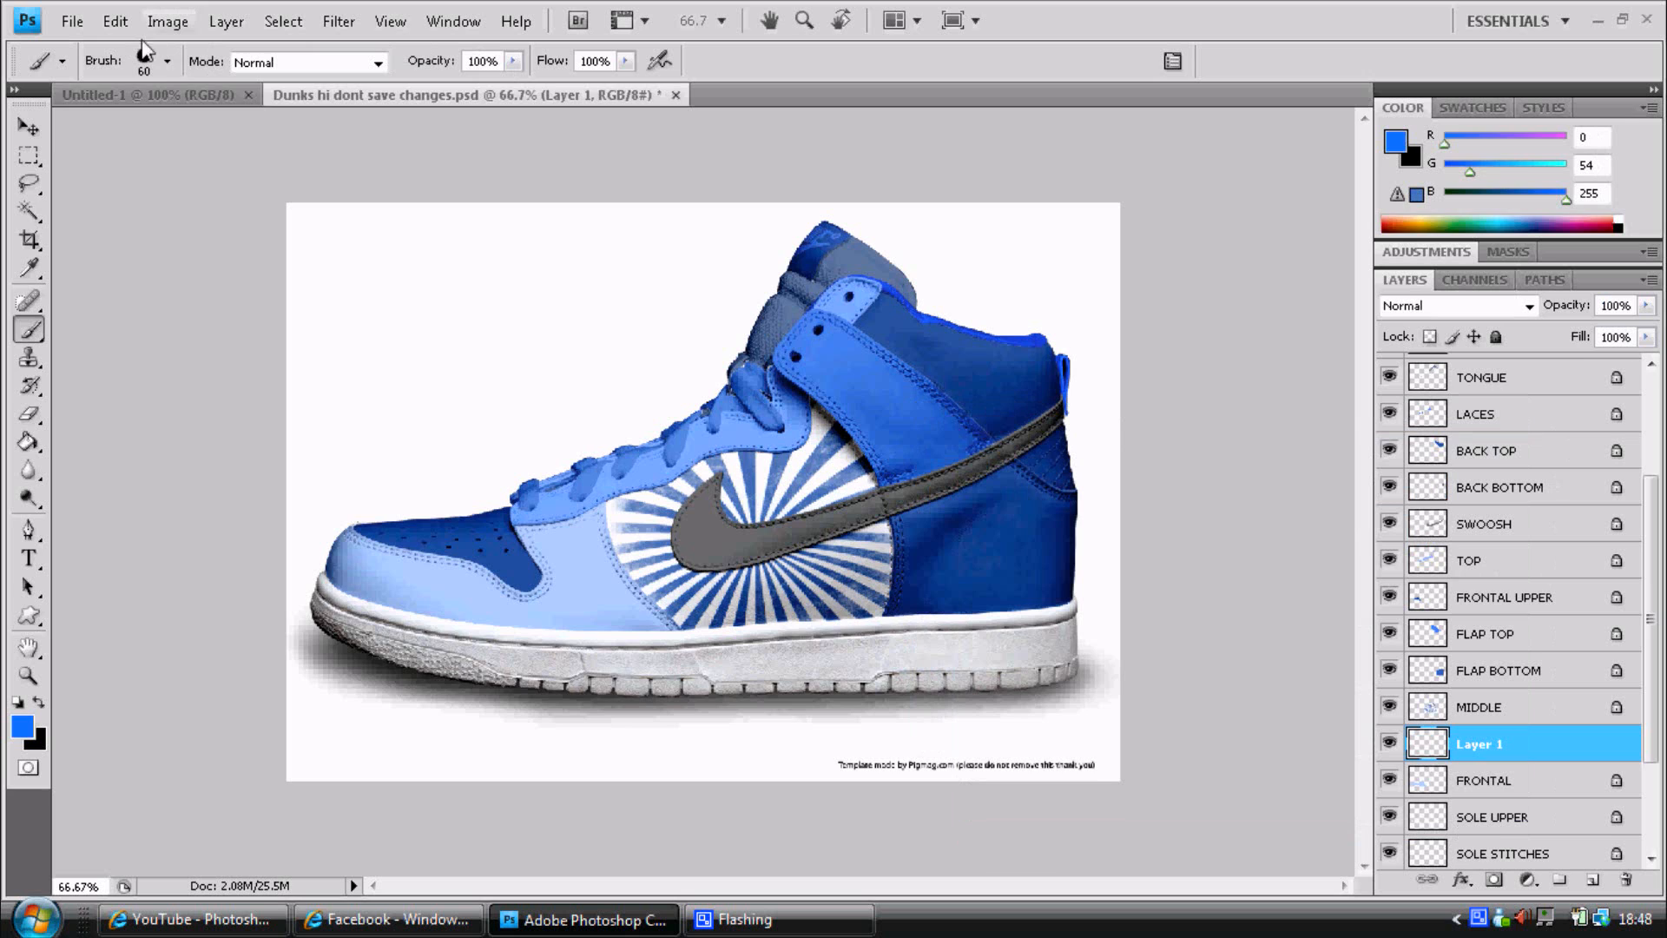
pyautogui.click(167, 61)
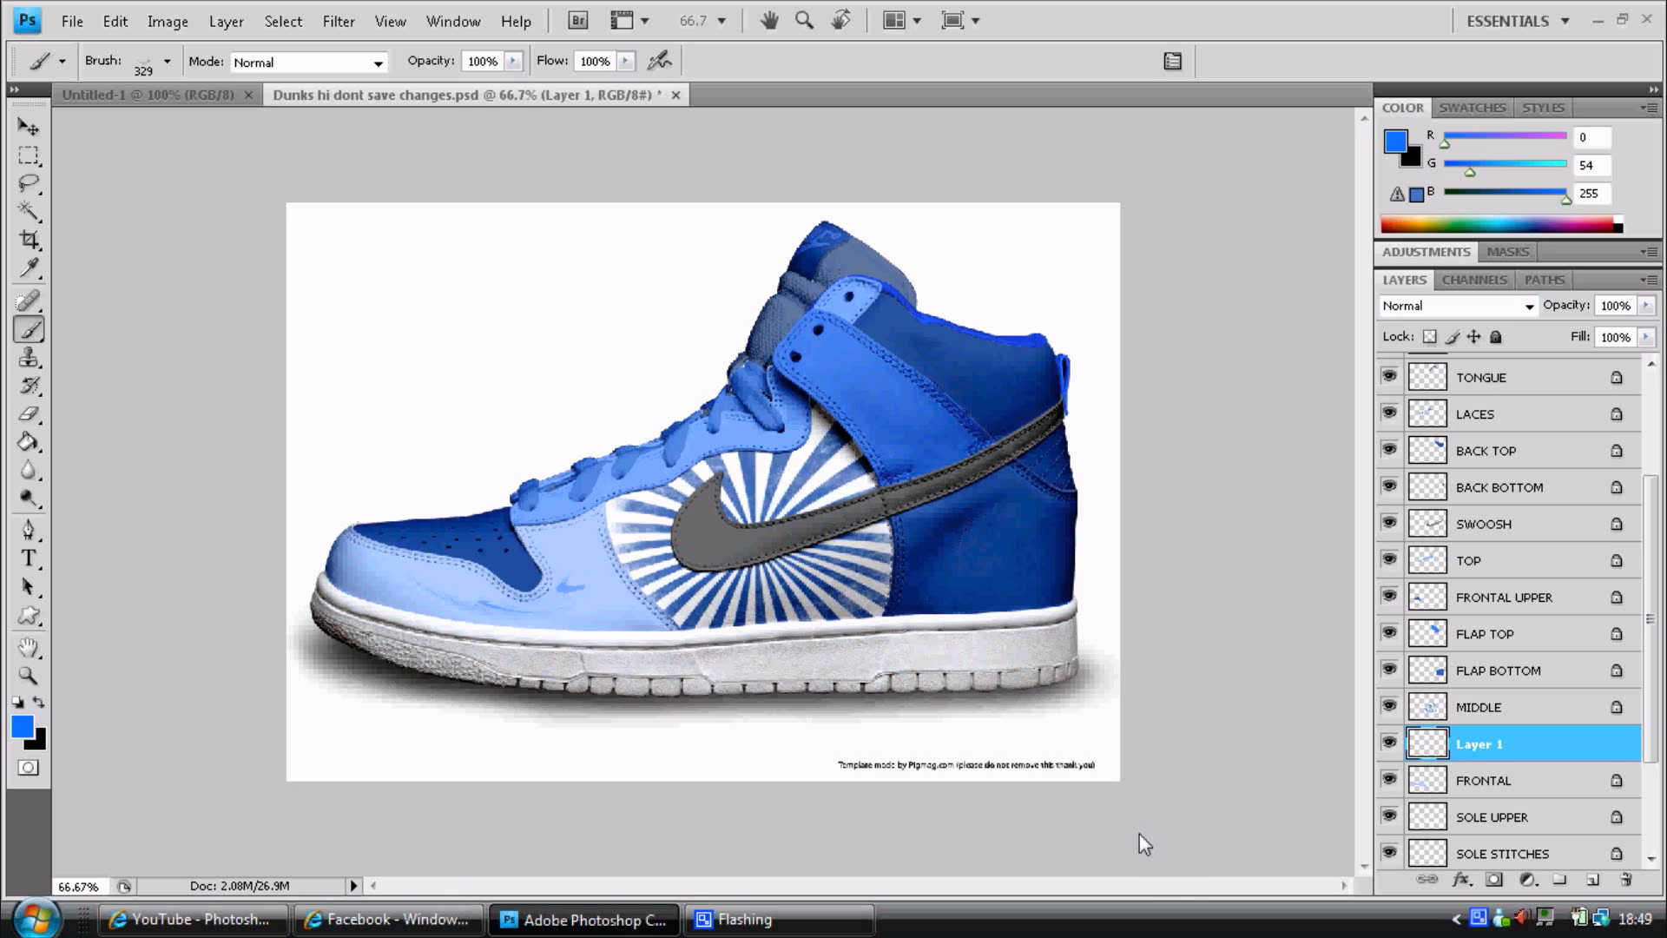
pyautogui.click(1493, 817)
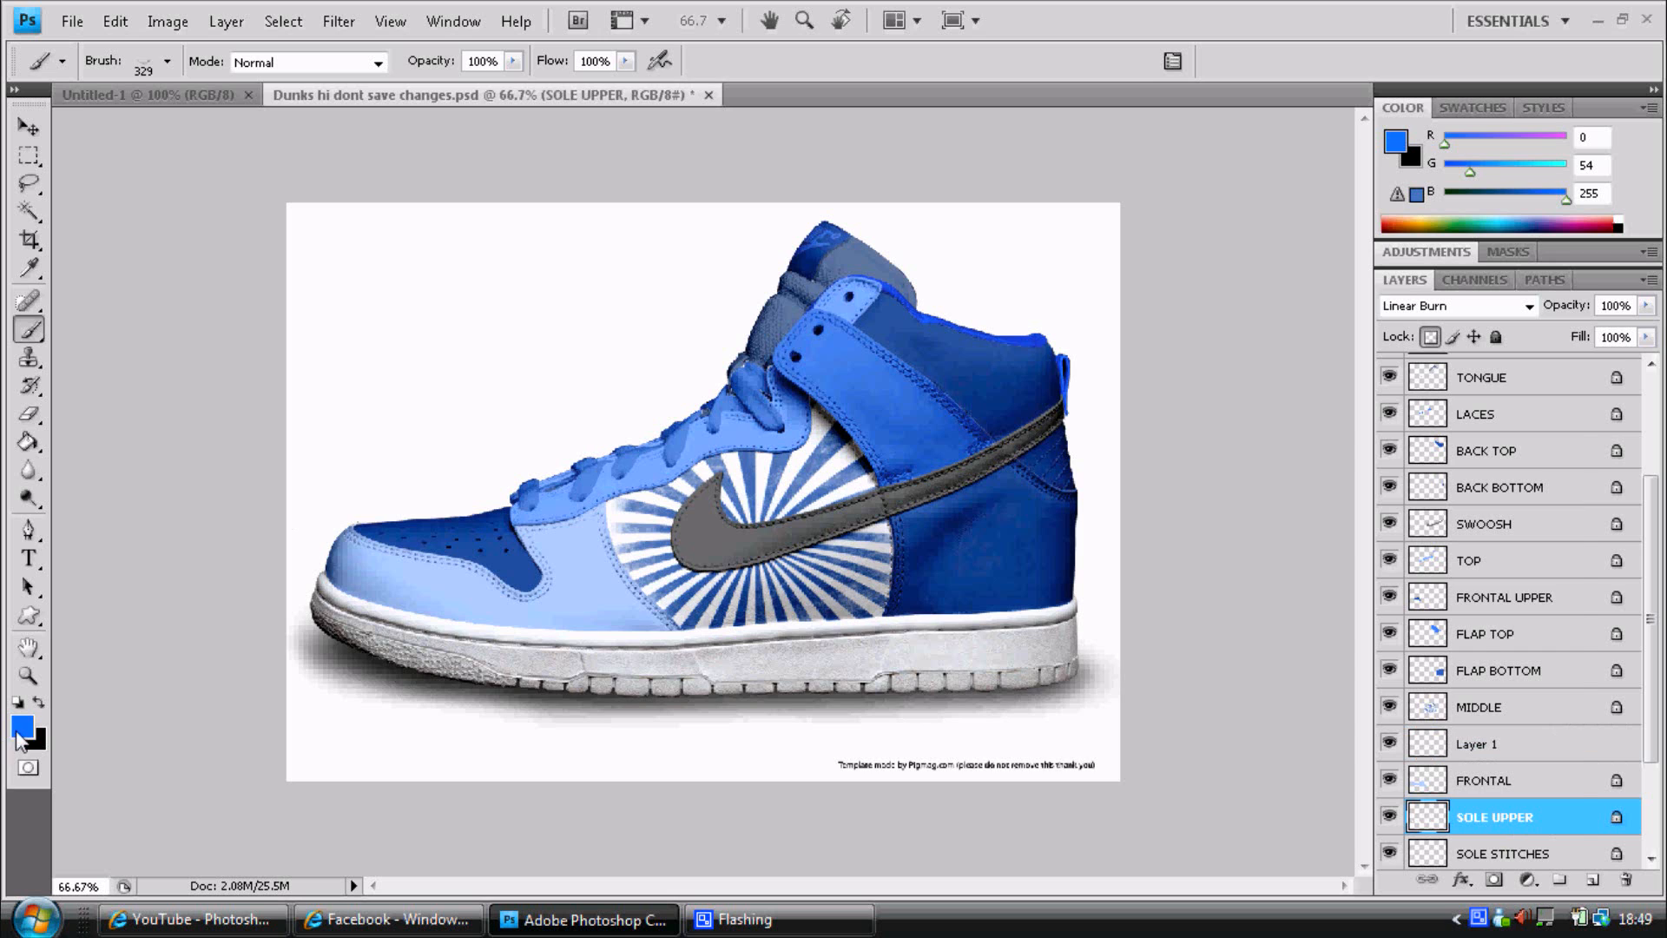
# Paint the SOLE UPPER band light blue using a round brush.
pyautogui.click(19, 726)
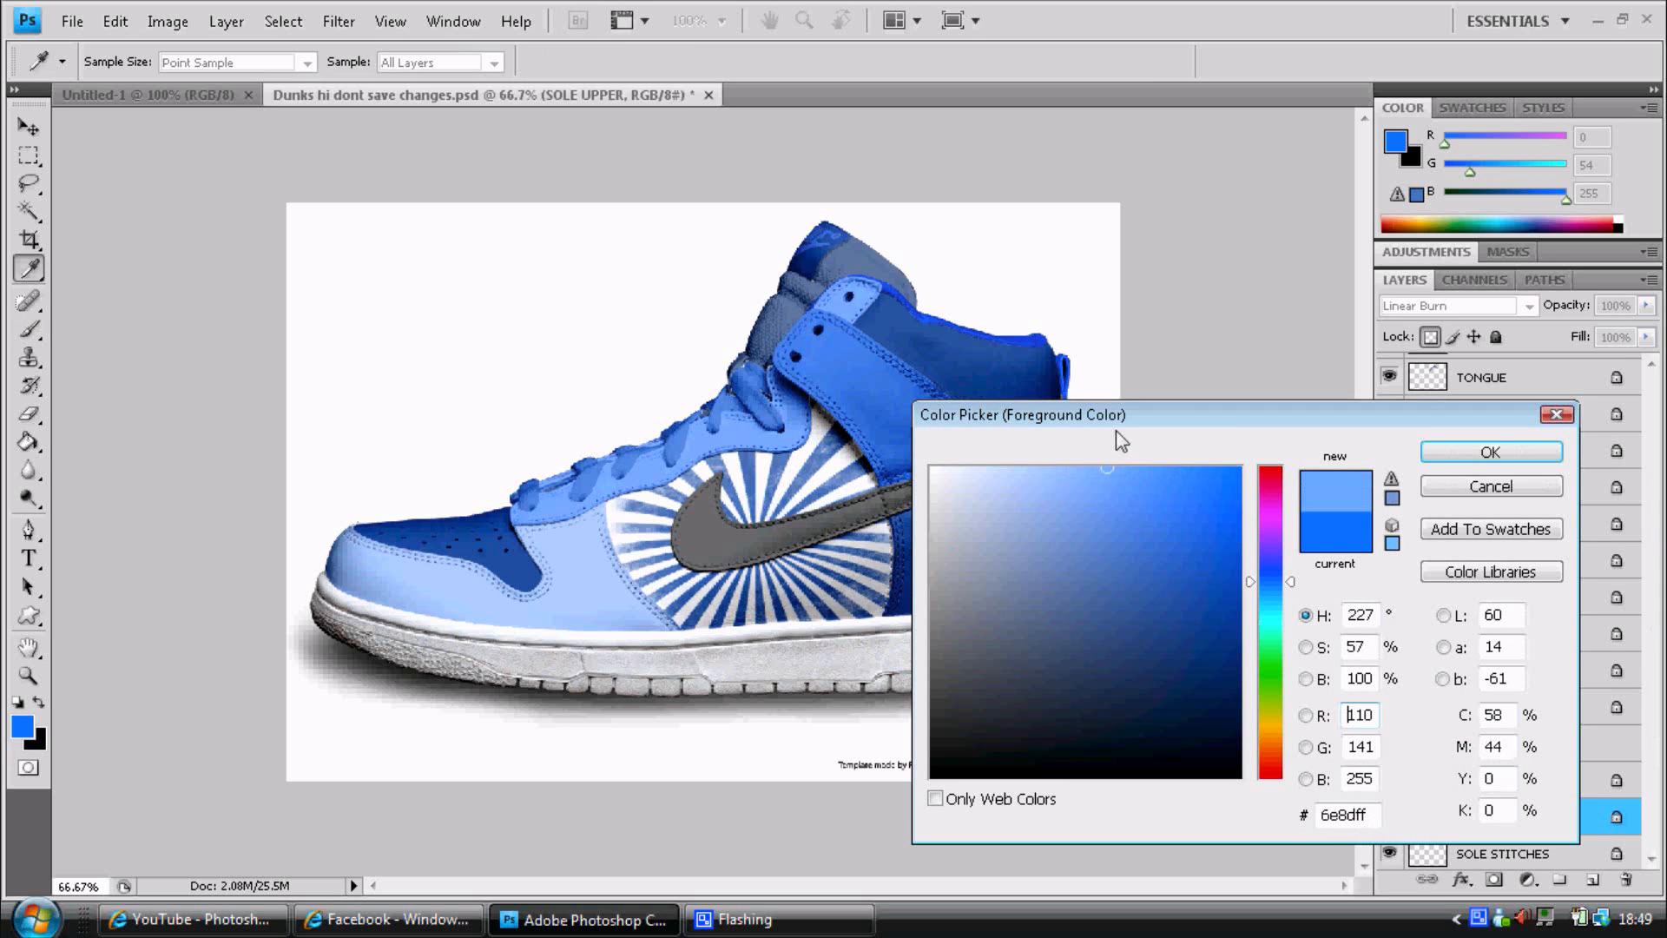
pyautogui.click(1488, 452)
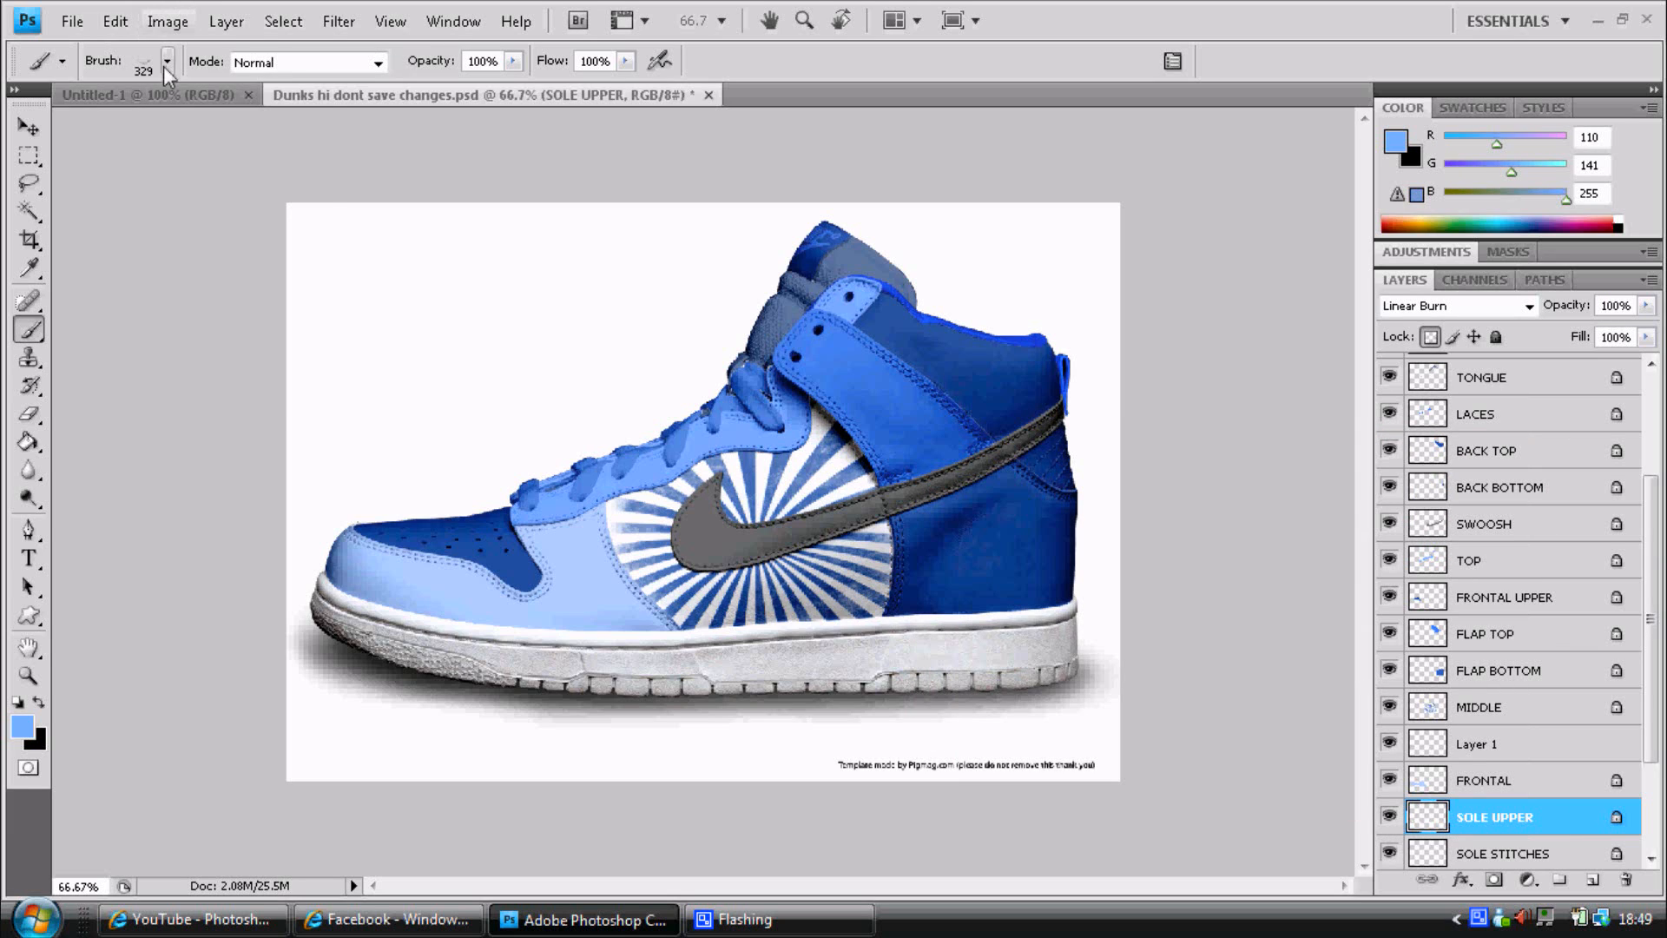
pyautogui.click(167, 62)
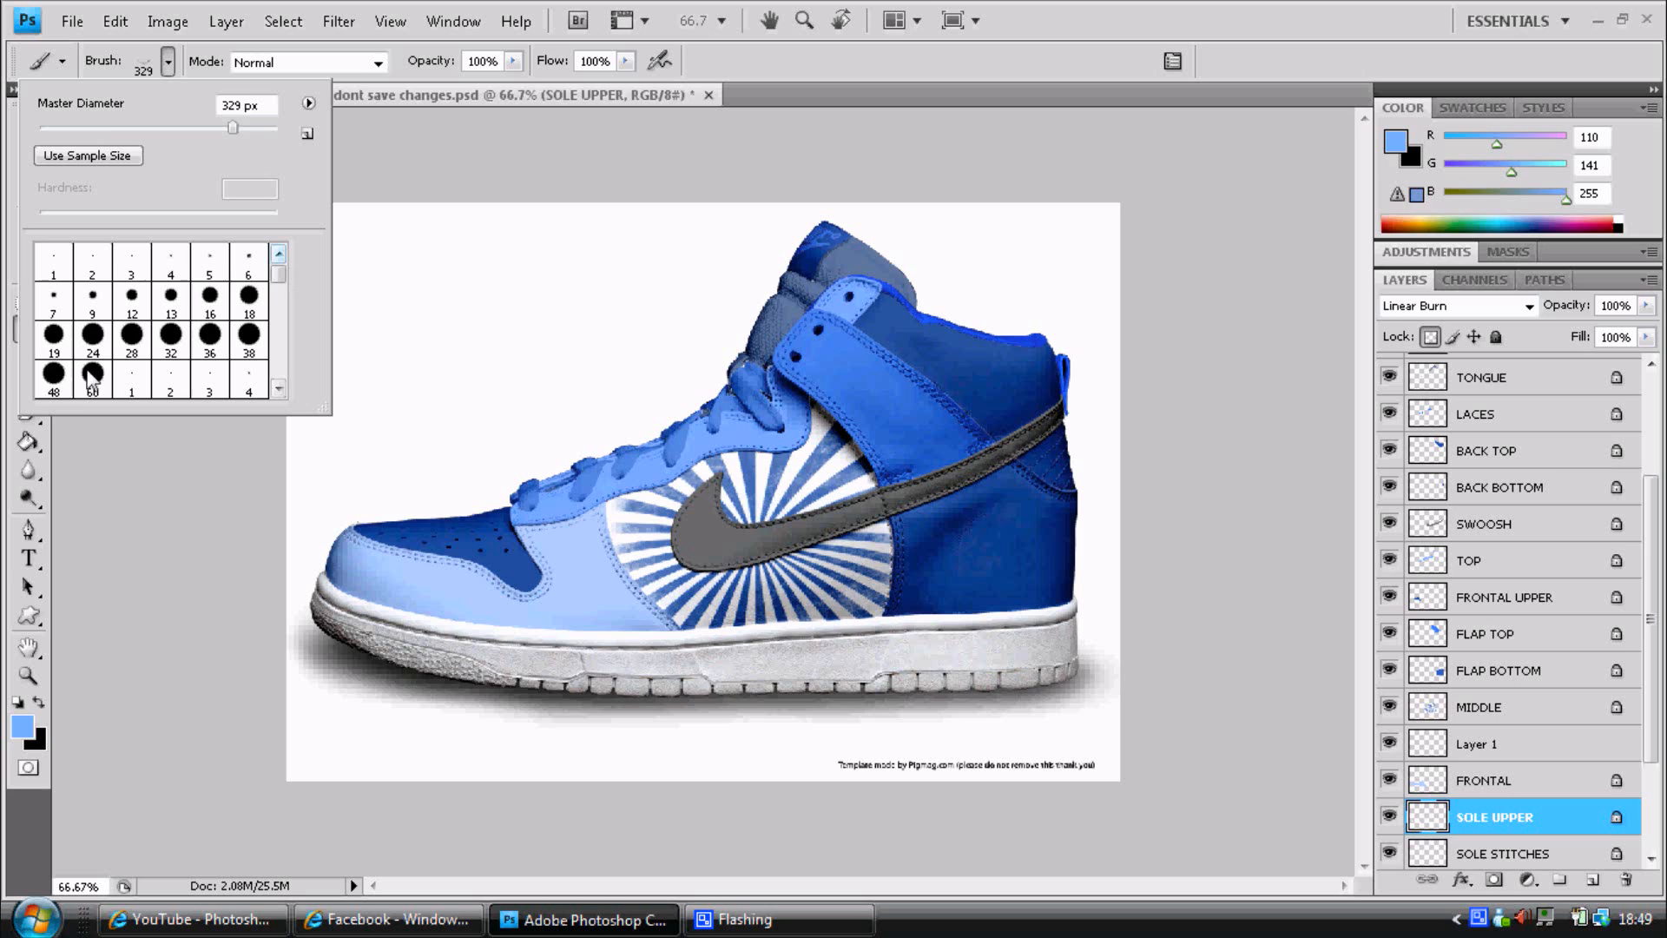
pyautogui.click(91, 377)
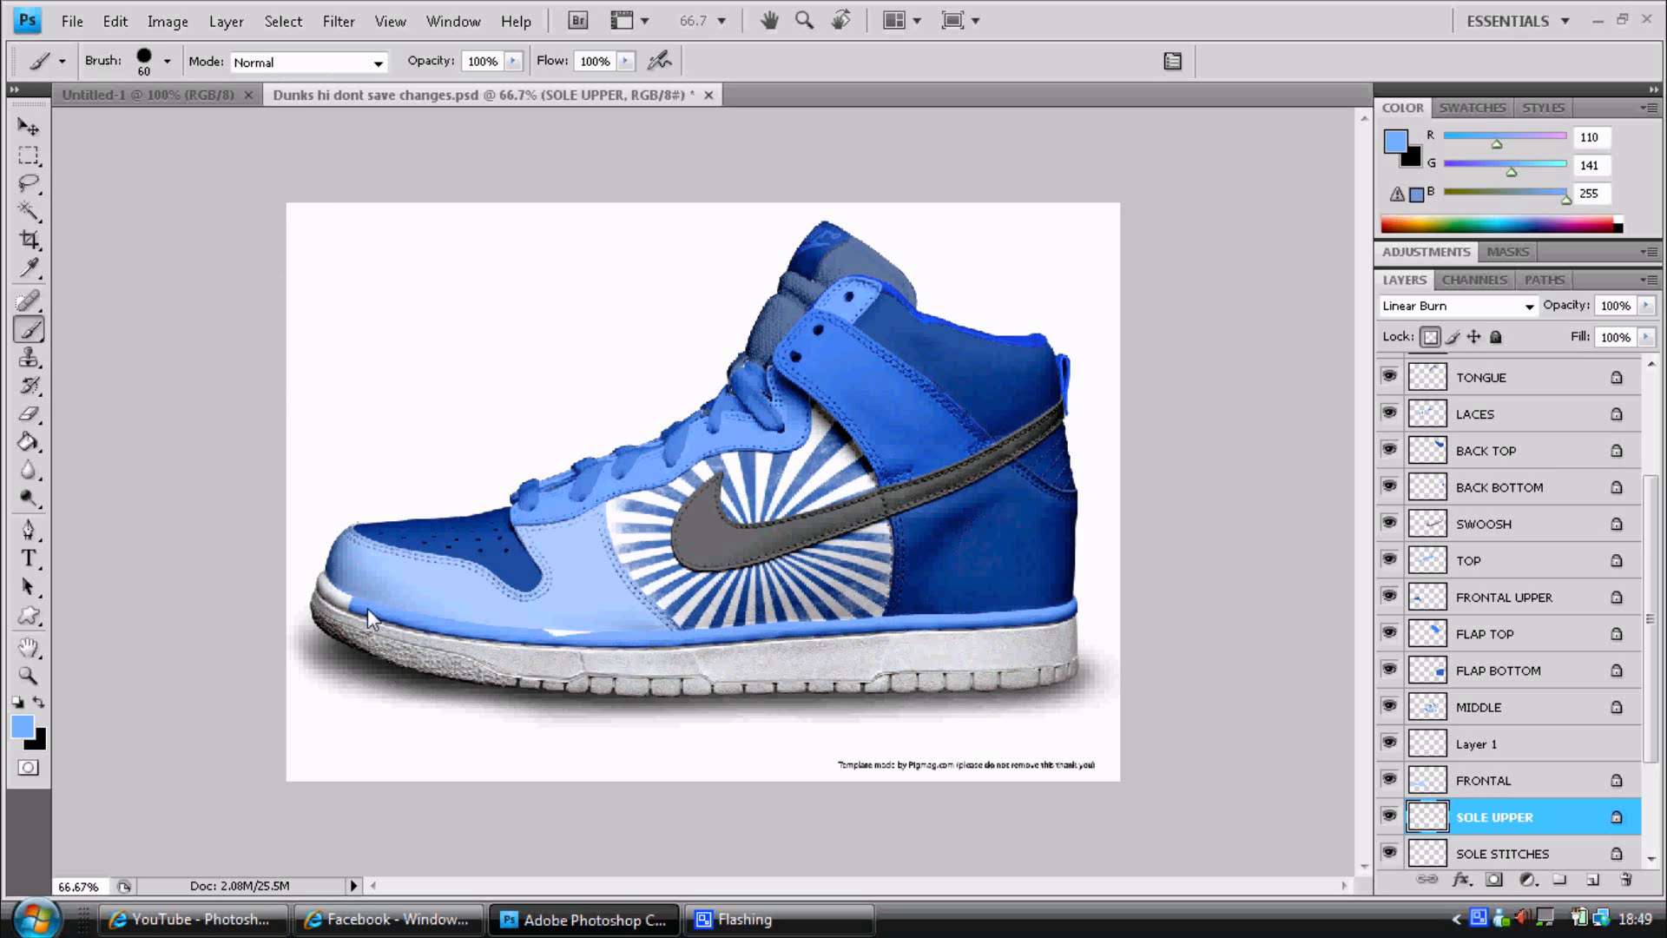
pyautogui.click(351, 611)
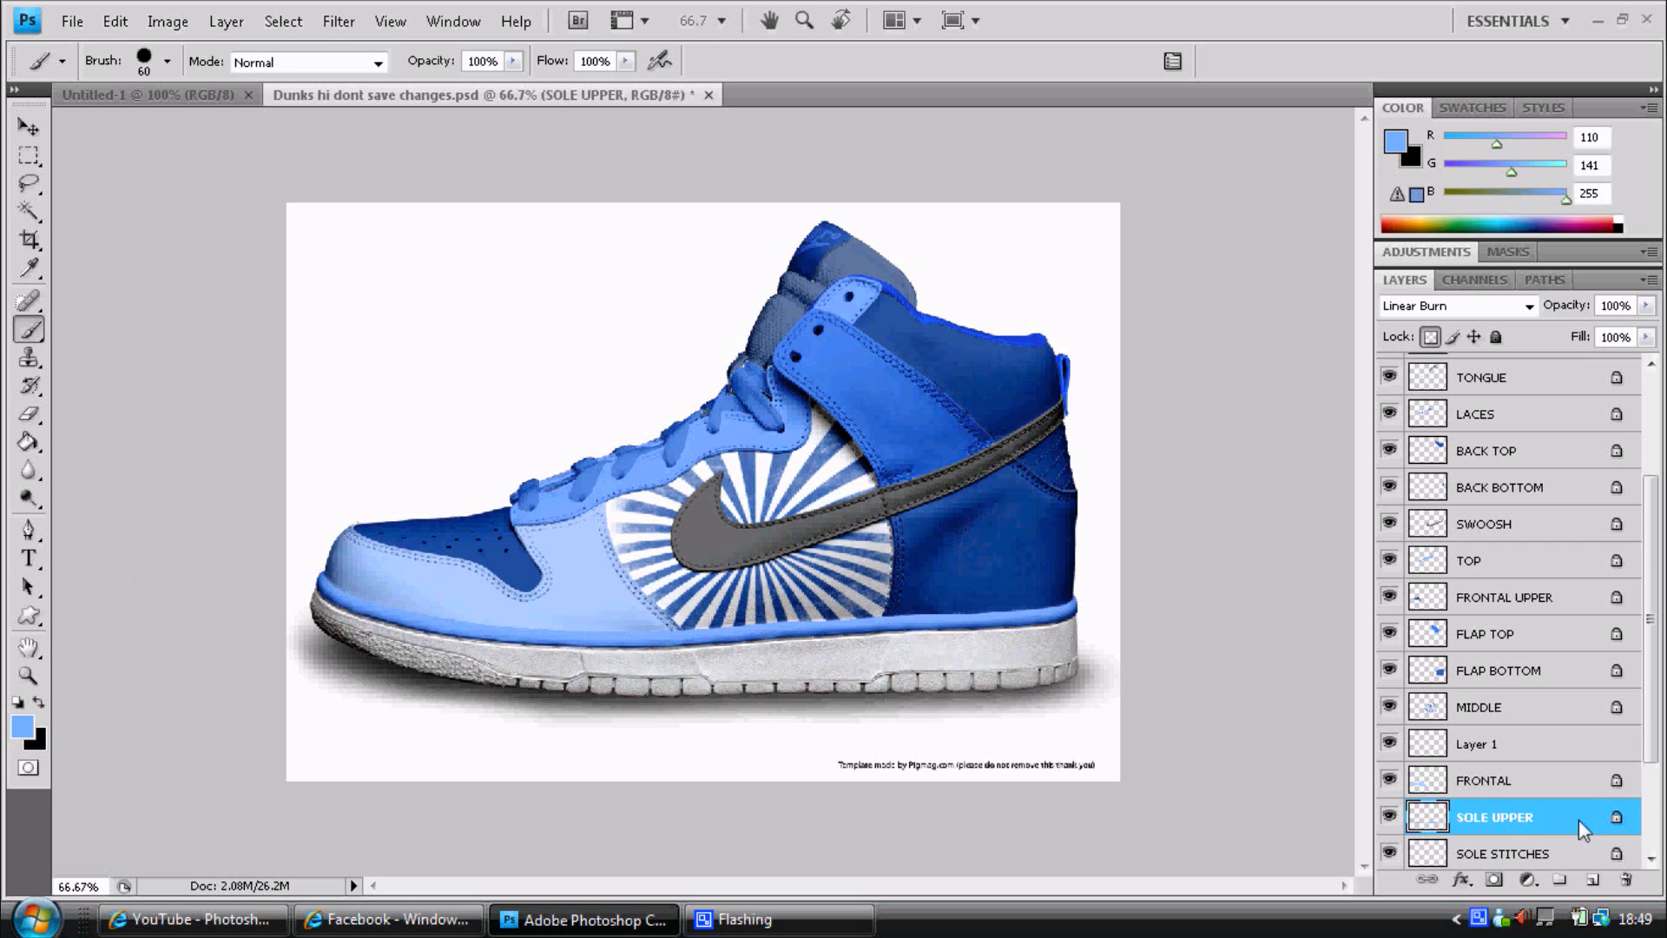
pyautogui.click(1503, 852)
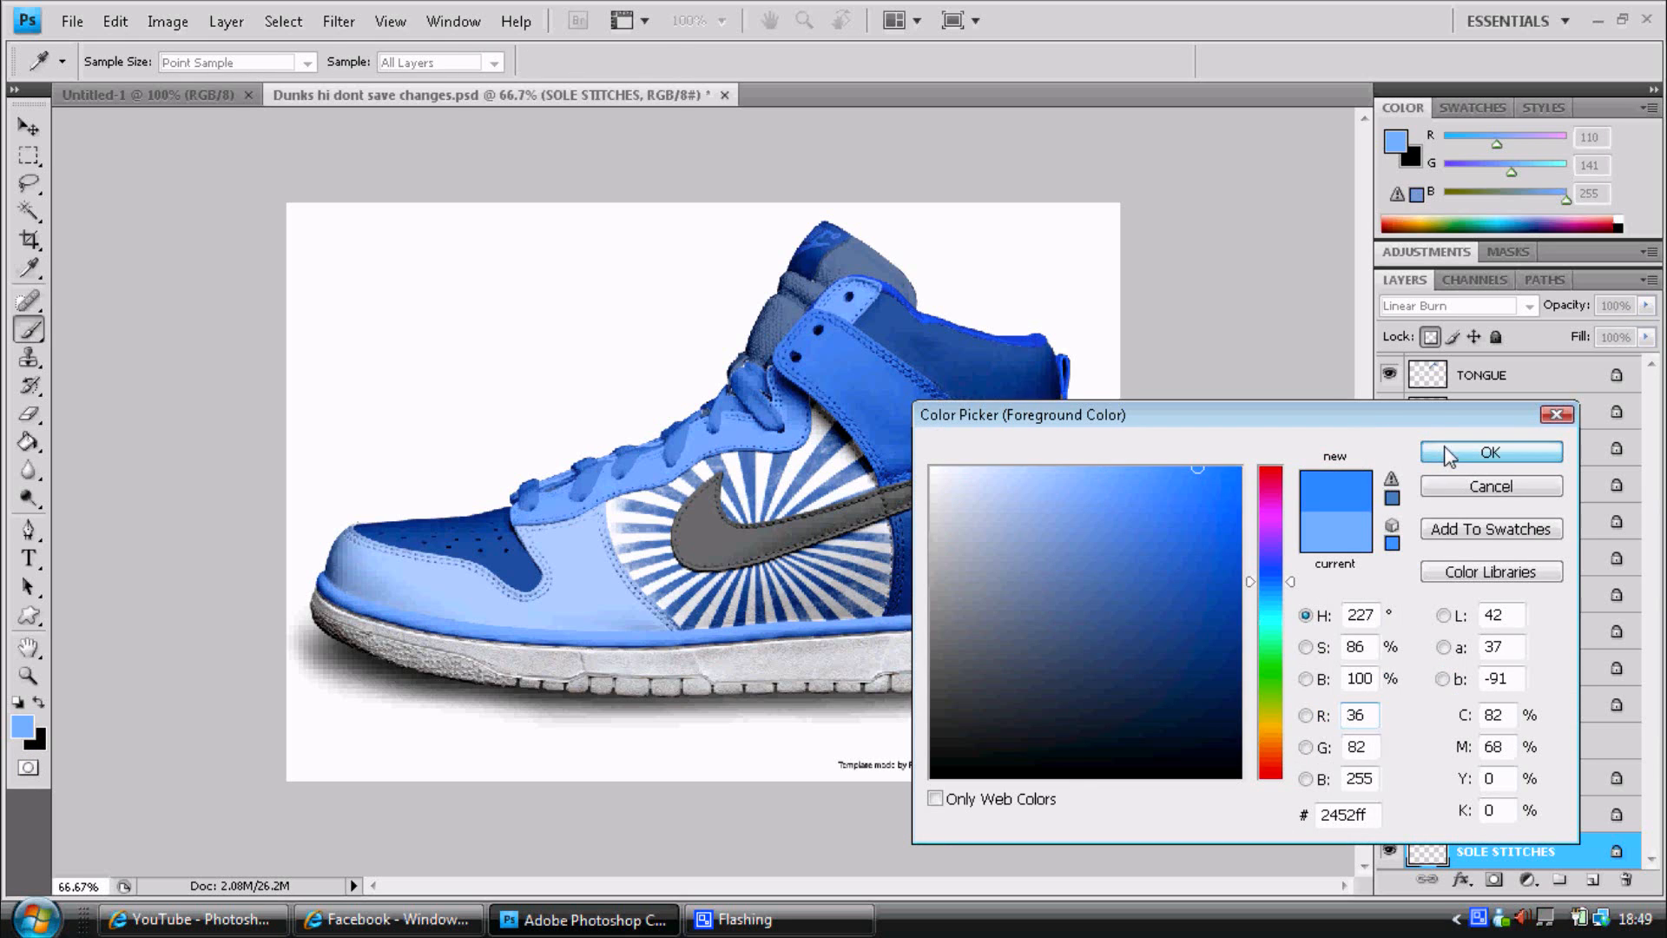
# Paint the sole stitching blue and the sole middle band a darker navy blue.
pyautogui.click(1489, 452)
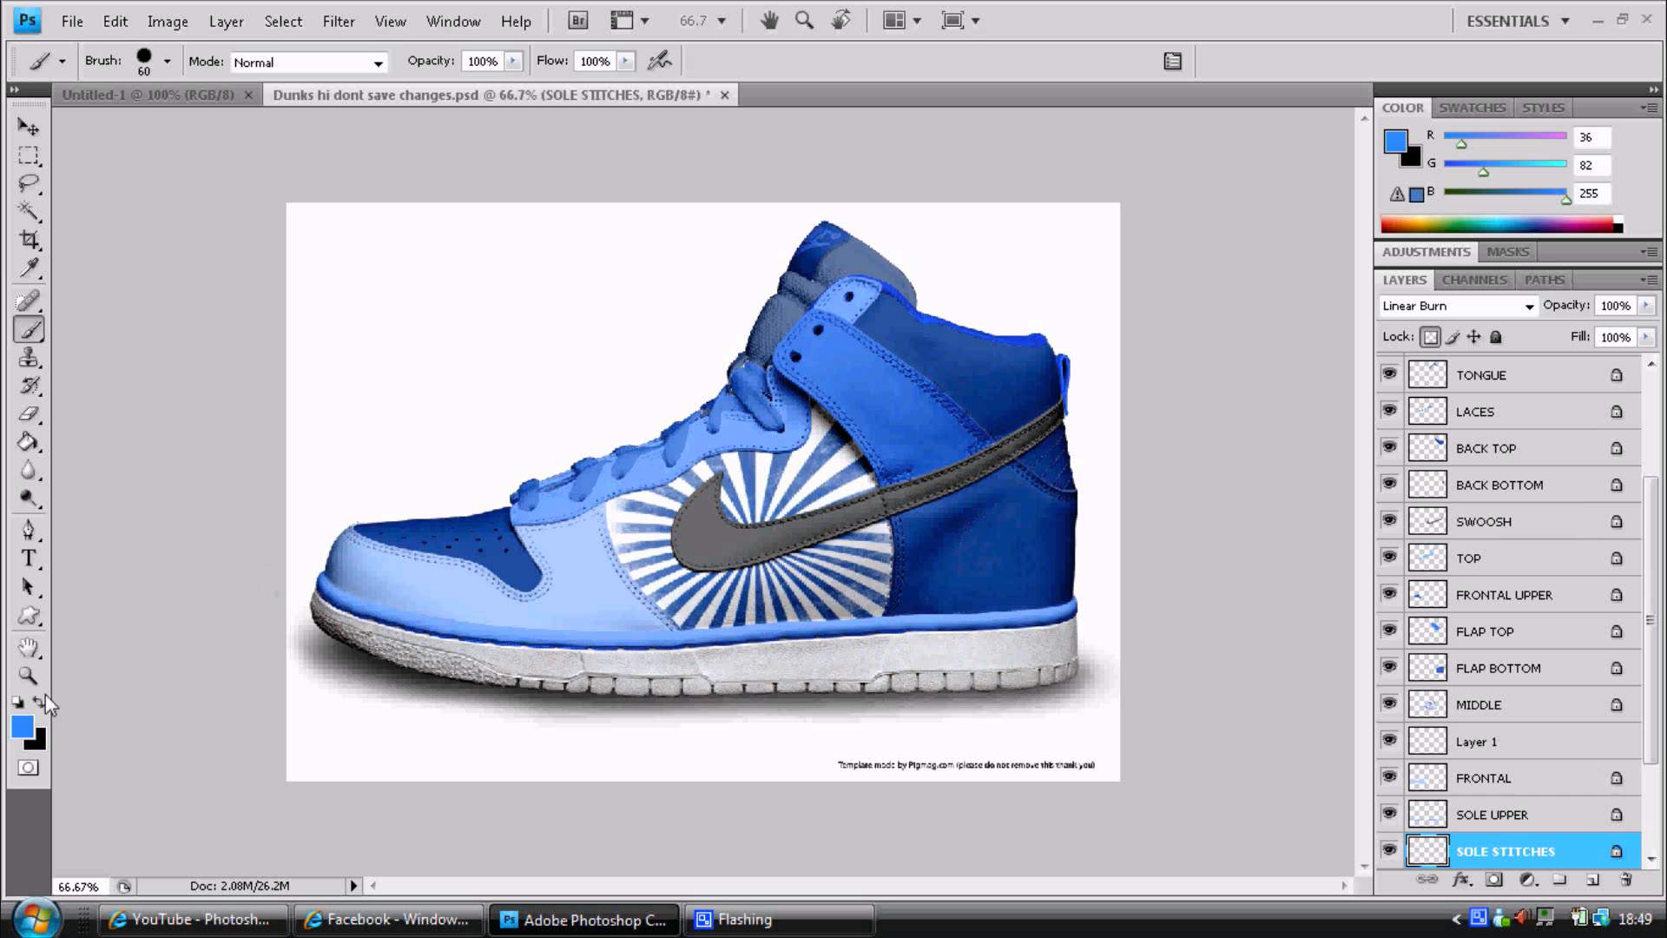
pyautogui.click(20, 721)
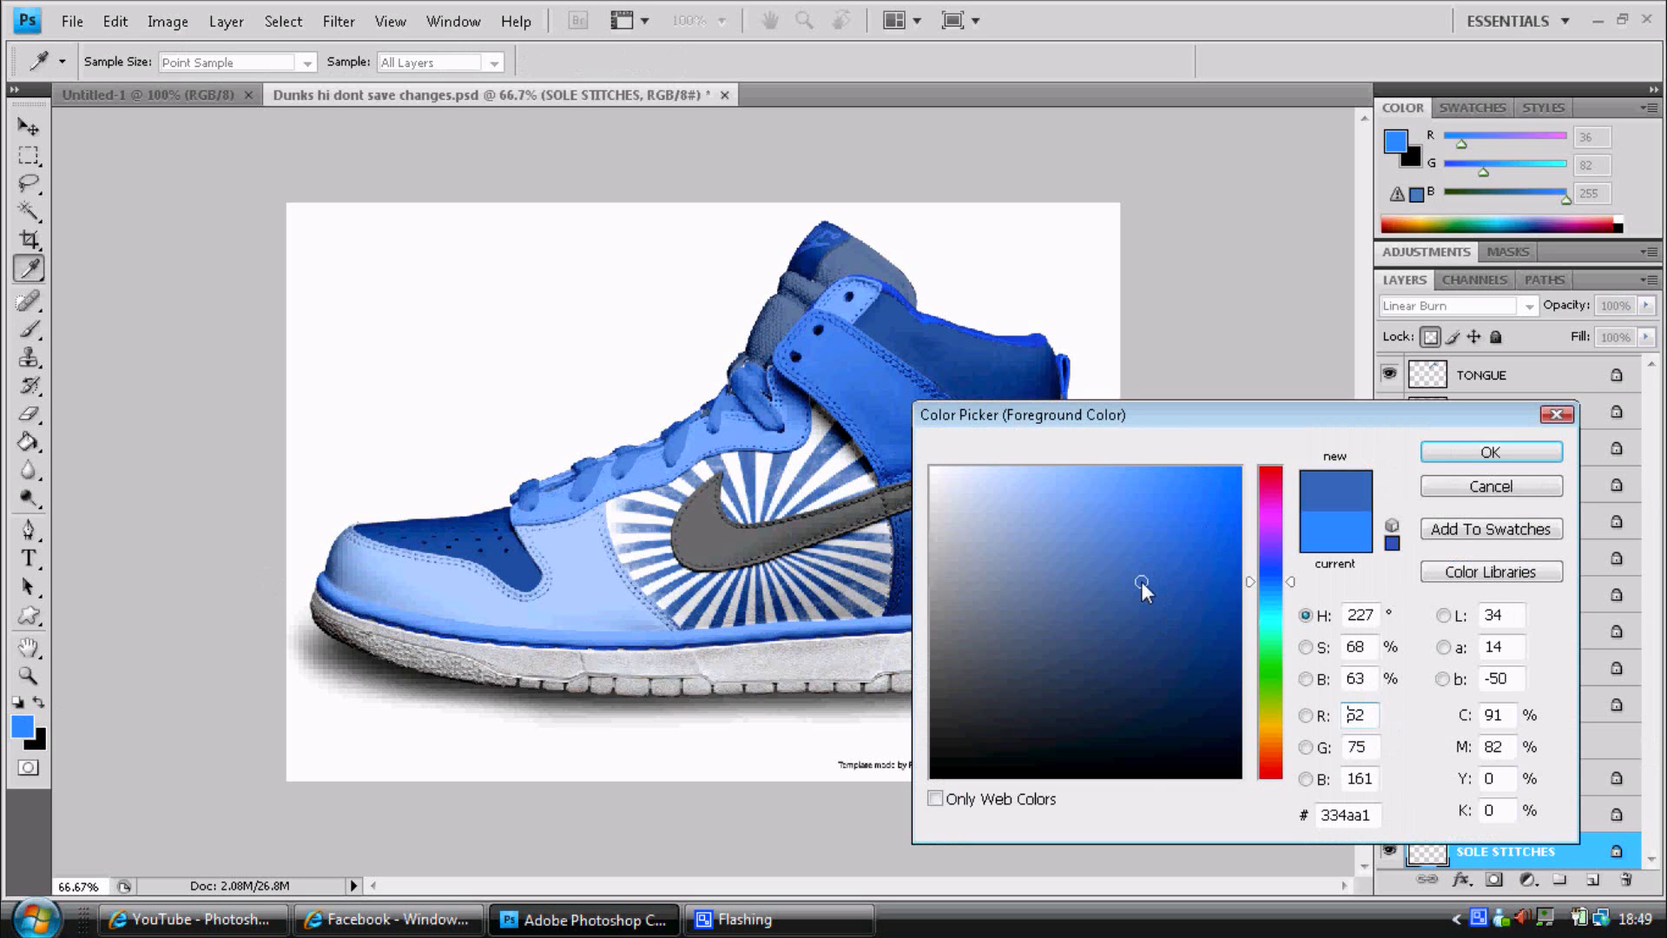
pyautogui.click(1154, 571)
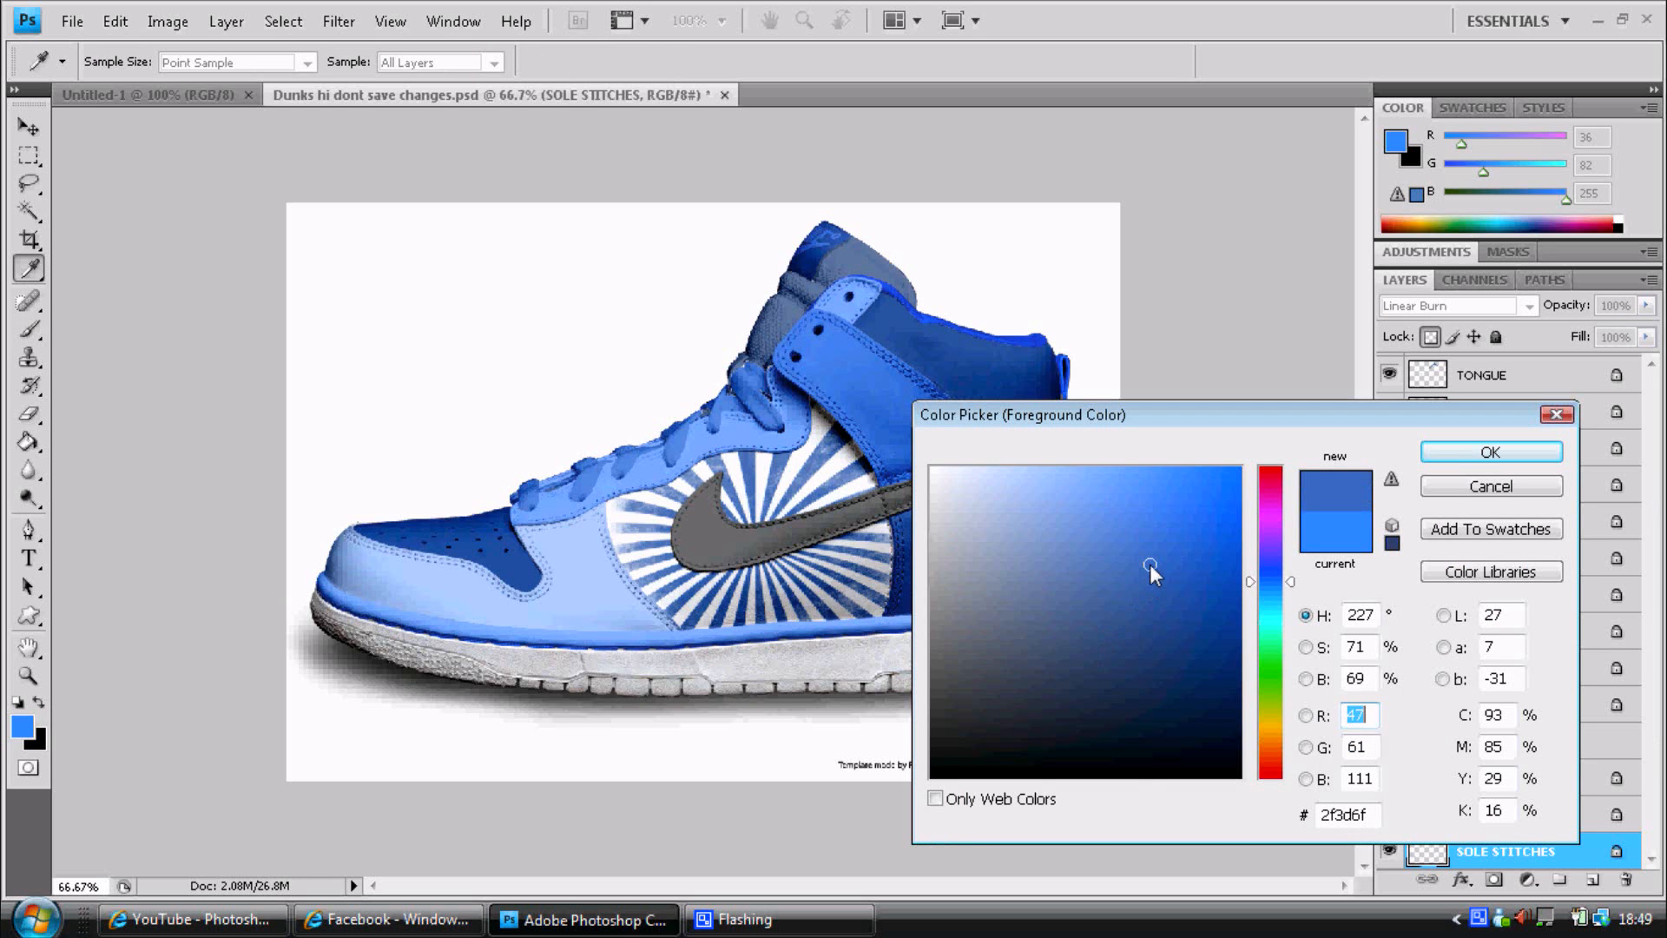
pyautogui.click(1490, 451)
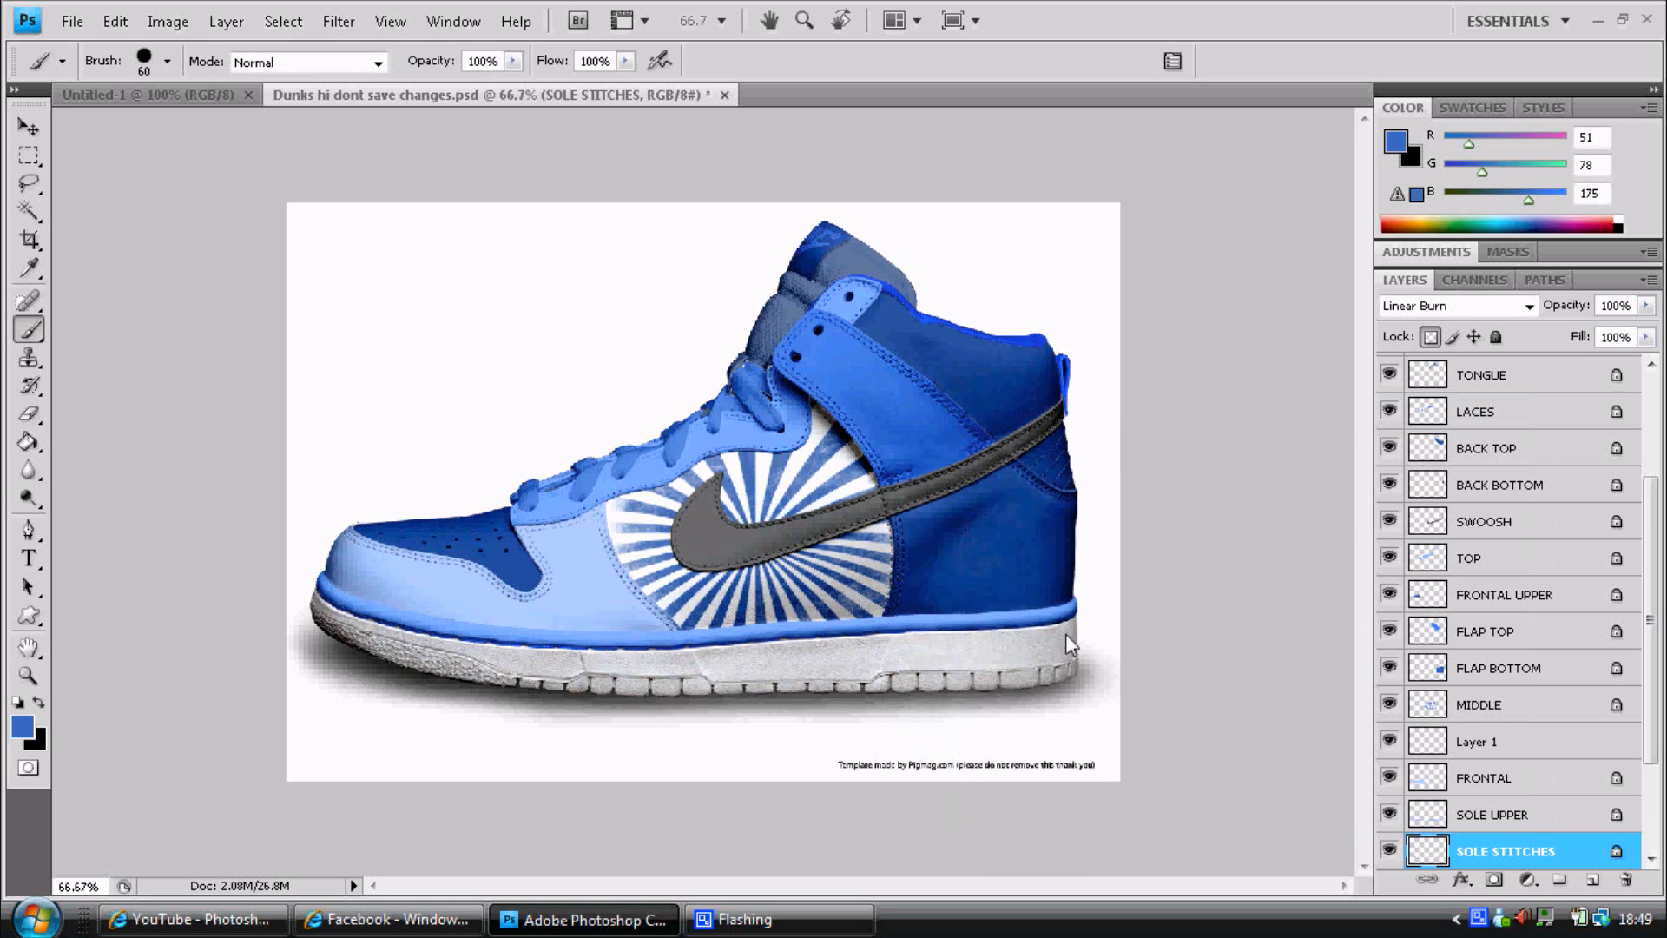
pyautogui.scroll(-3)
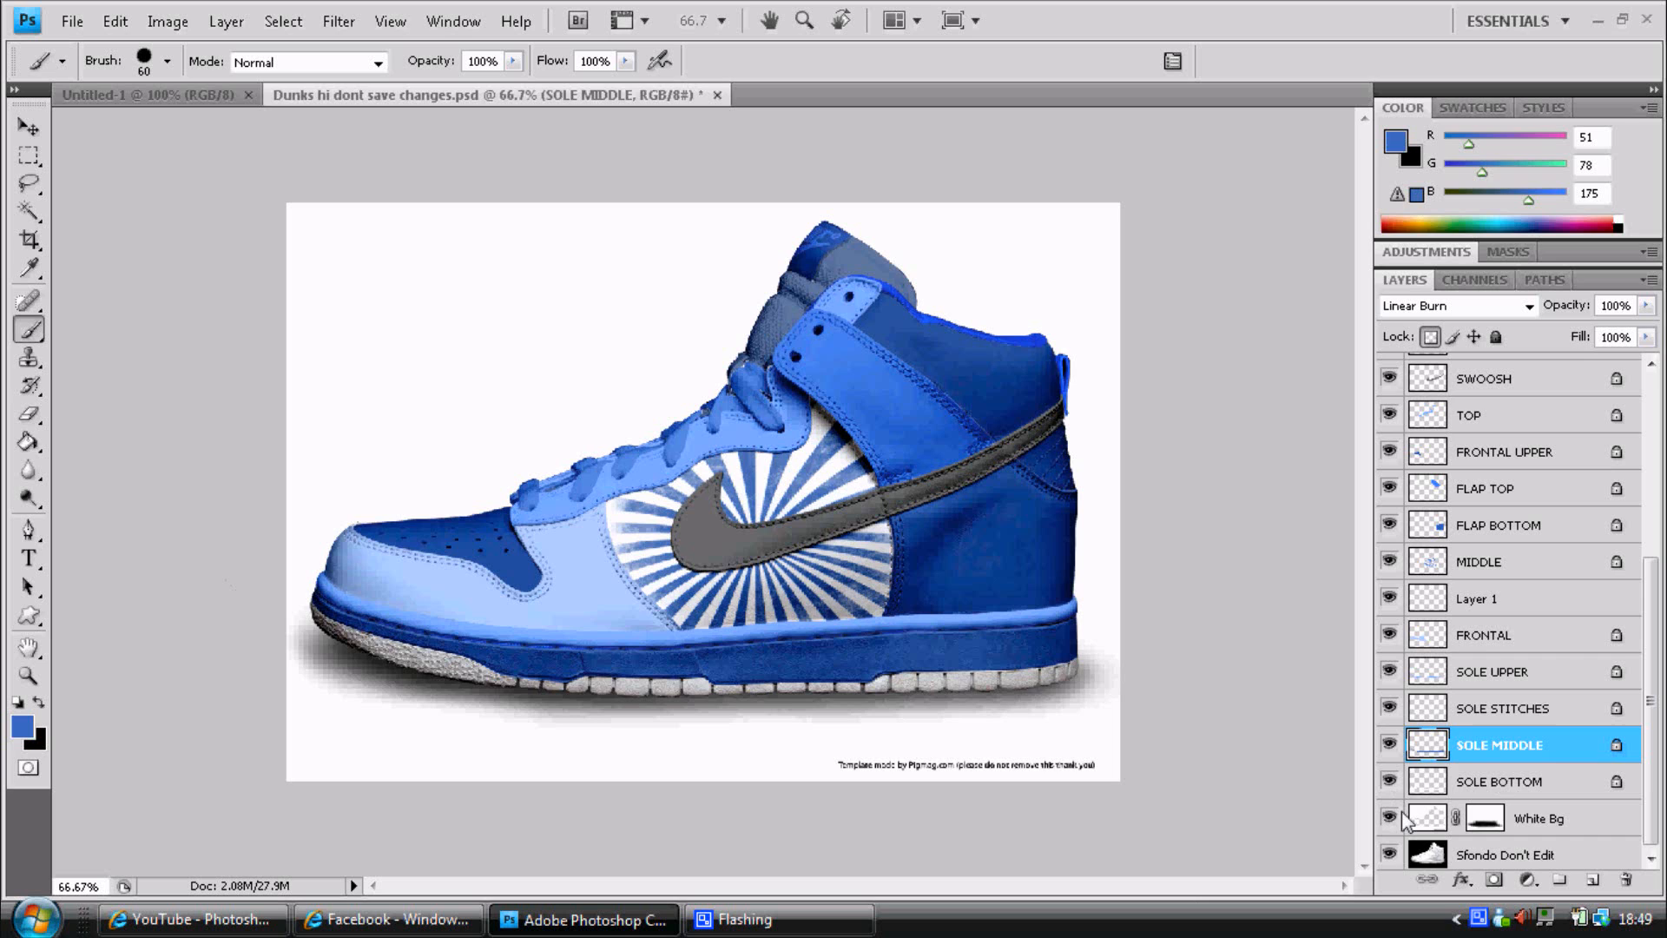
# Choose a pale blue foreground colour for the SOLE BOTTOM layer and paint the tread.
pyautogui.click(1500, 781)
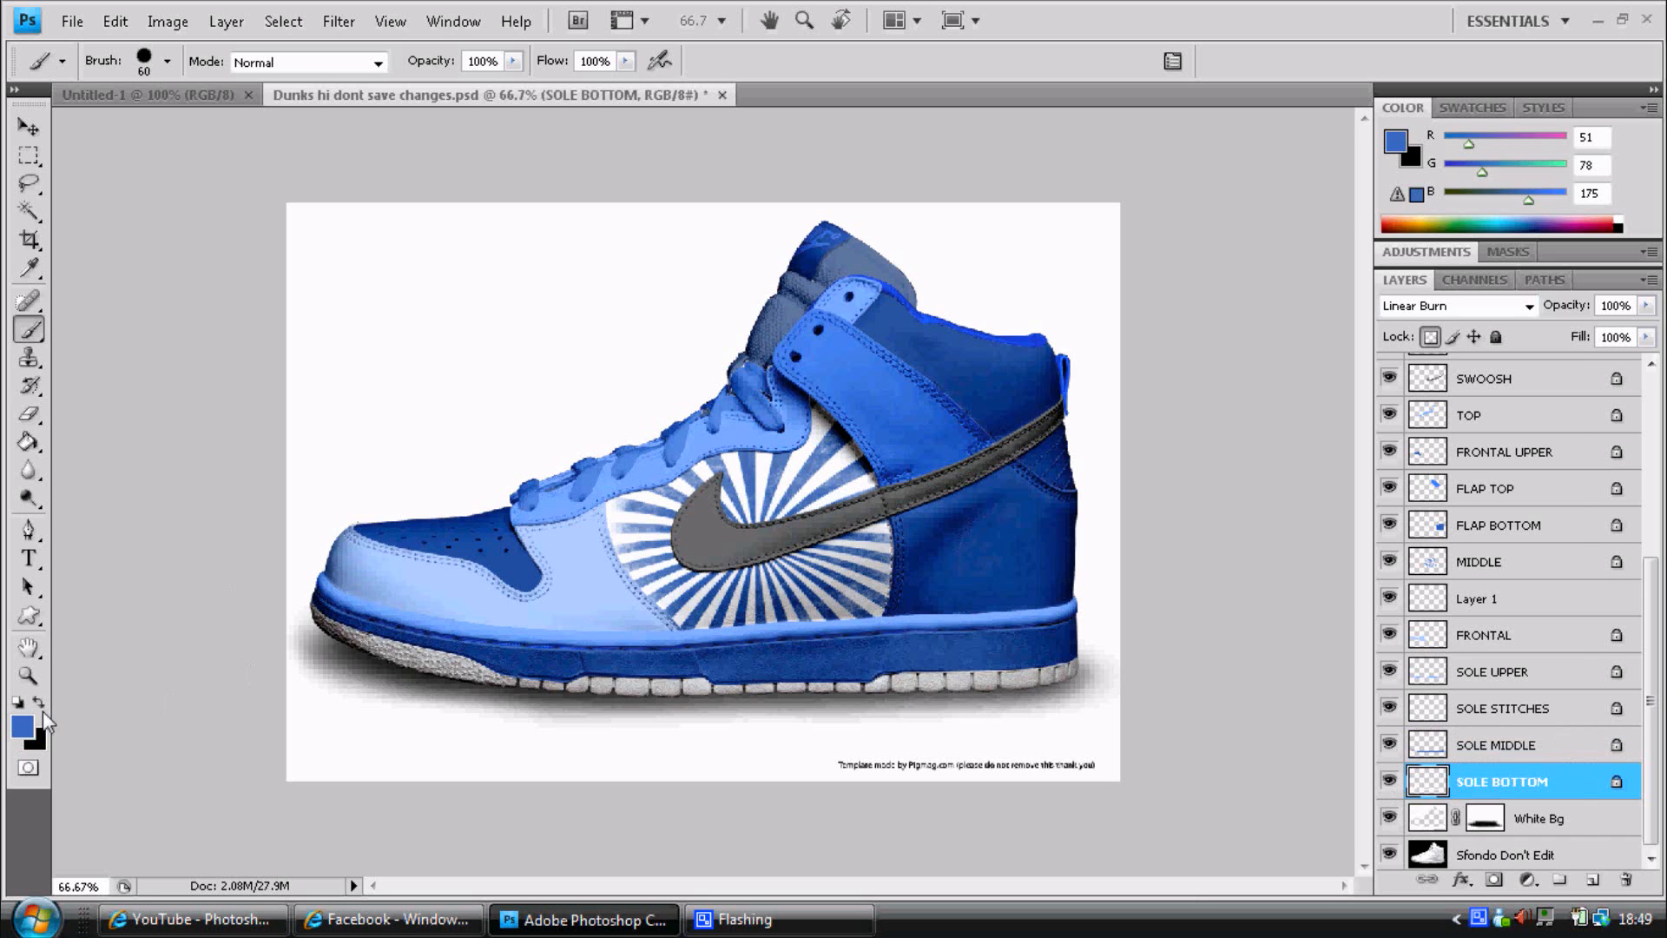
pyautogui.click(21, 723)
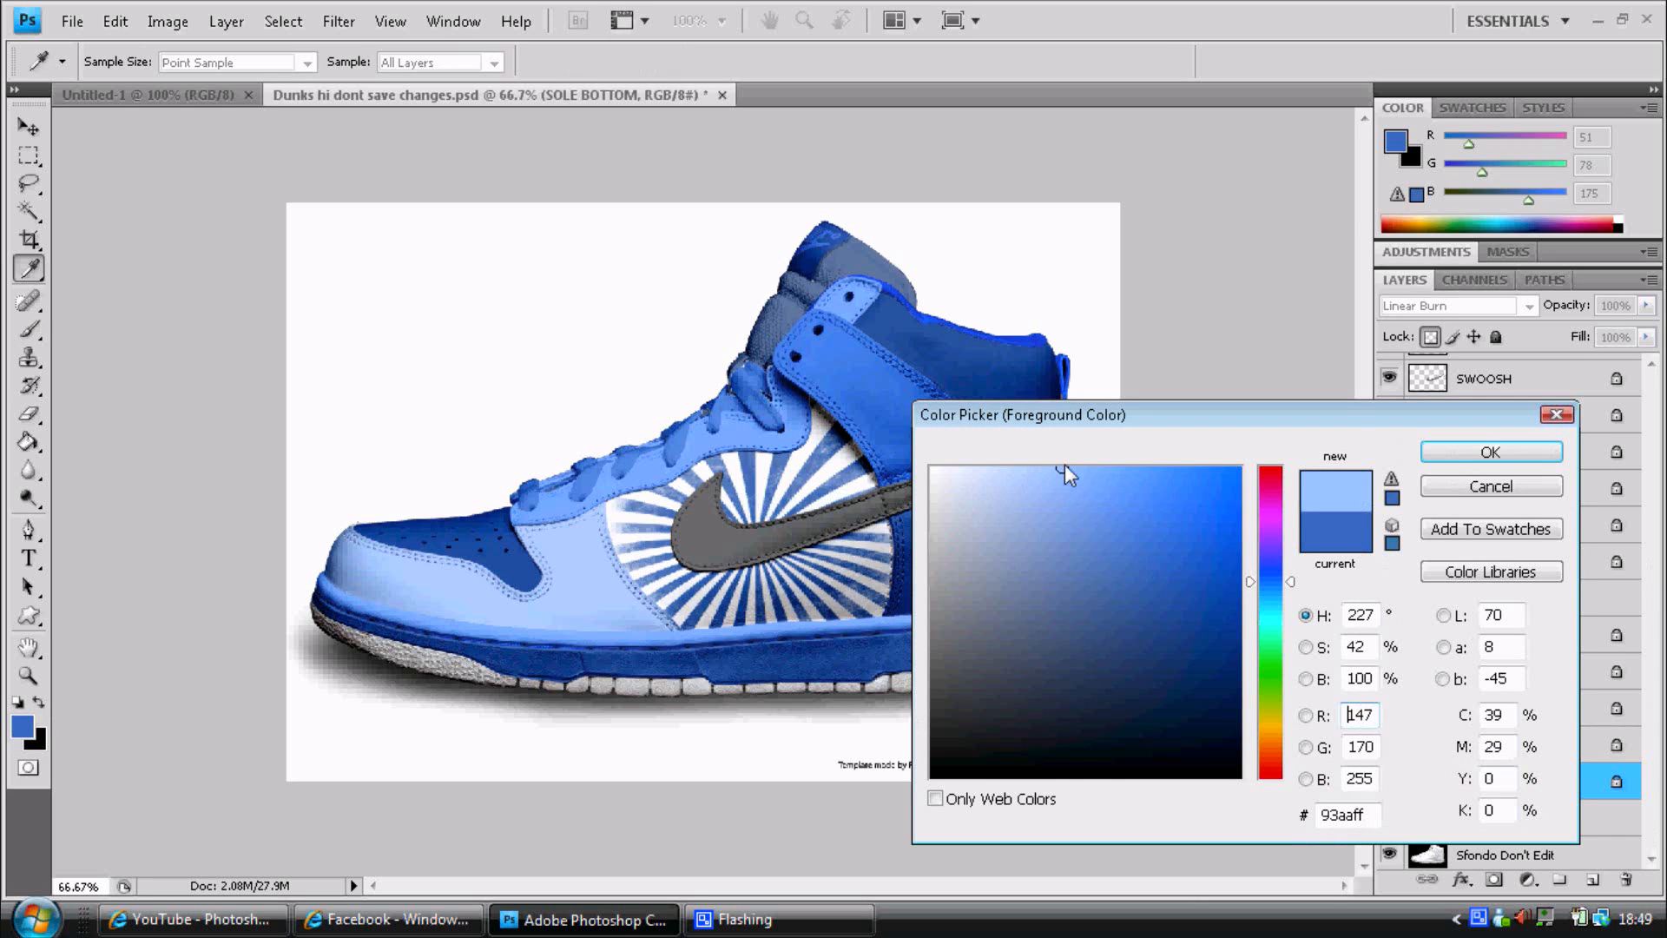
pyautogui.click(1490, 452)
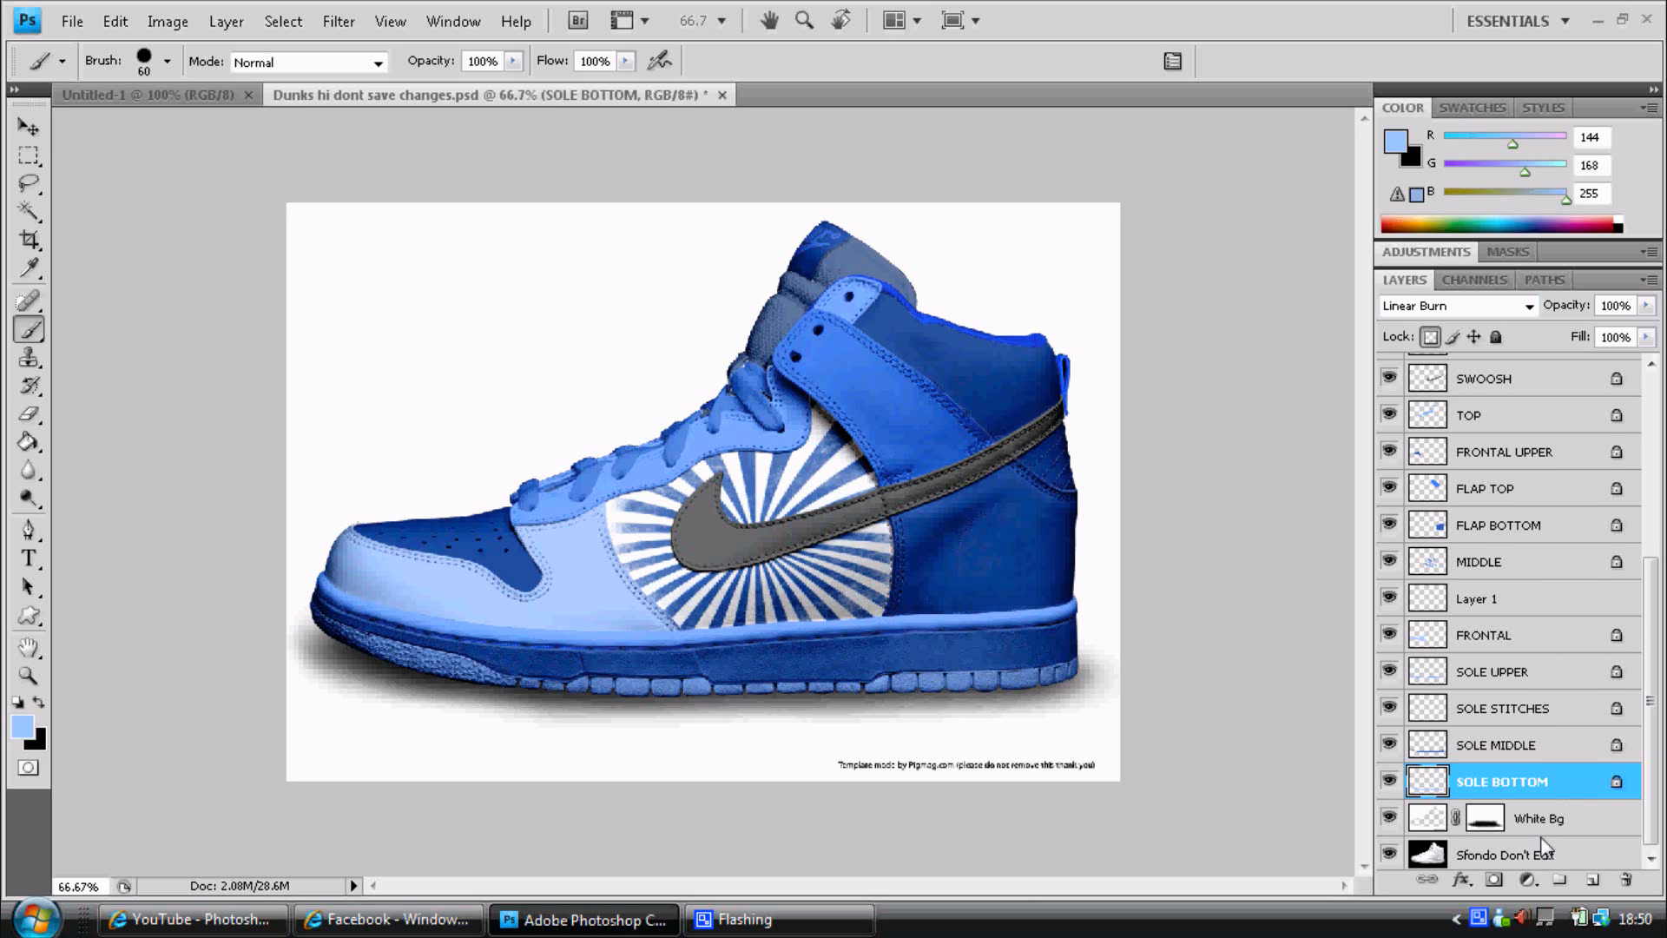
pyautogui.click(1505, 854)
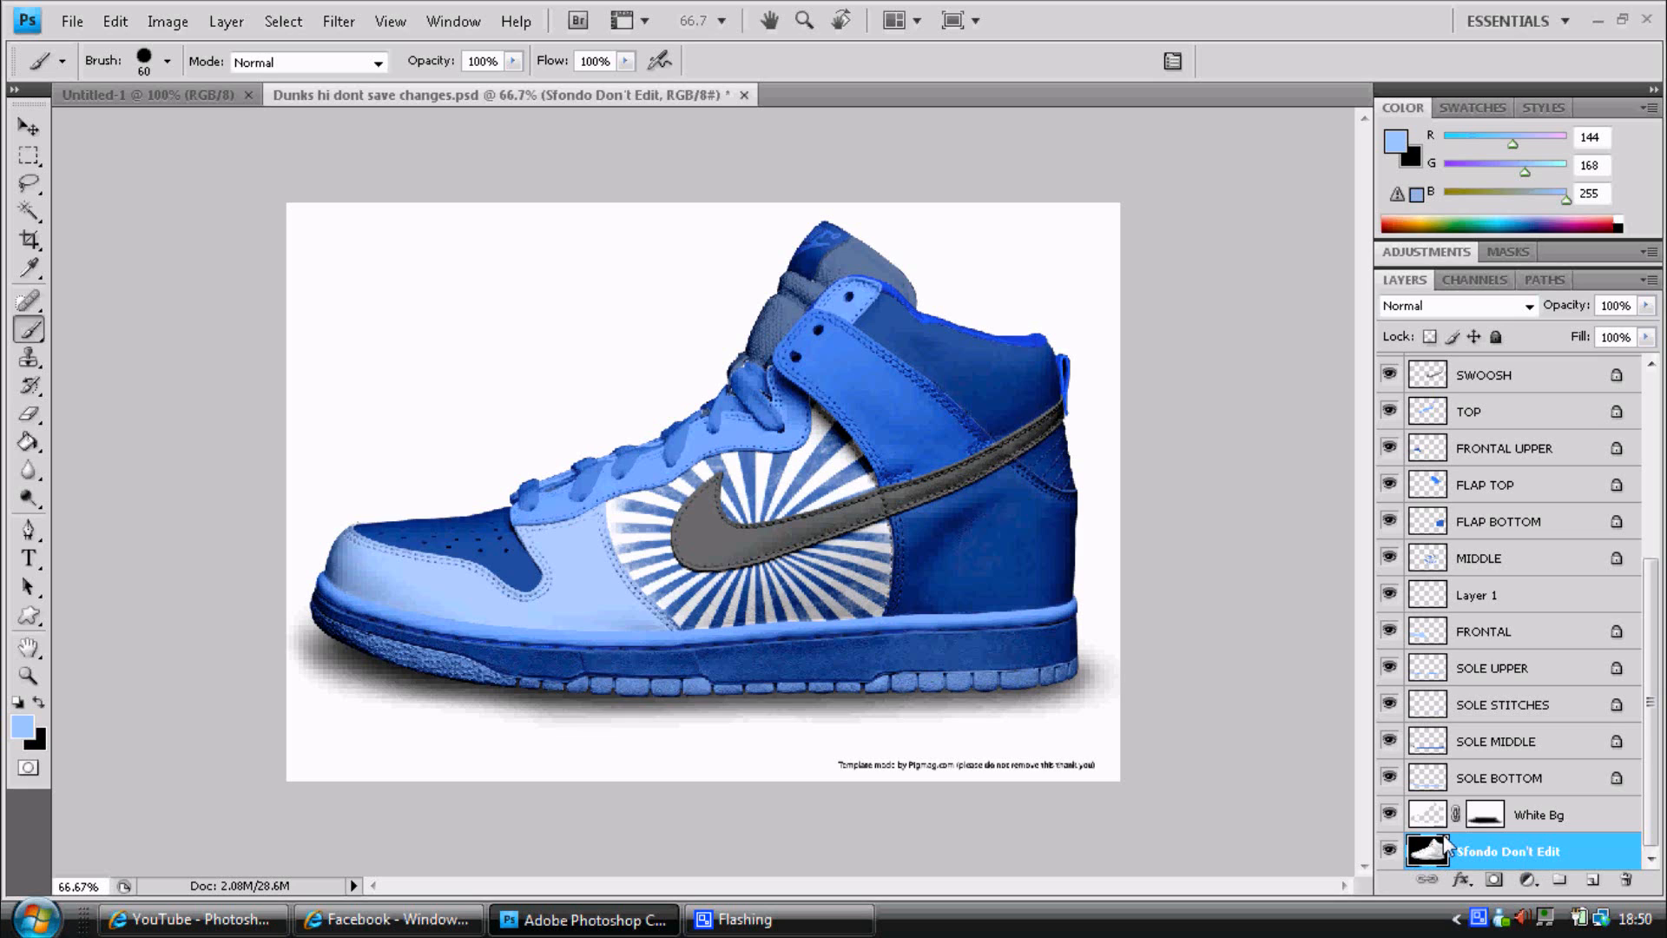
# Isolate the Sfondo Don't Edit layer so only the white shoe photo on black shows.
pyautogui.click(1389, 814)
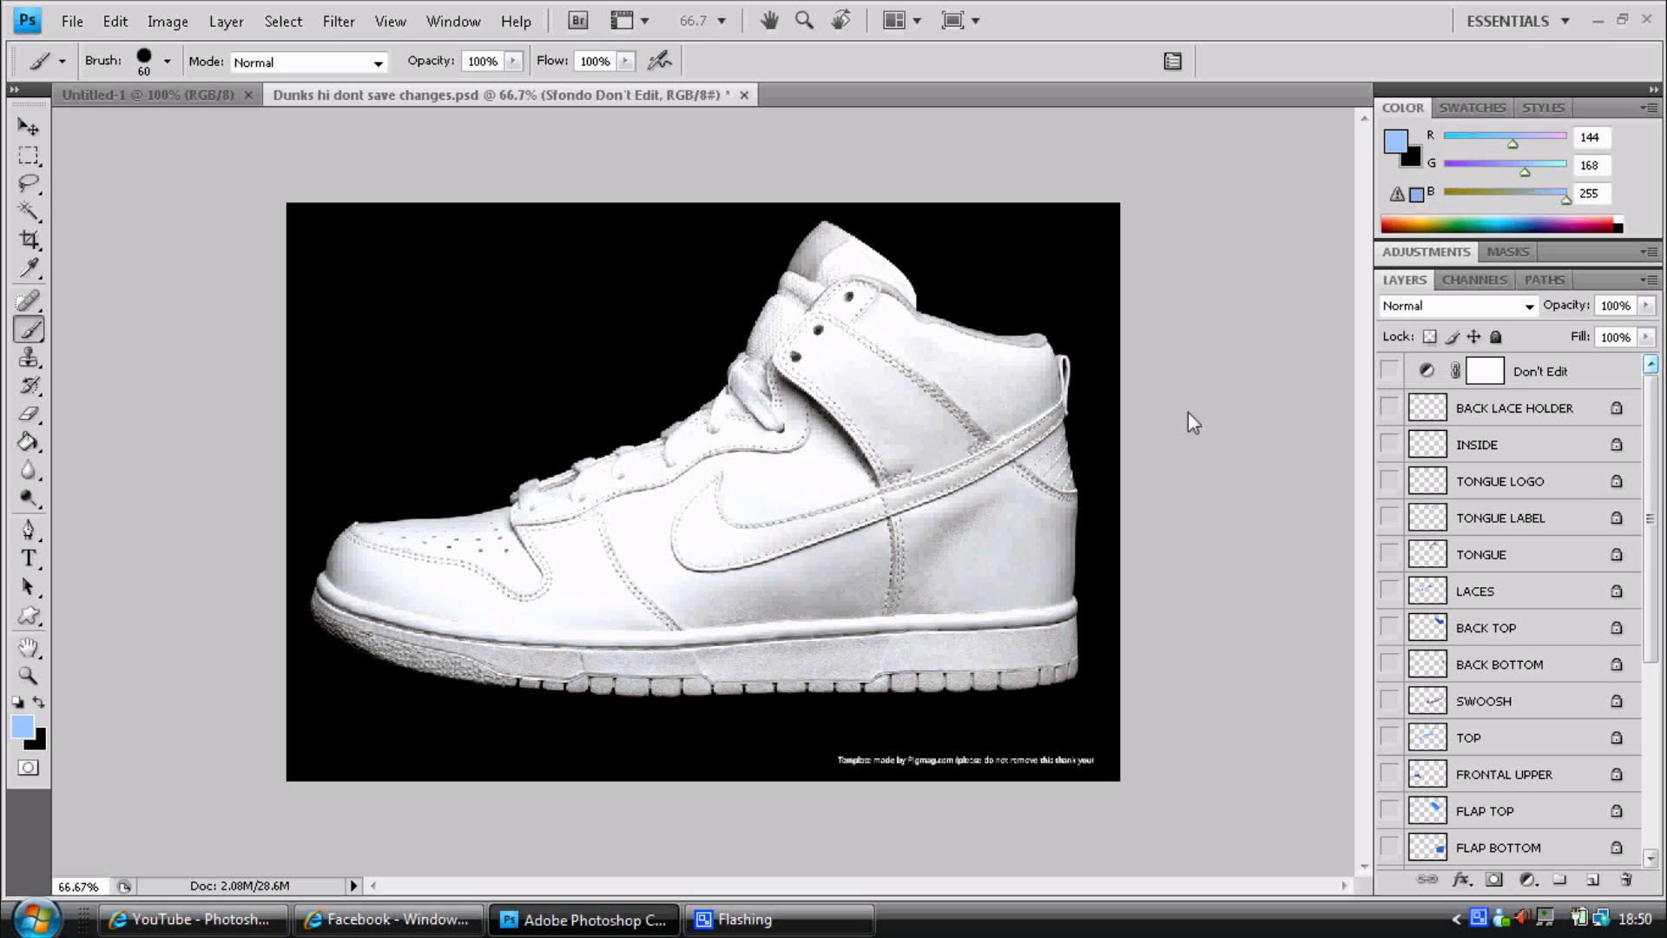
pyautogui.scroll(-3)
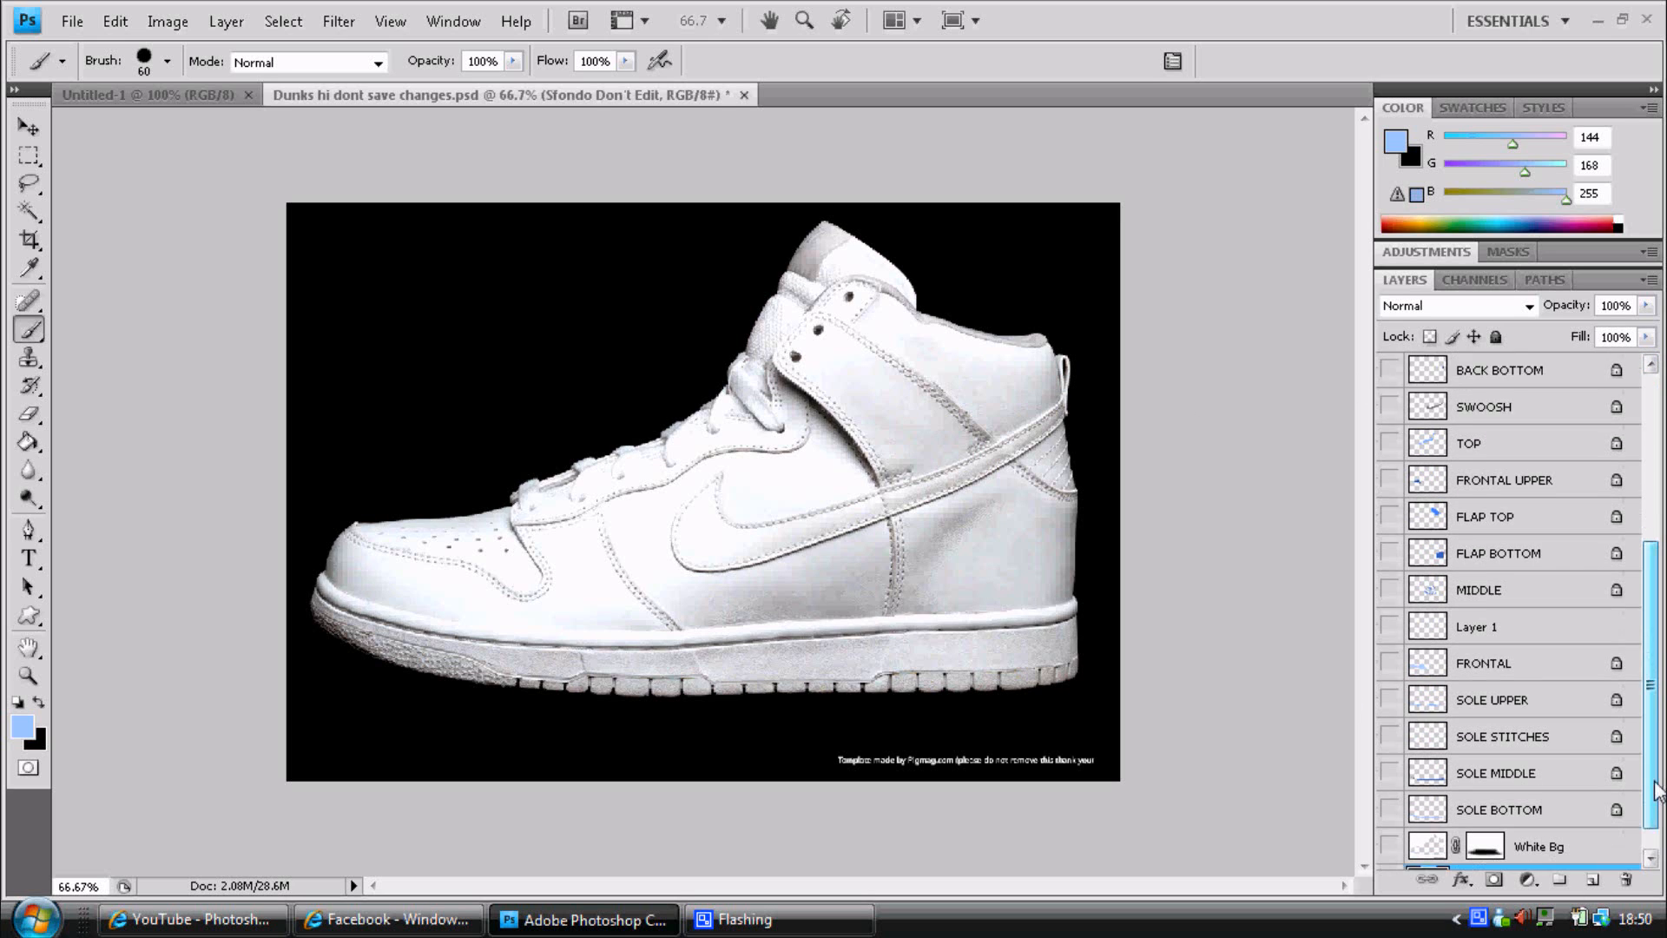
pyautogui.scroll(-3)
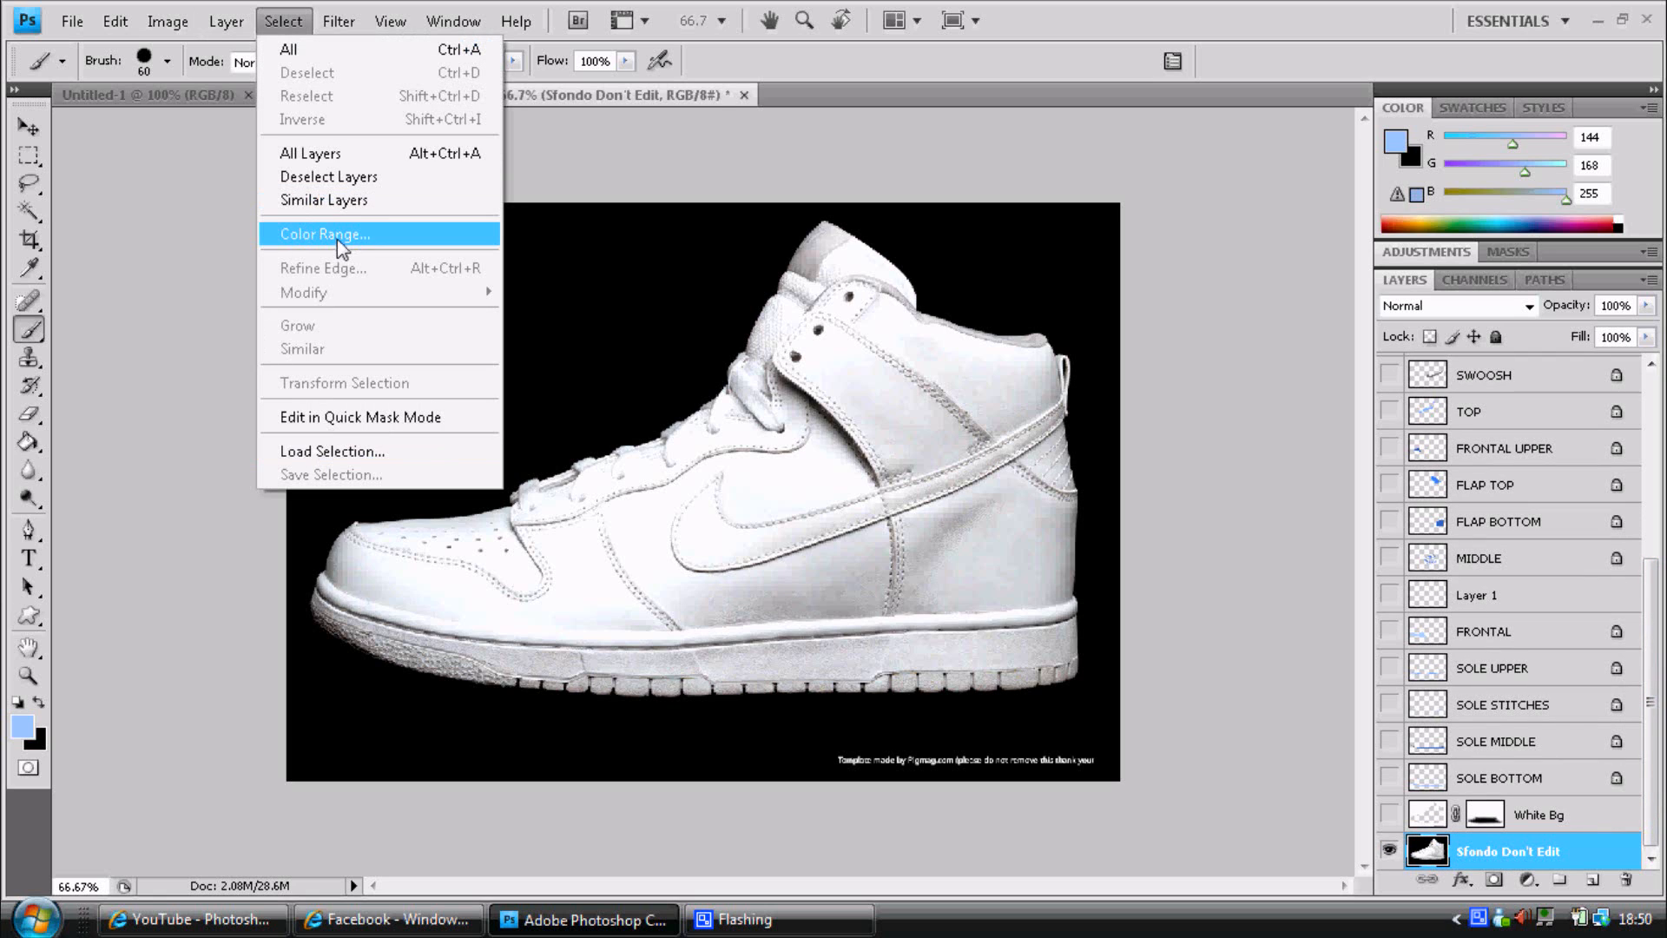
pyautogui.click(324, 234)
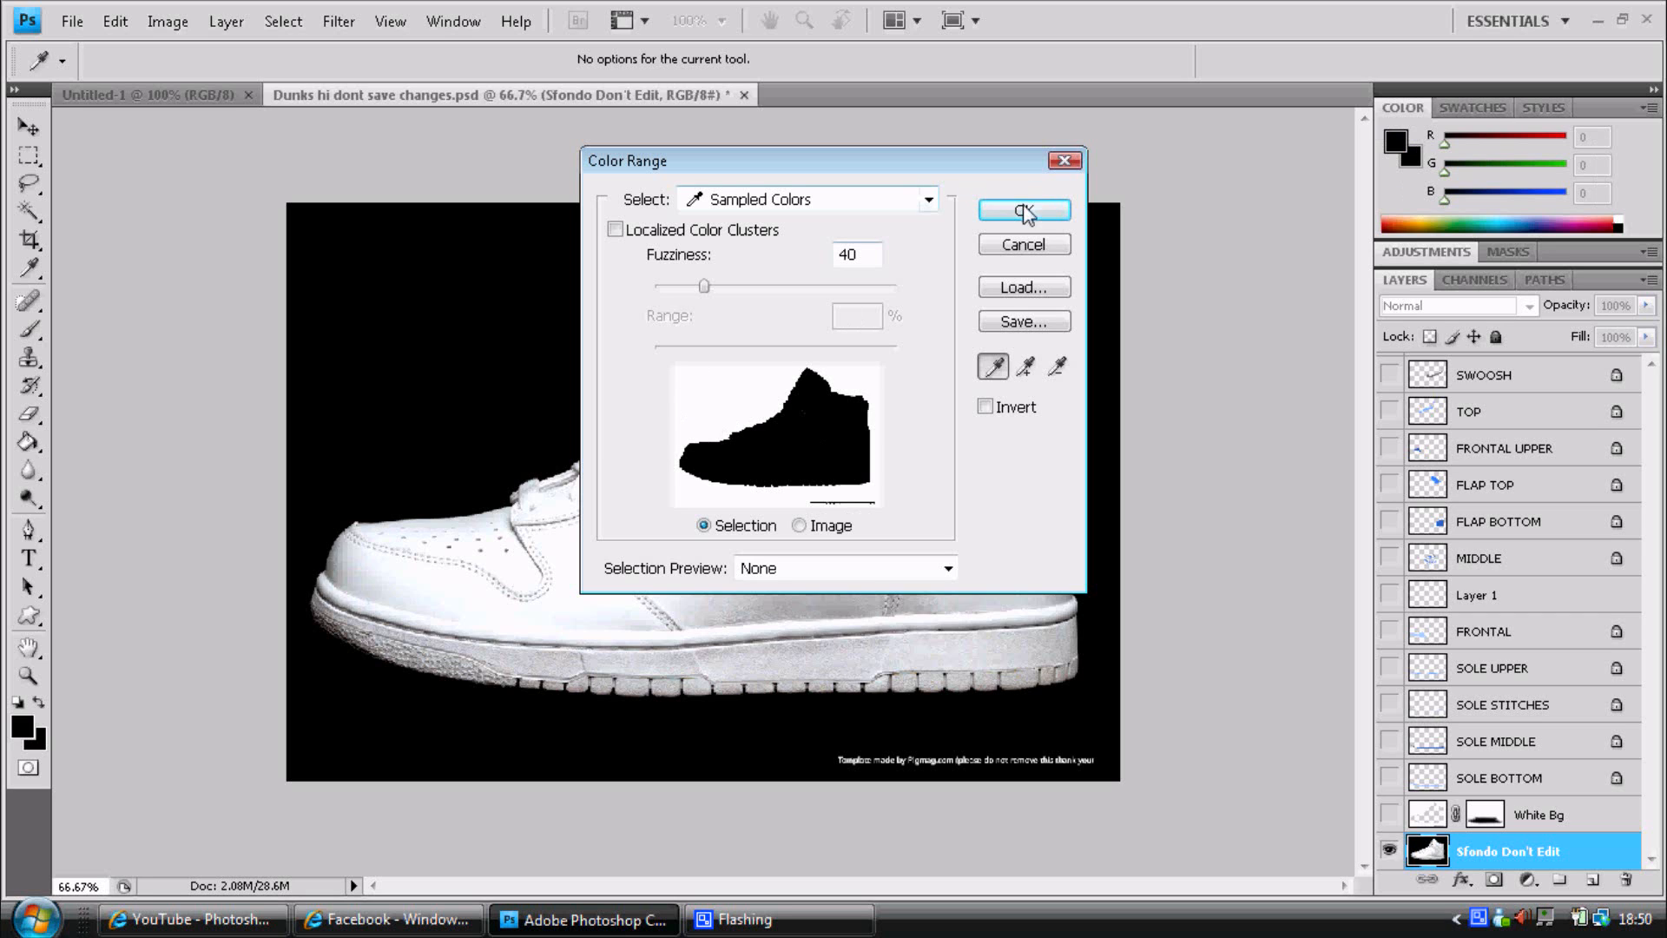
pyautogui.click(1022, 209)
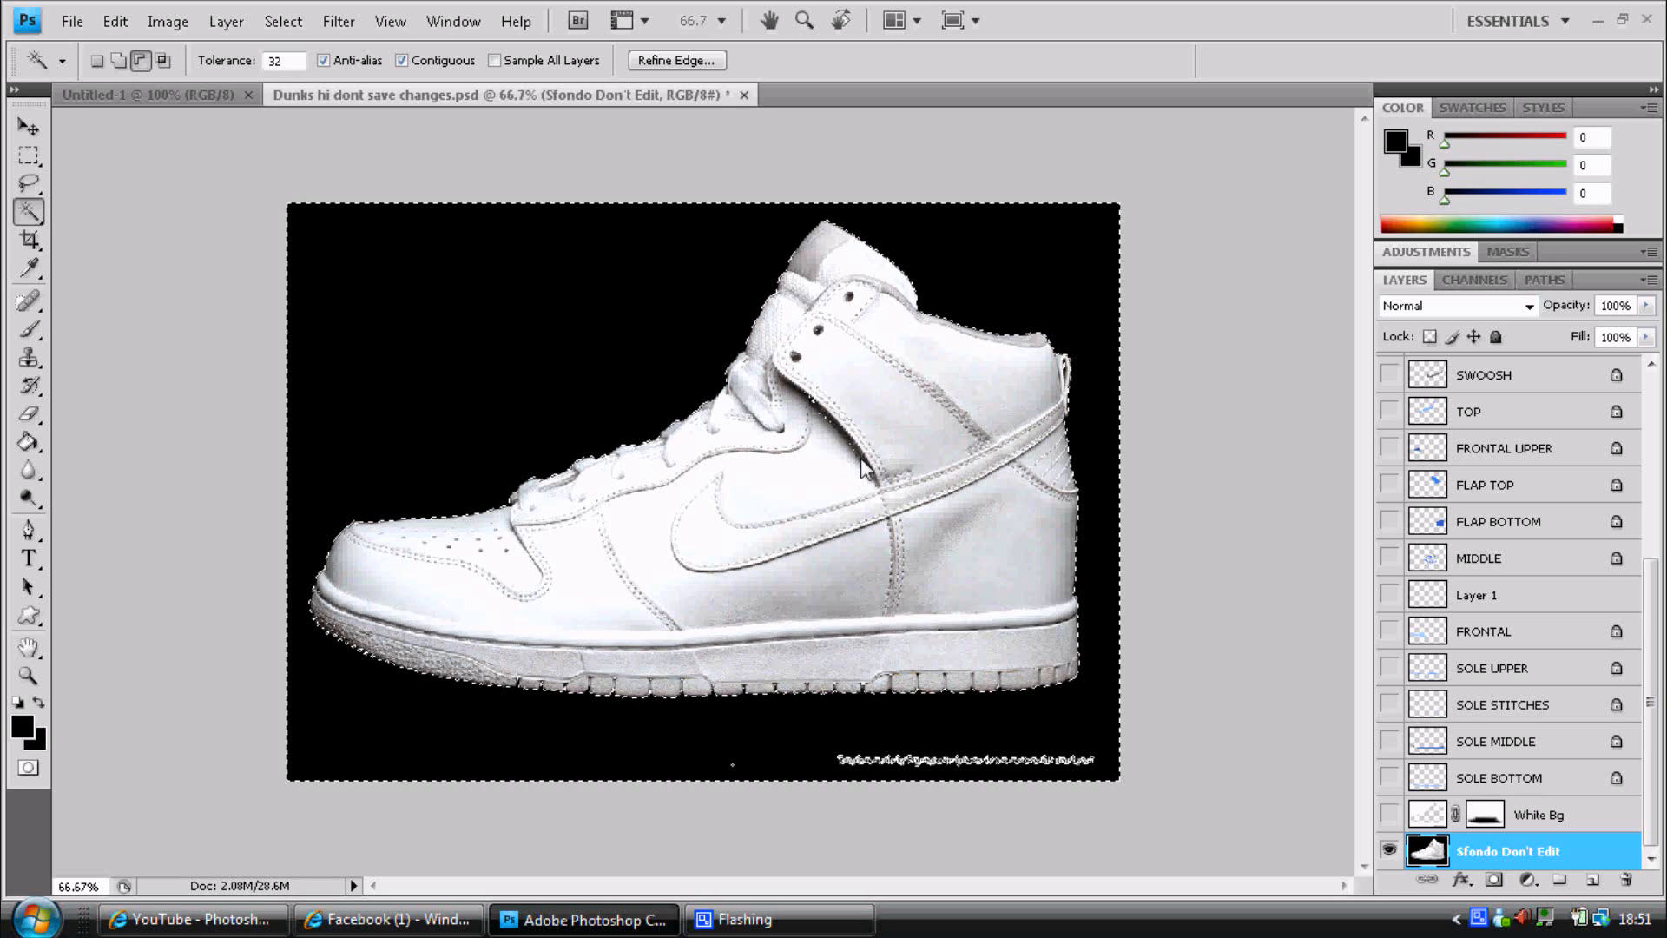
pyautogui.moveTo(825, 417)
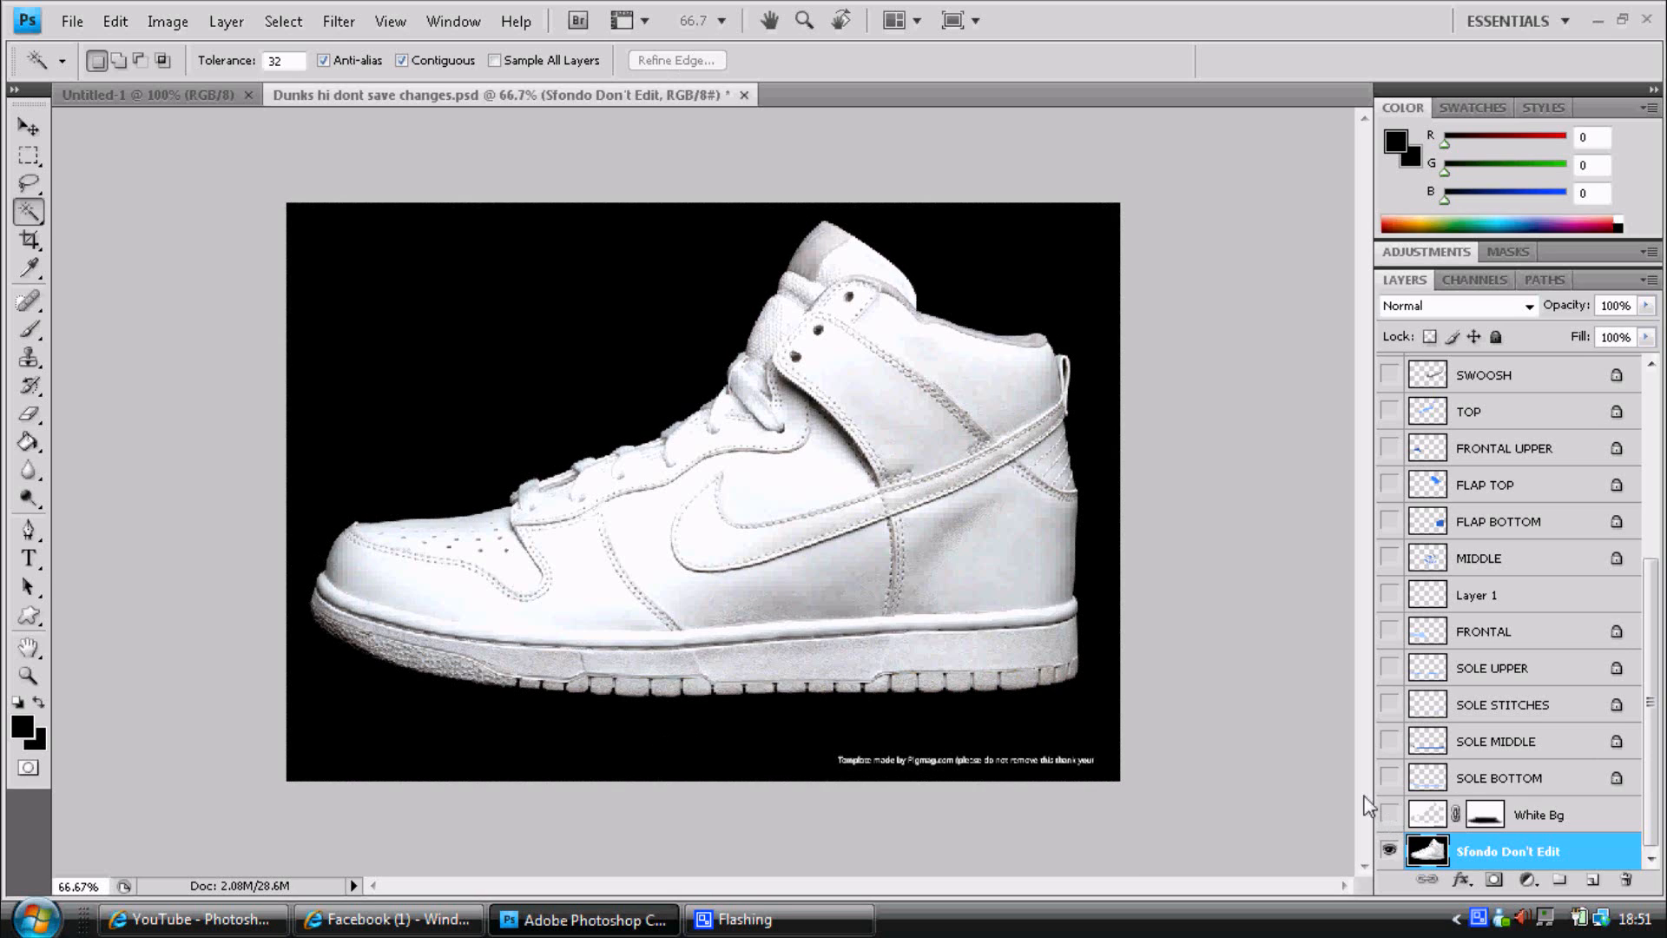
# Turn the White Bg, SOLE BOTTOM and LACES layers back on.
pyautogui.click(1388, 815)
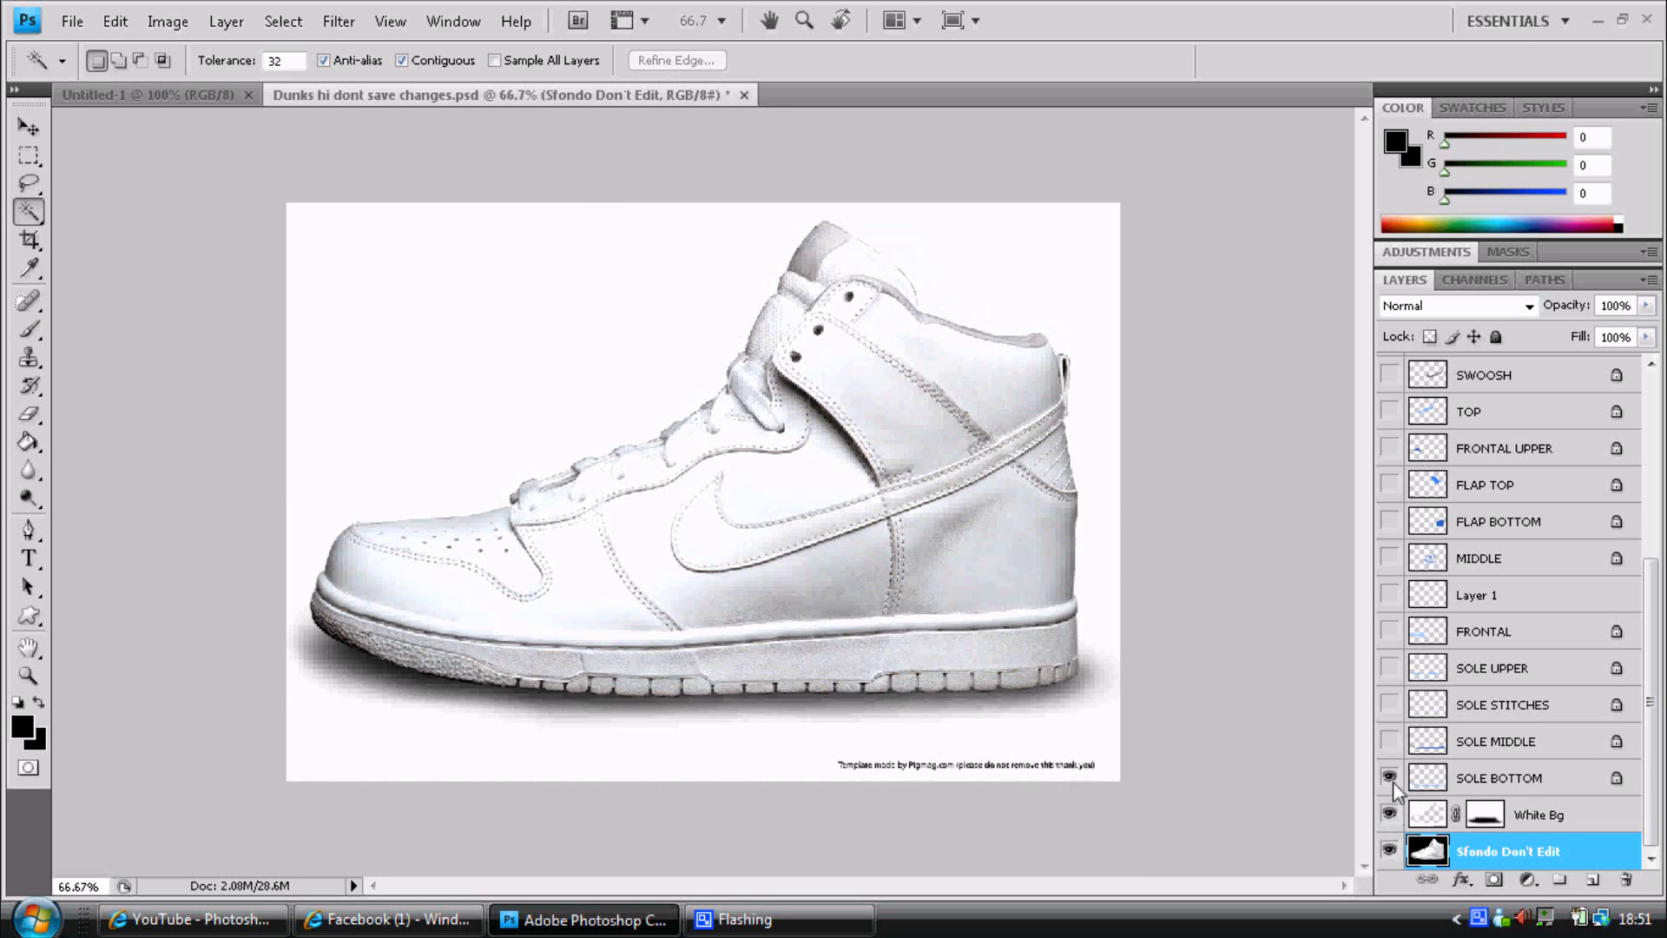
pyautogui.click(1389, 667)
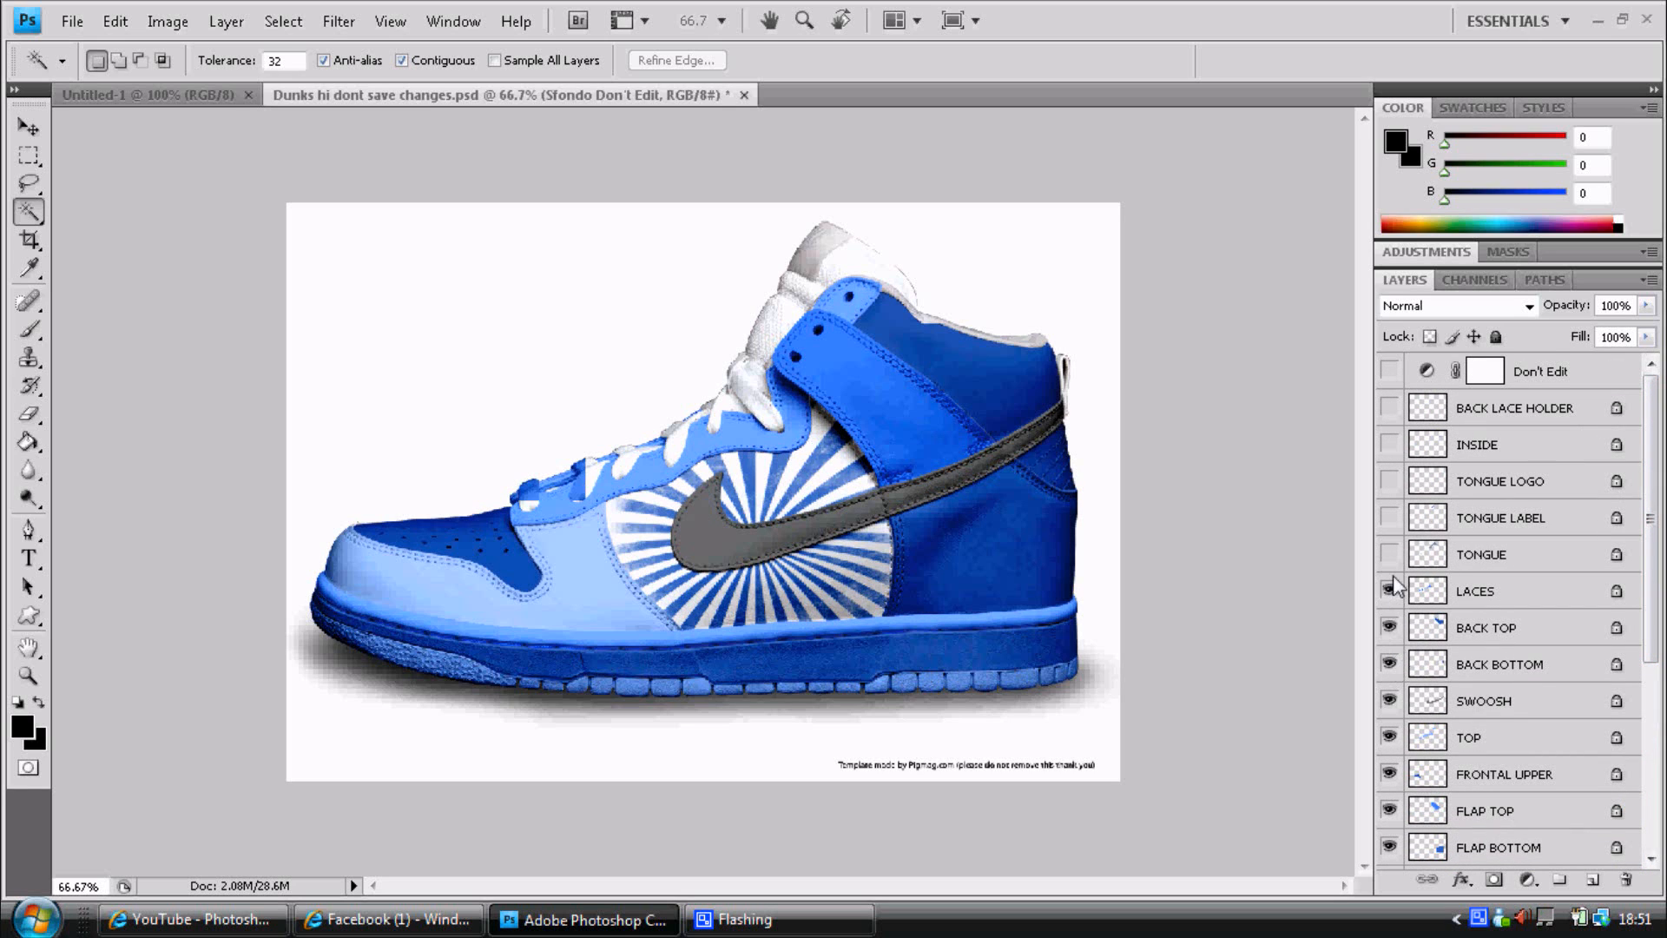
pyautogui.click(1389, 444)
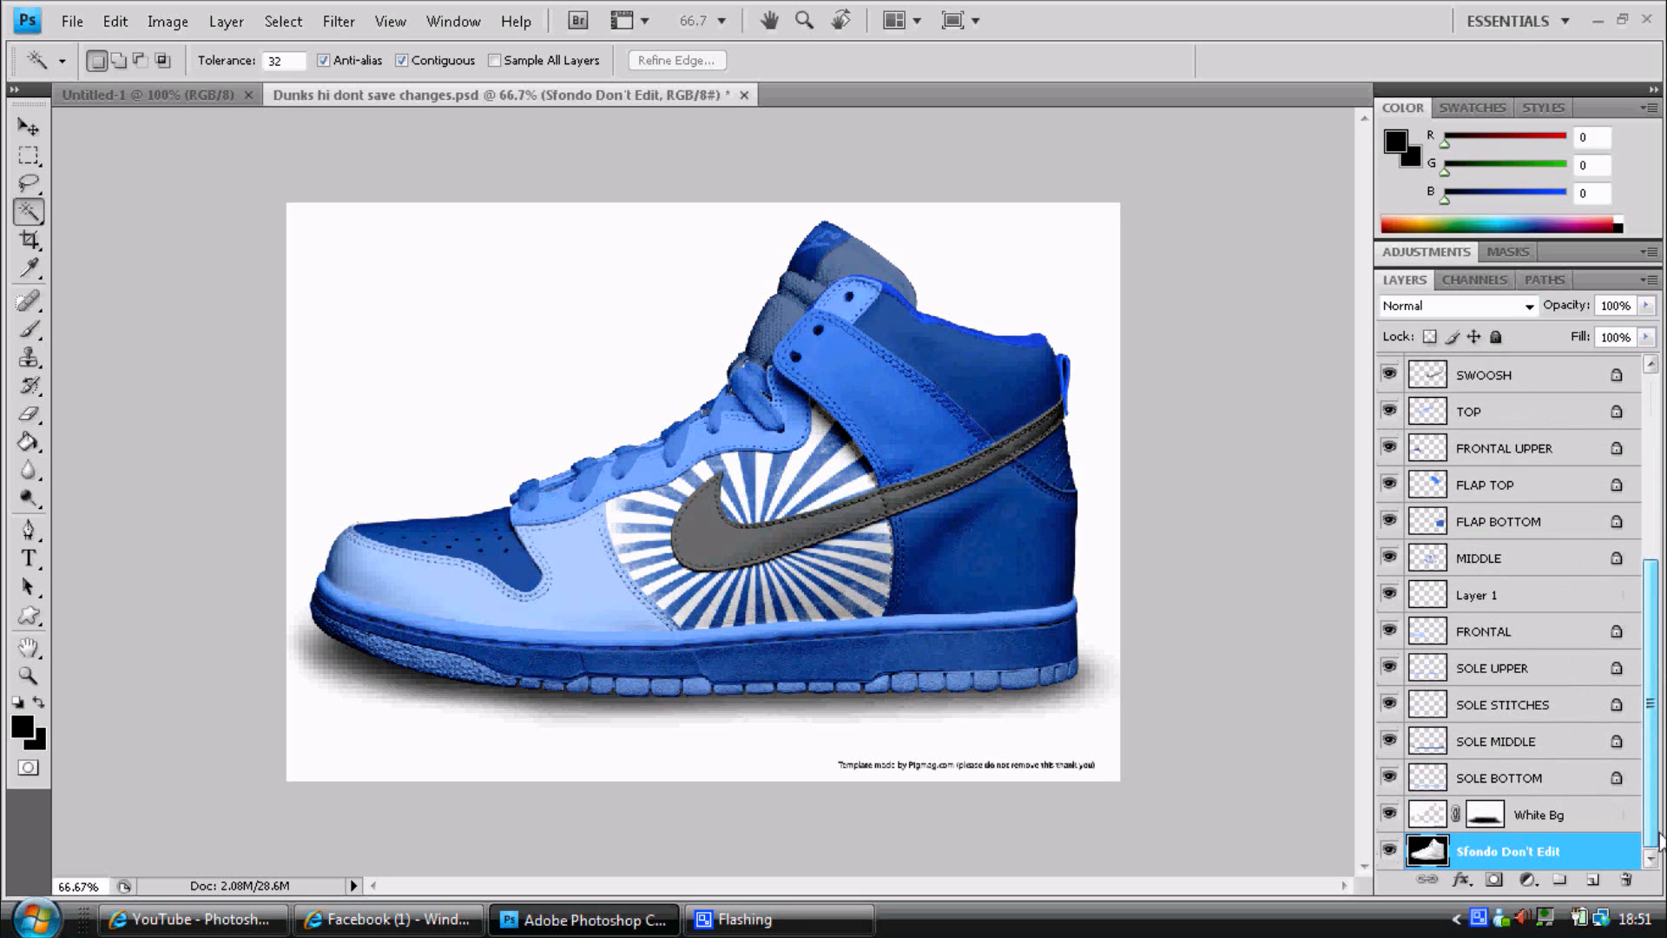
pyautogui.click(27, 126)
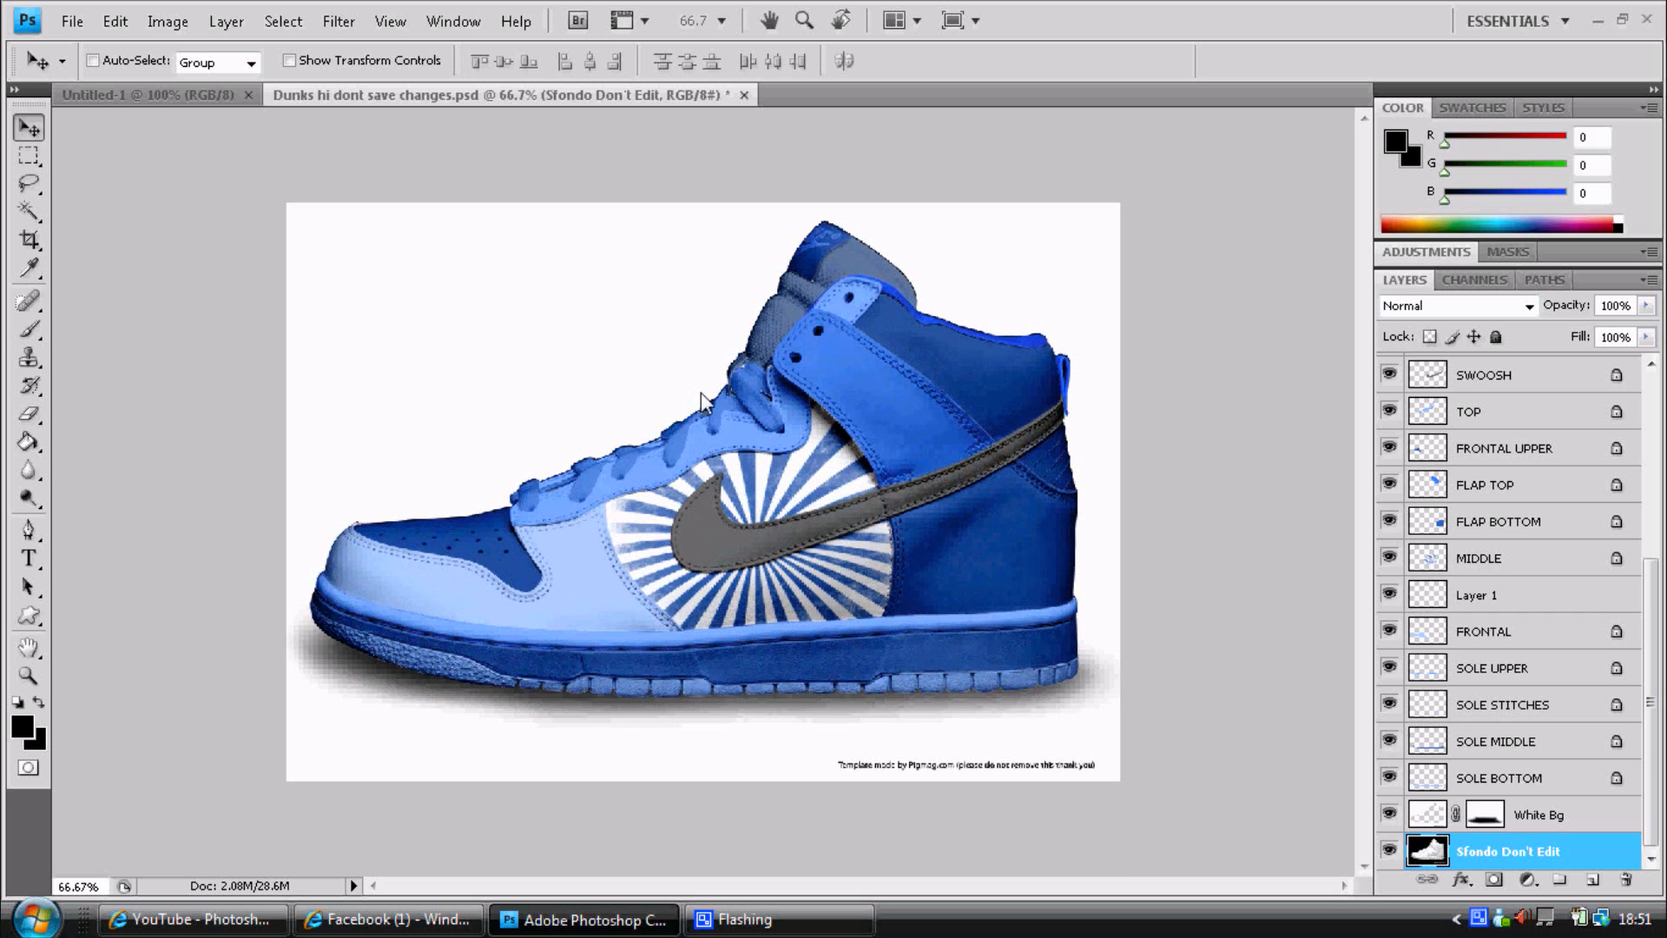
pyautogui.moveTo(326, 562)
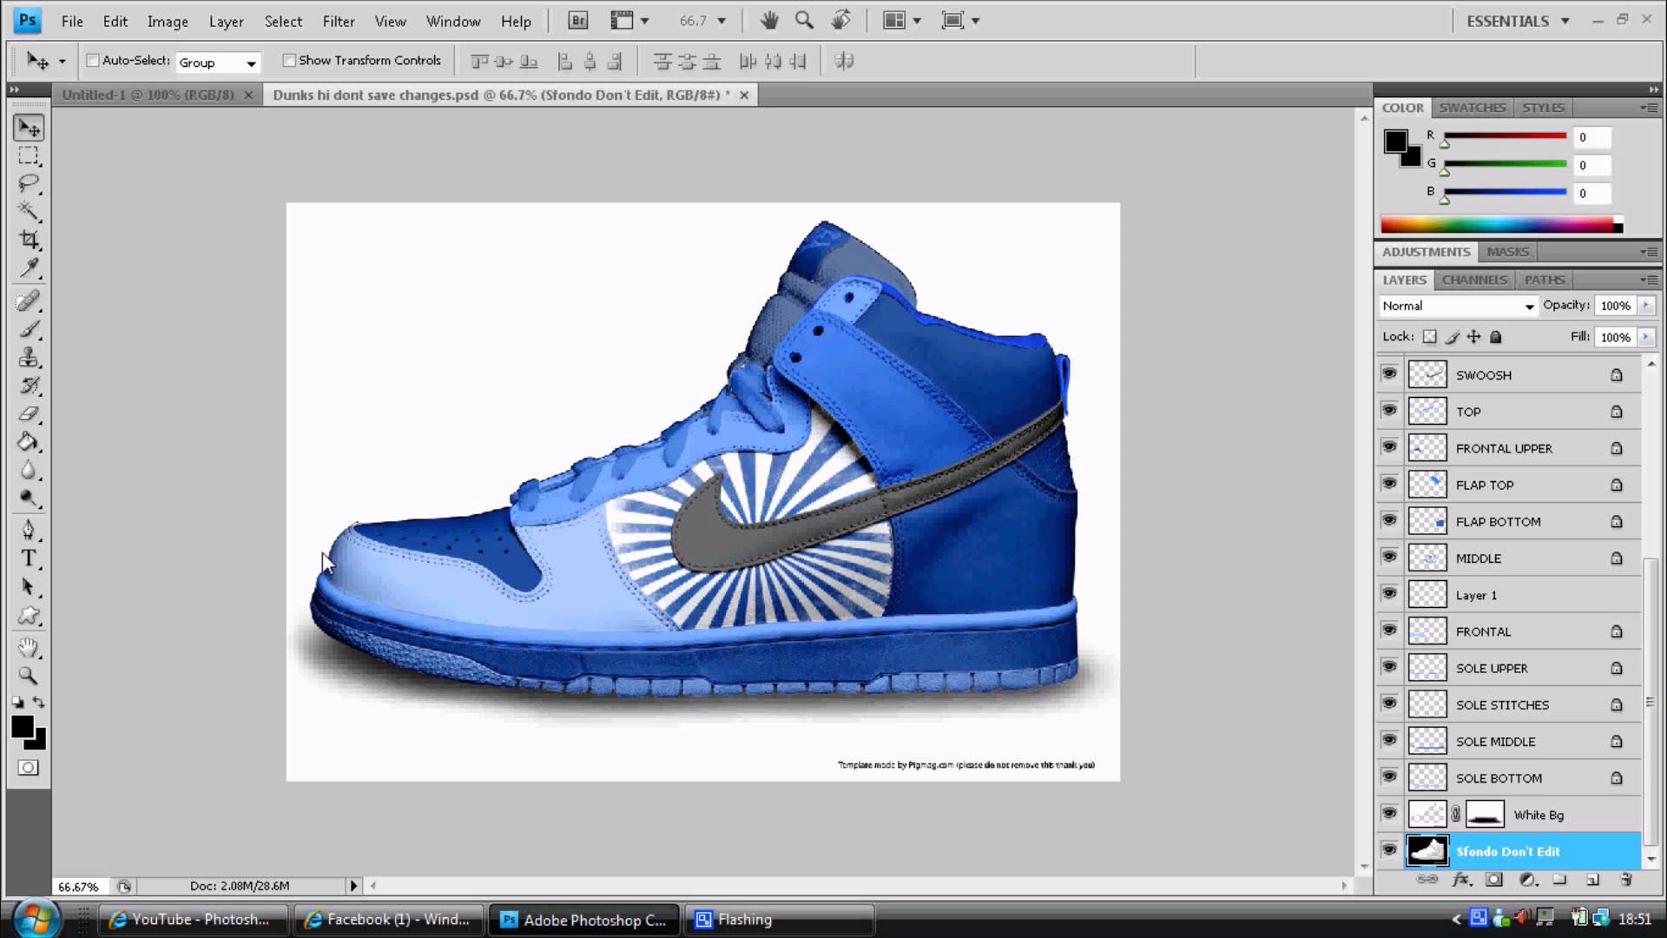
pyautogui.moveTo(780, 919)
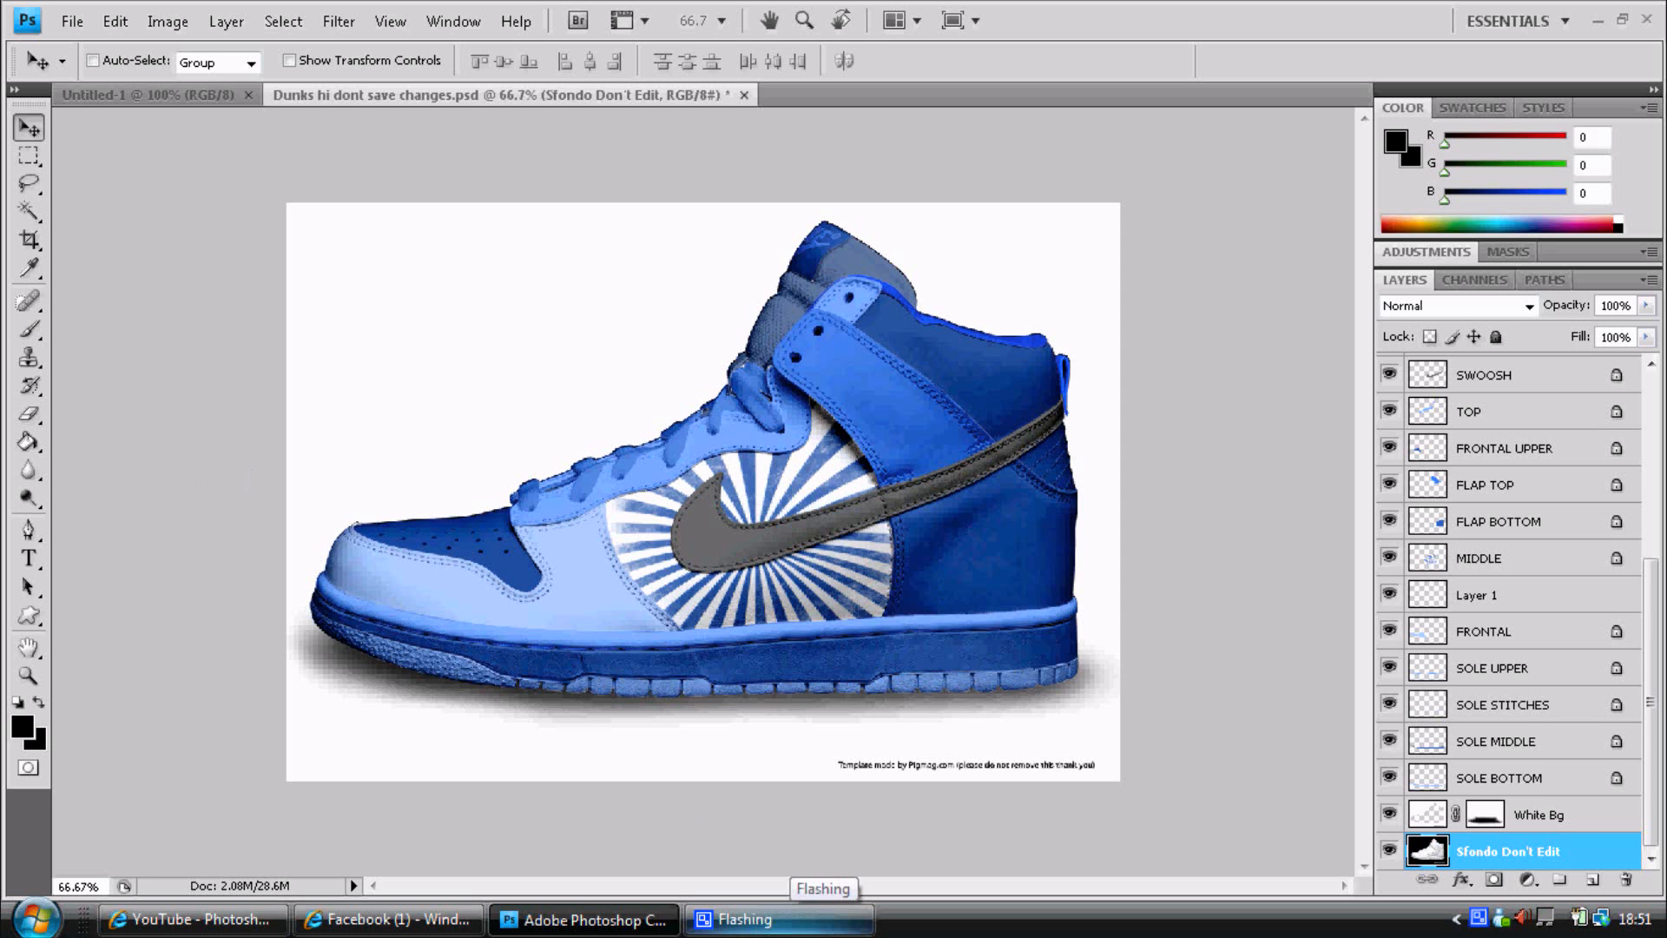